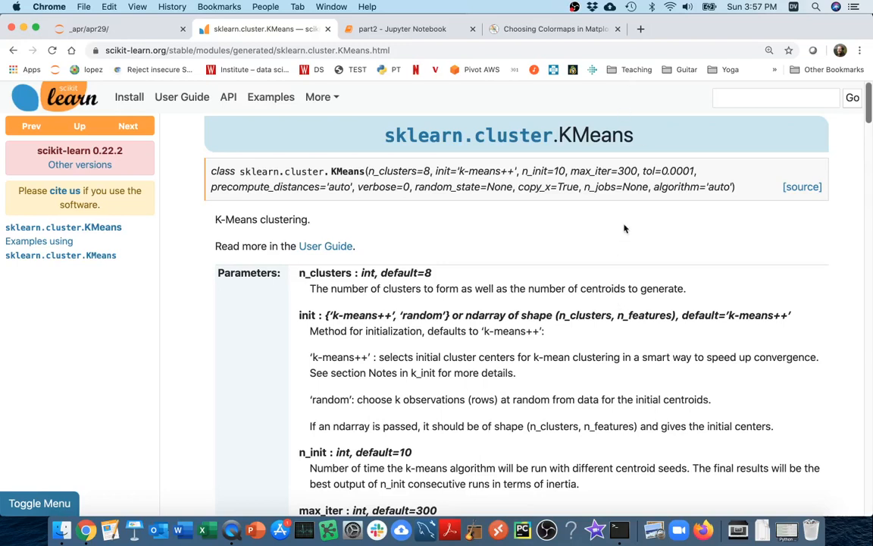
mouse_move(628, 159)
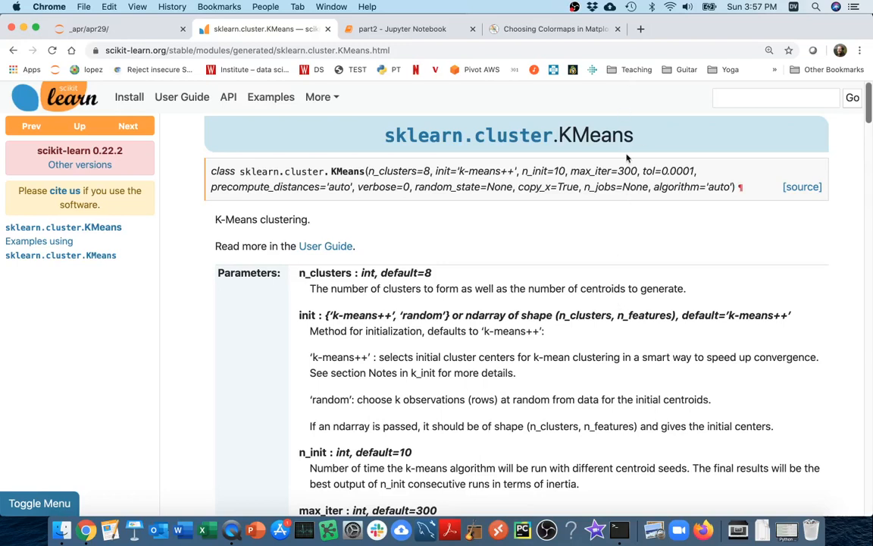
Step: Review the KMeans class documentation, highlighting the class name and the max_iter parameter
double_click(597, 134)
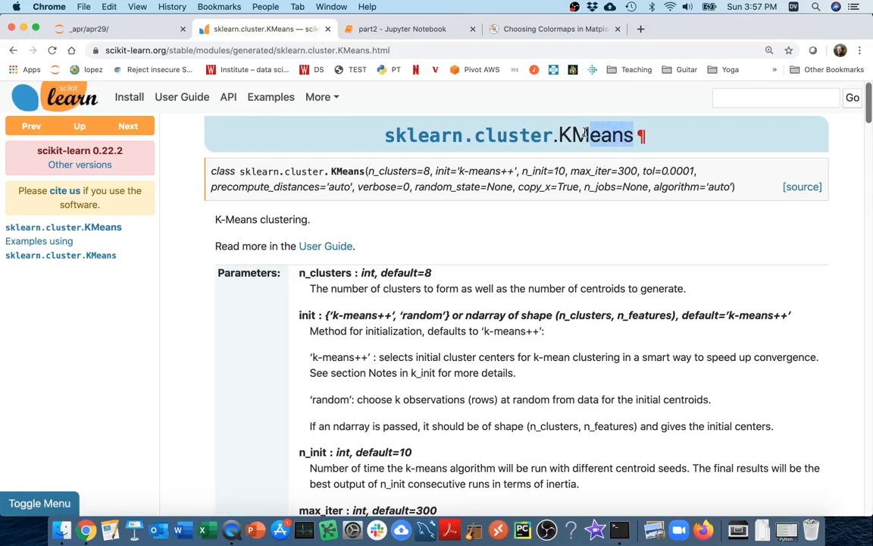
double_click(597, 135)
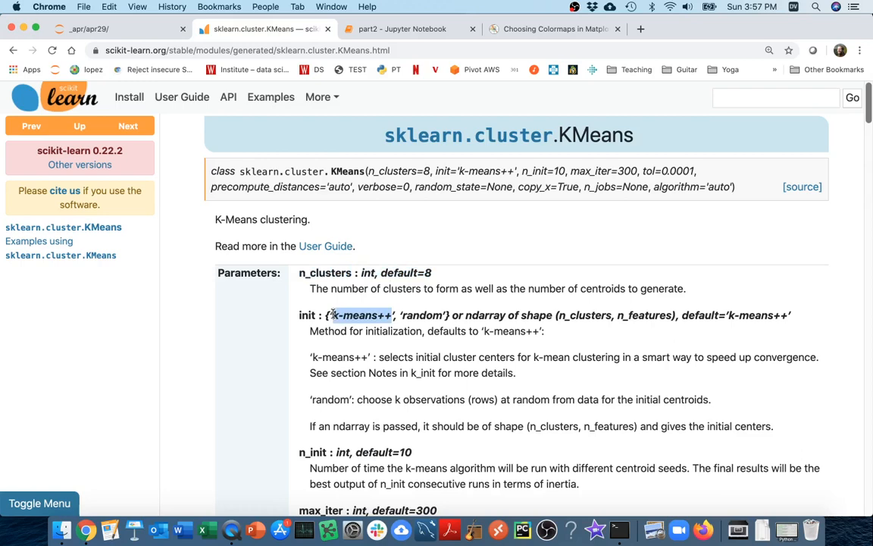
scroll(down, 3)
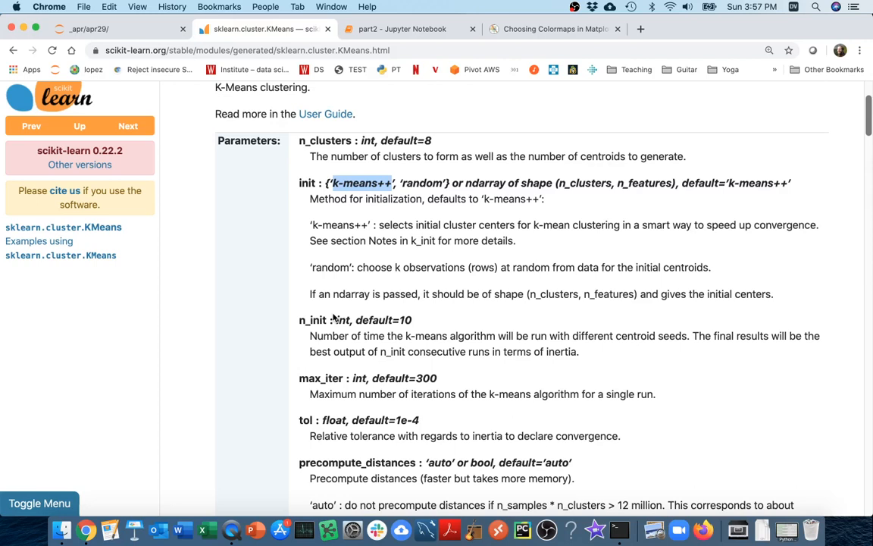
double_click(320, 379)
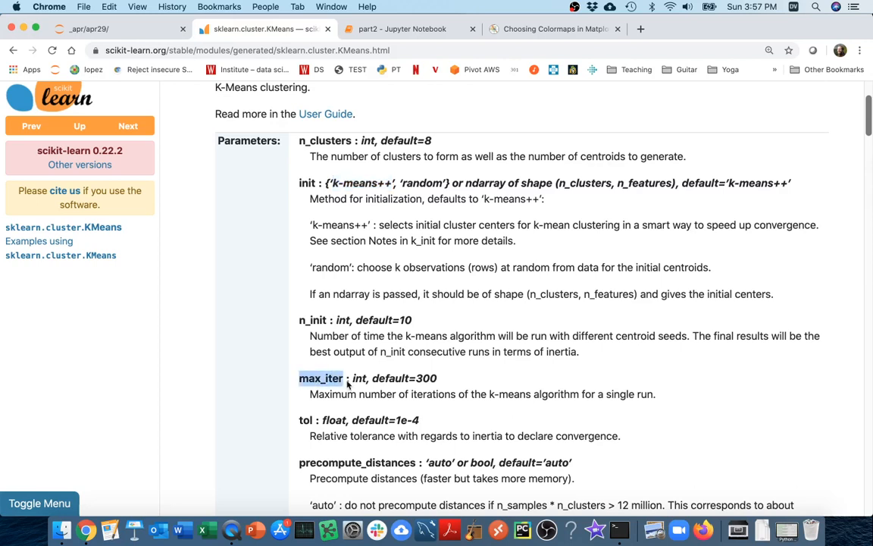
scroll(down, 3)
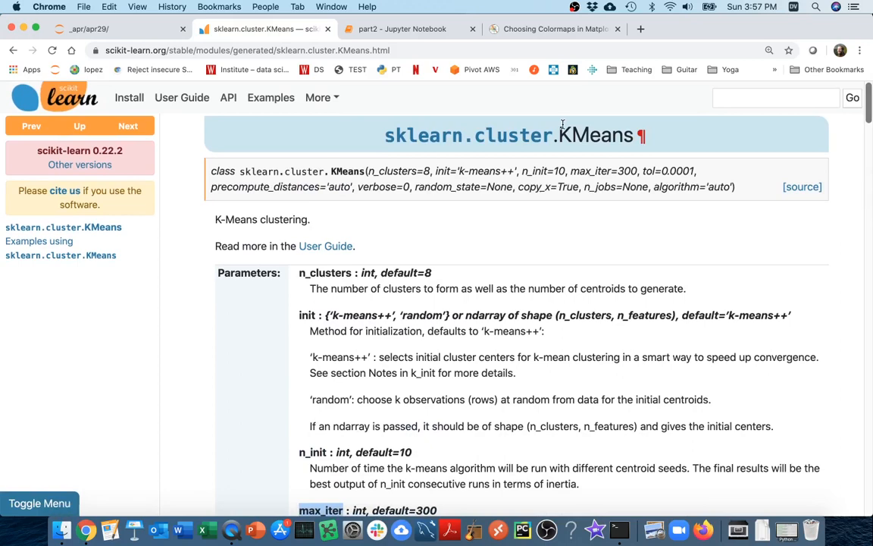
mouse_move(506, 118)
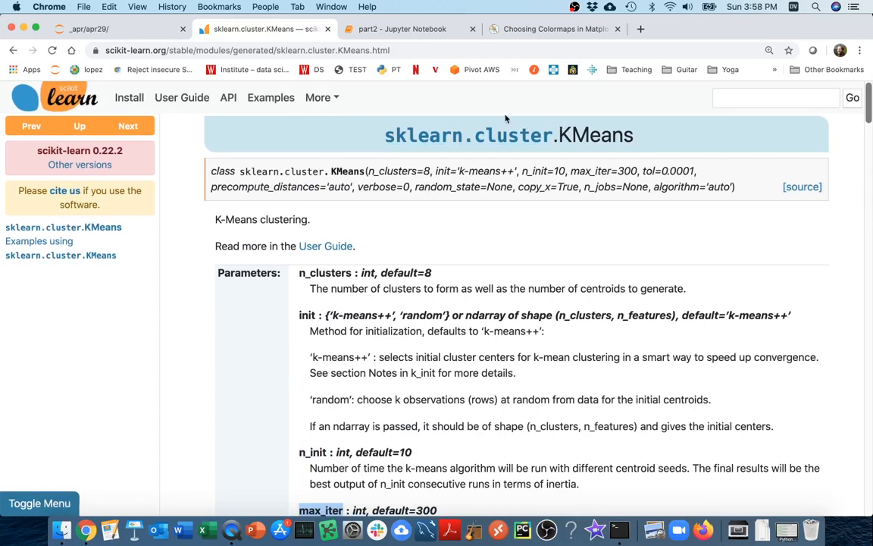
Step: Switch to the part2 notebook tab and place the cursor in the '# 3. predict (today)' cell
click(402, 28)
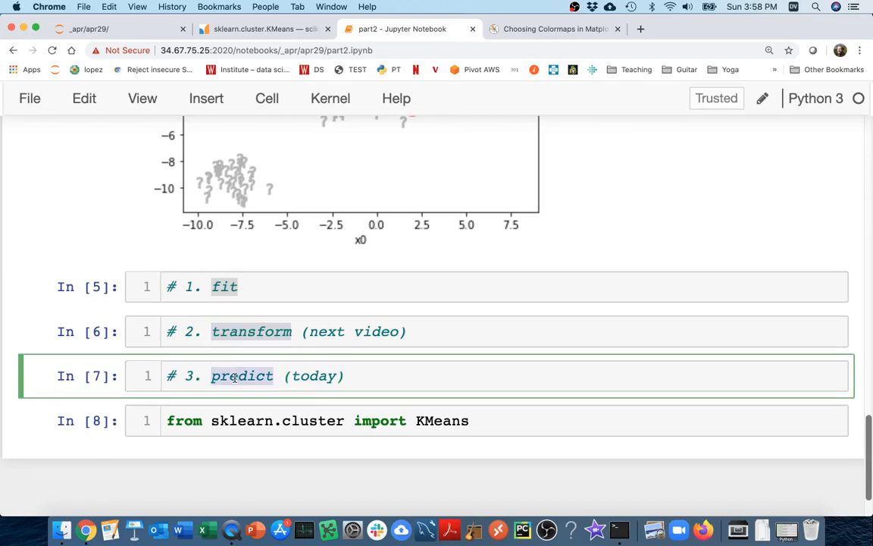
mouse_move(412, 361)
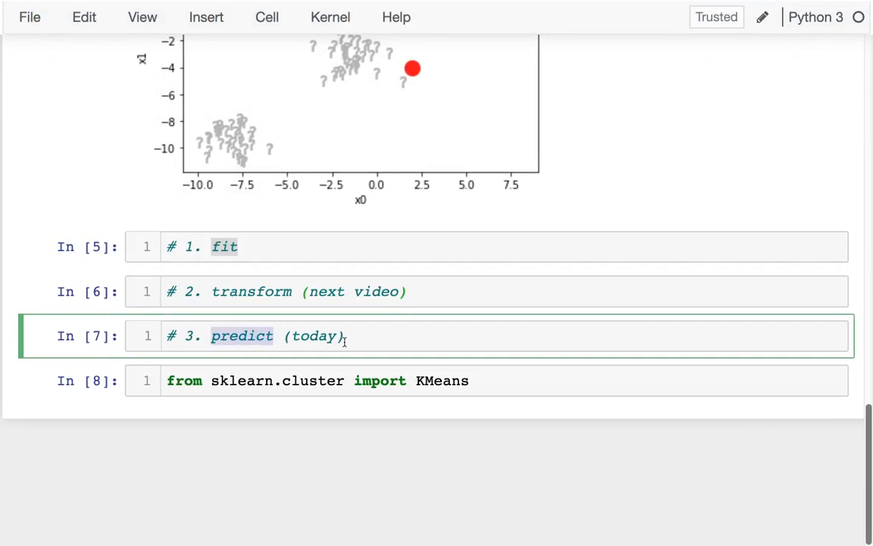
mouse_move(324, 337)
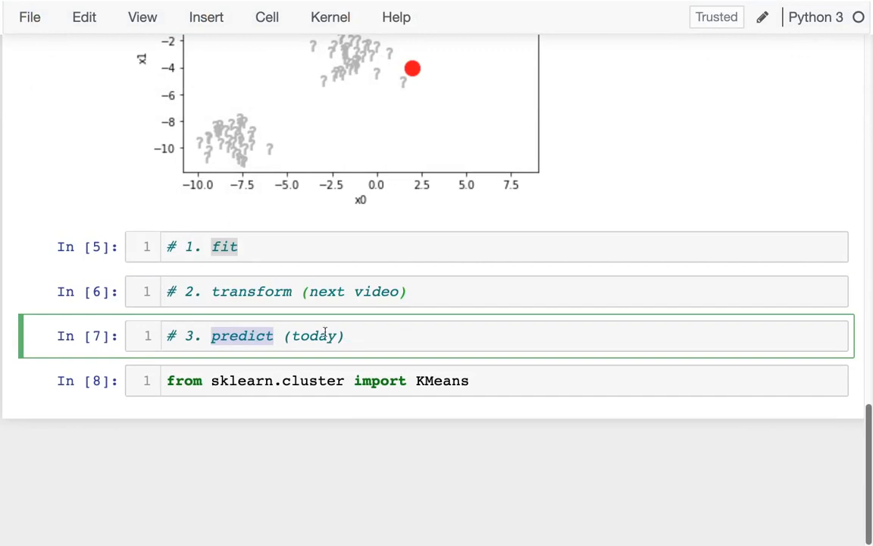
click(242, 246)
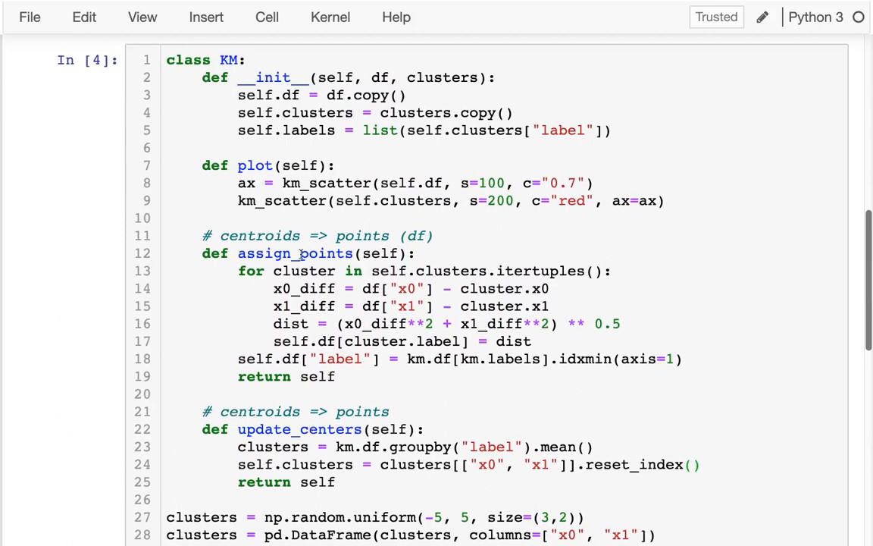
double_click(300, 429)
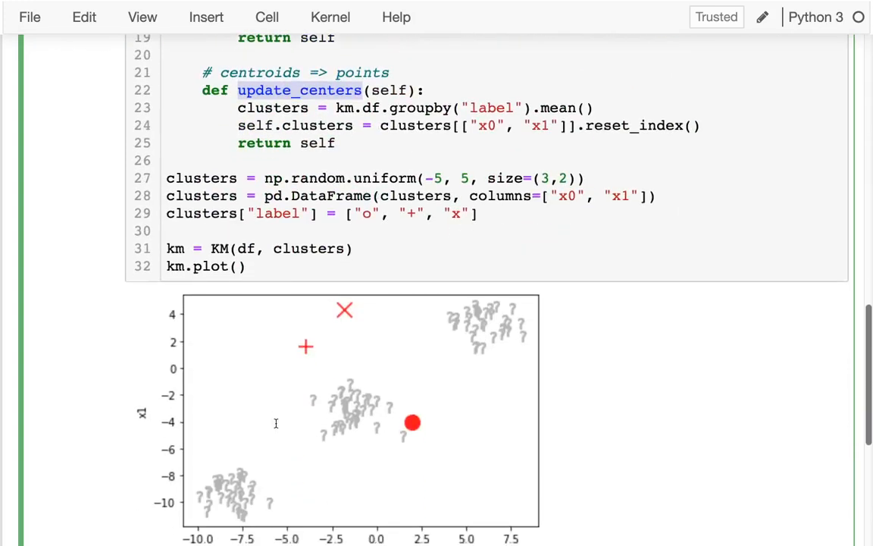
scroll(down, 3)
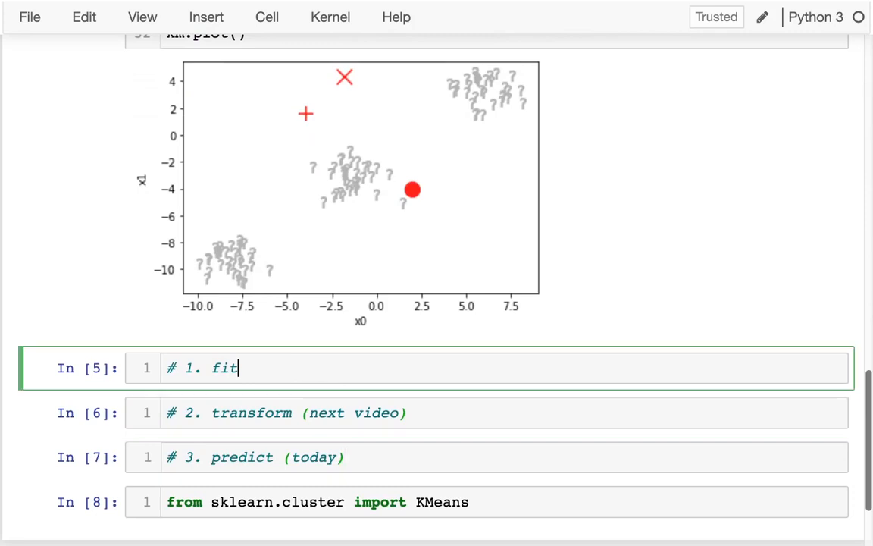
Step: Write a for loop in the fit cell calling km.assign_points() and km.update_centers() each iteration
text(for i)
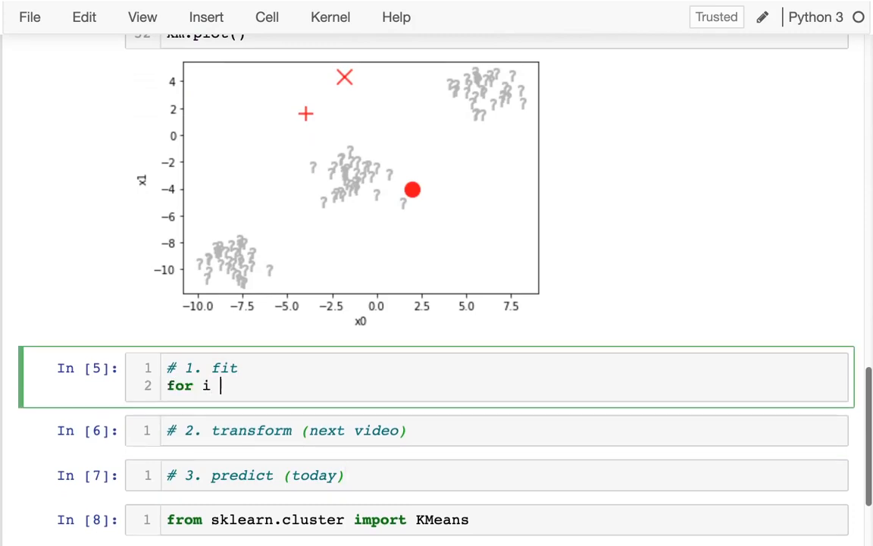
text(in range())
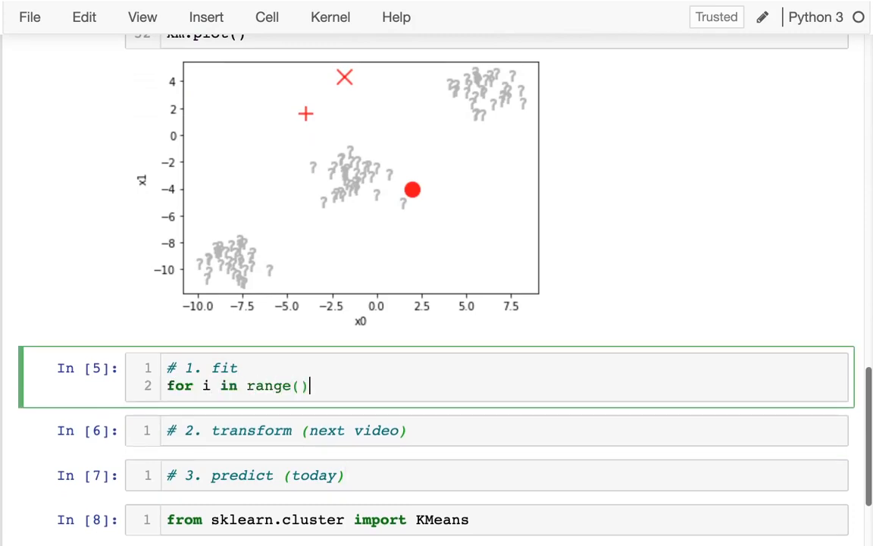
text(???:)
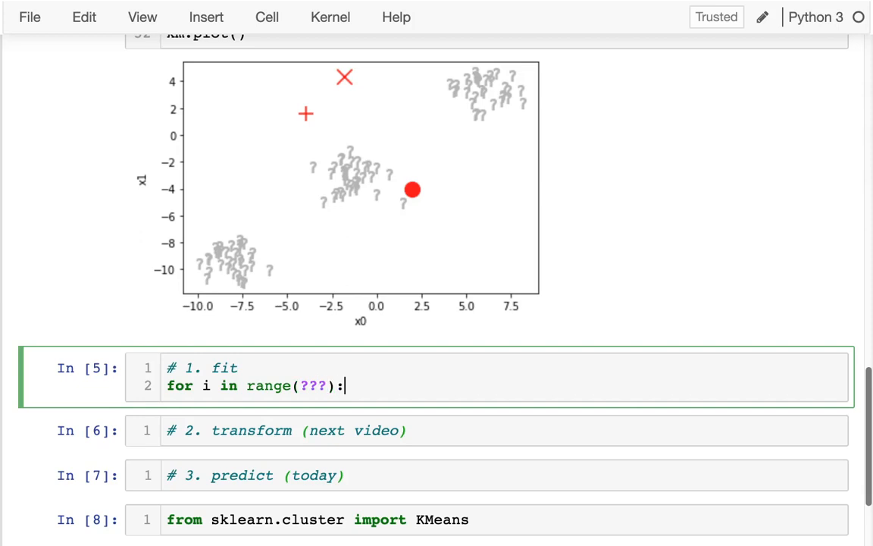
text(km)
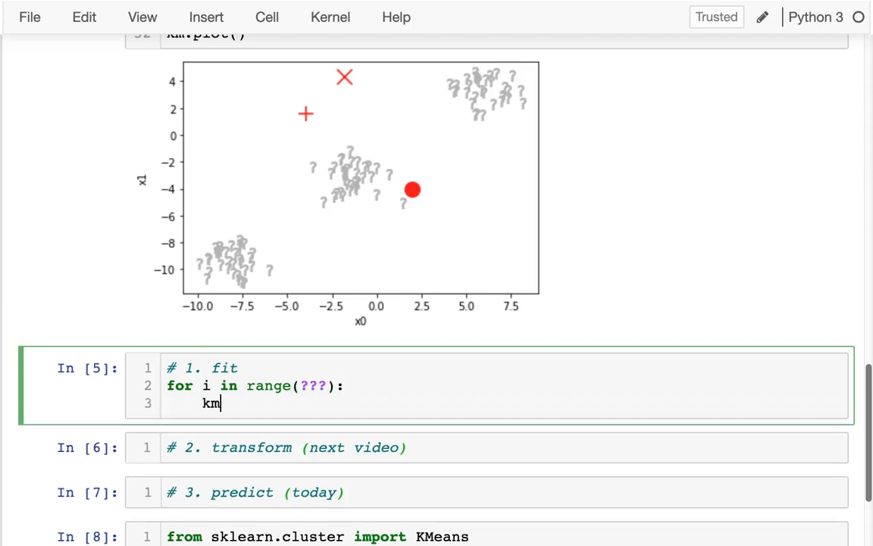
text(.assign_points)
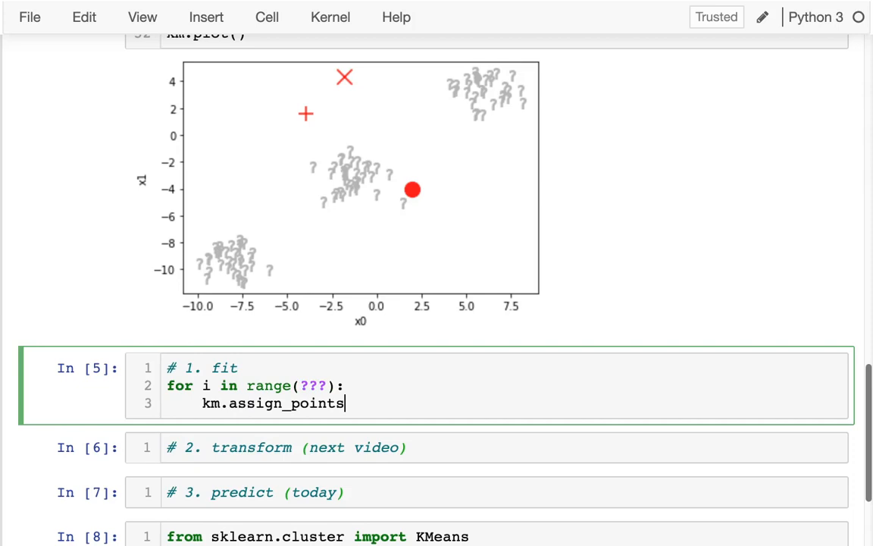
text(())
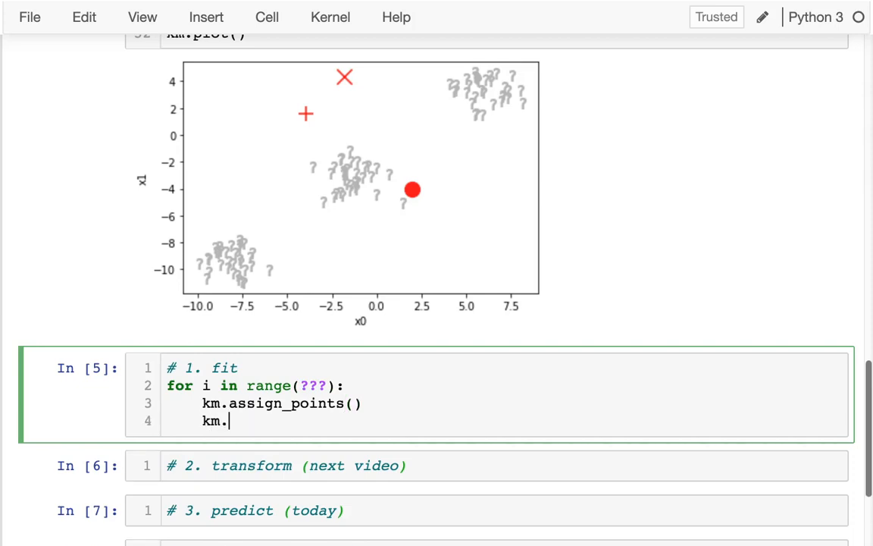
text(update_centers())
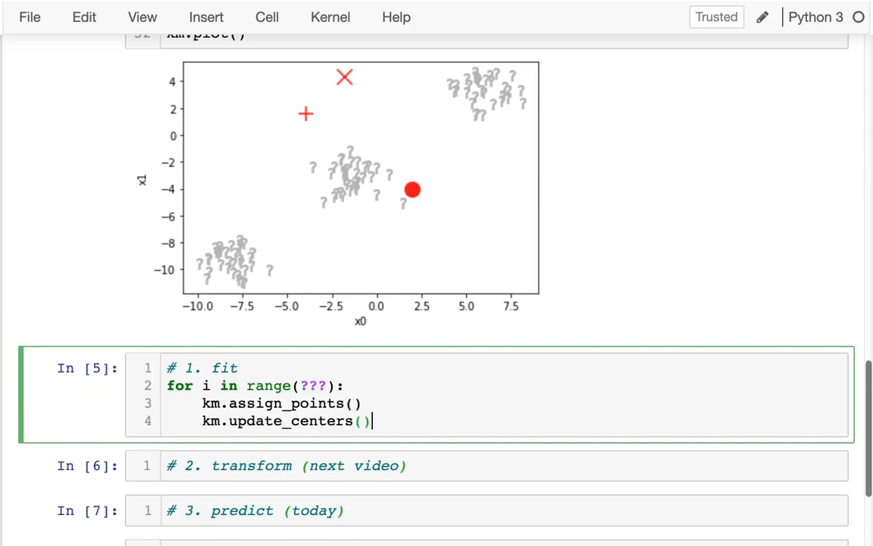
key(Enter)
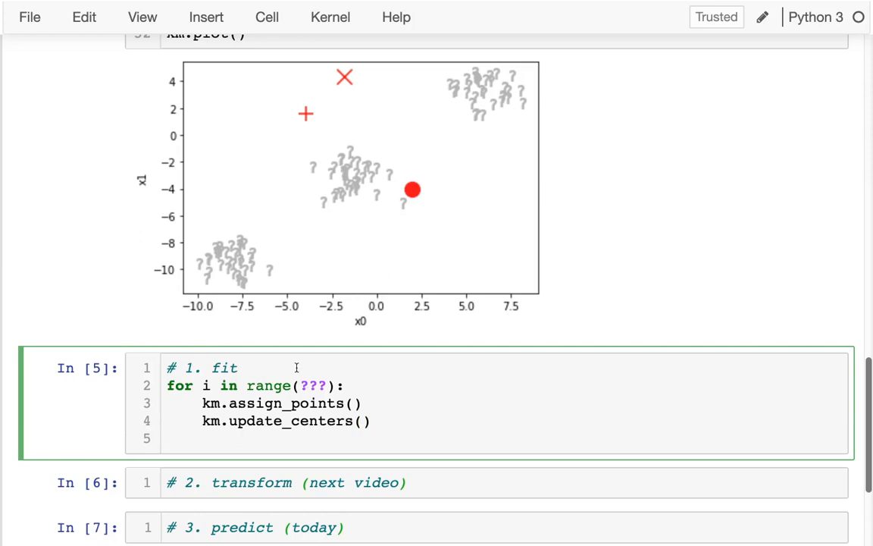
Step: Set epochs = 10 as the loop range and add a TODO comment to break if not getting any better
text(e)
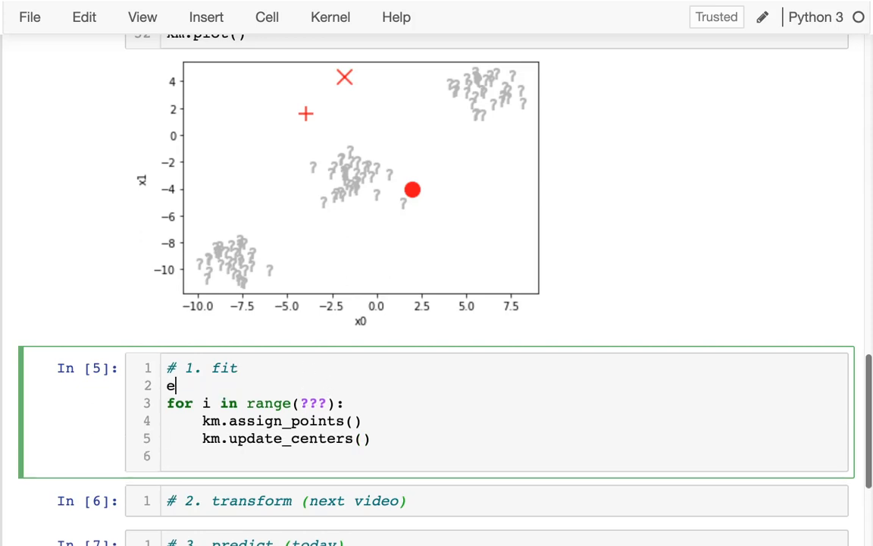
text(pochs =)
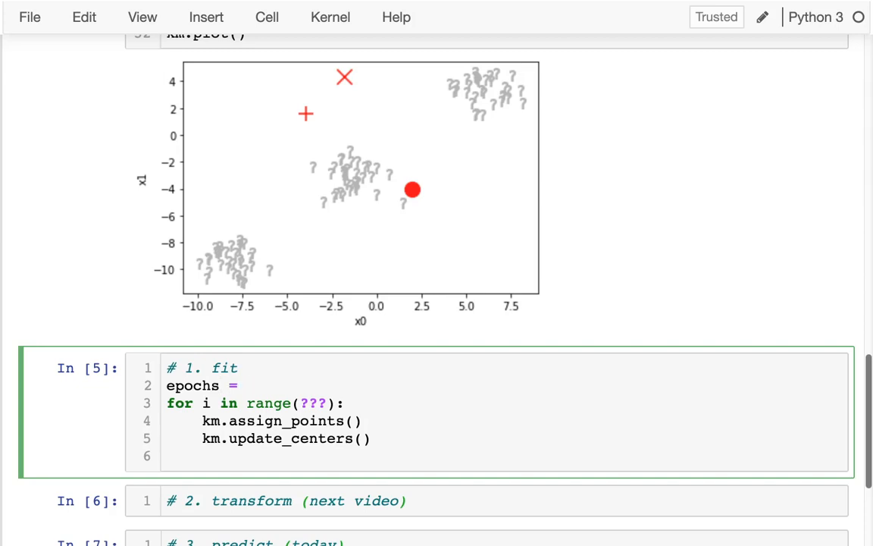
text(10)
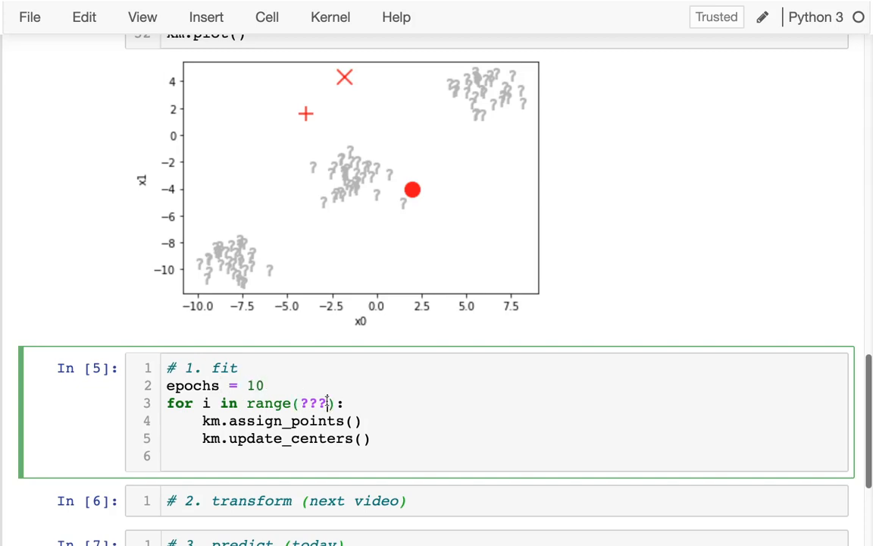
text(epochs)
click(503, 455)
text(#)
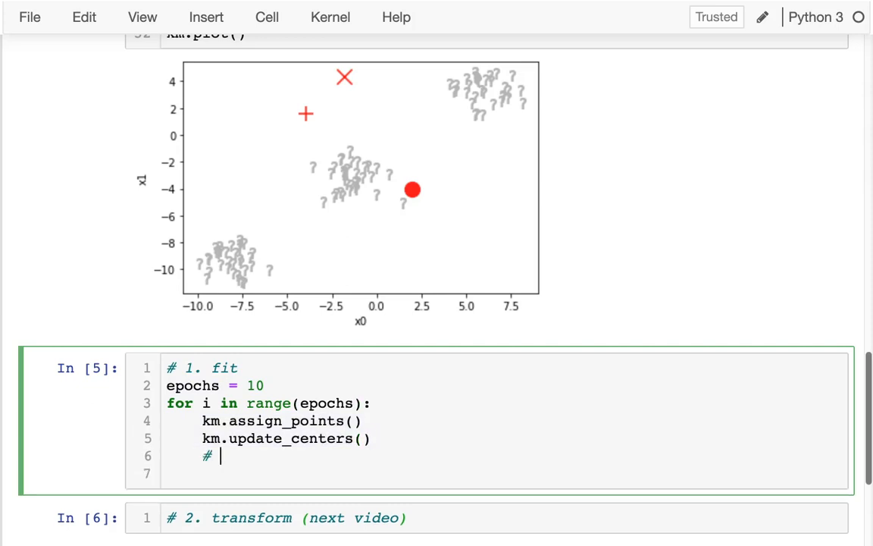
text(TODO: bo)
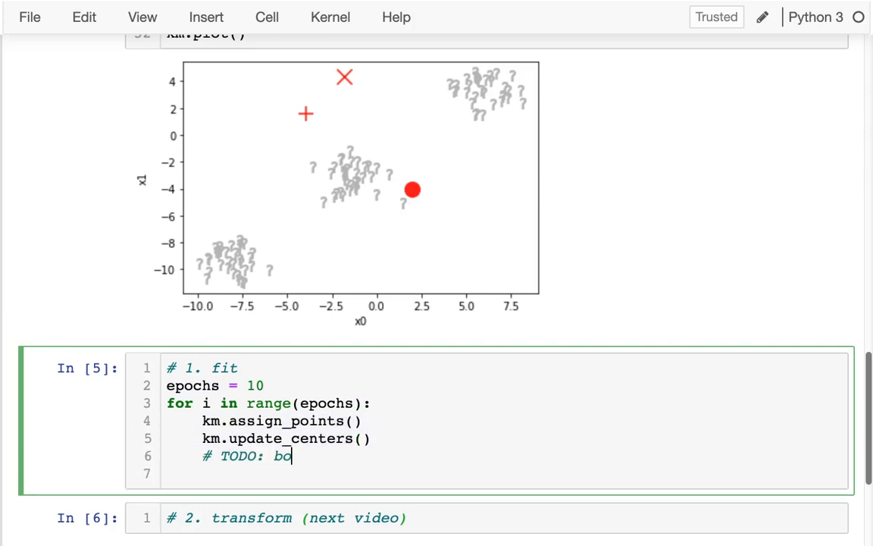
text(reak if)
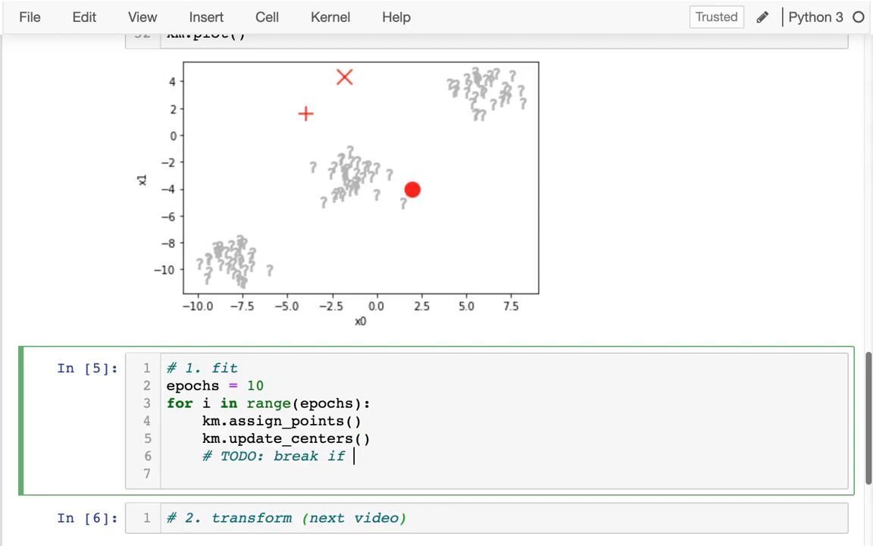
text(not getting)
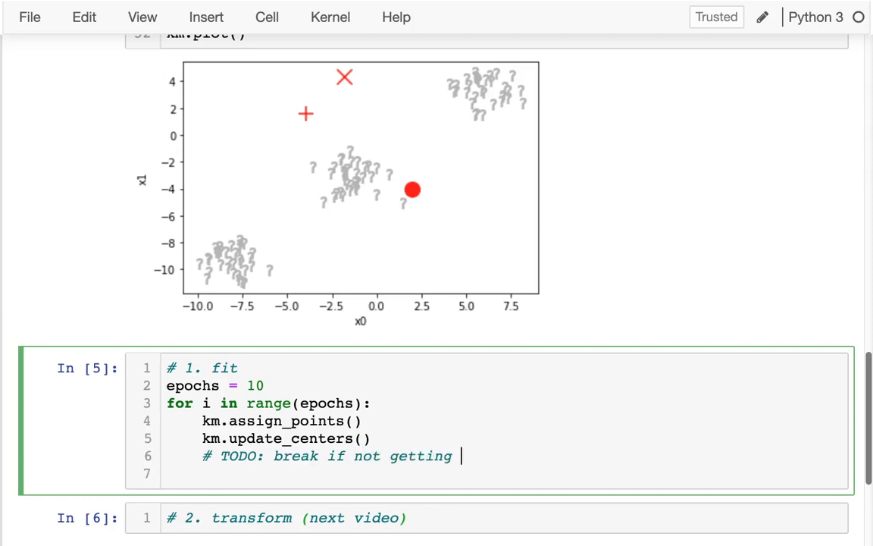
text(any better)
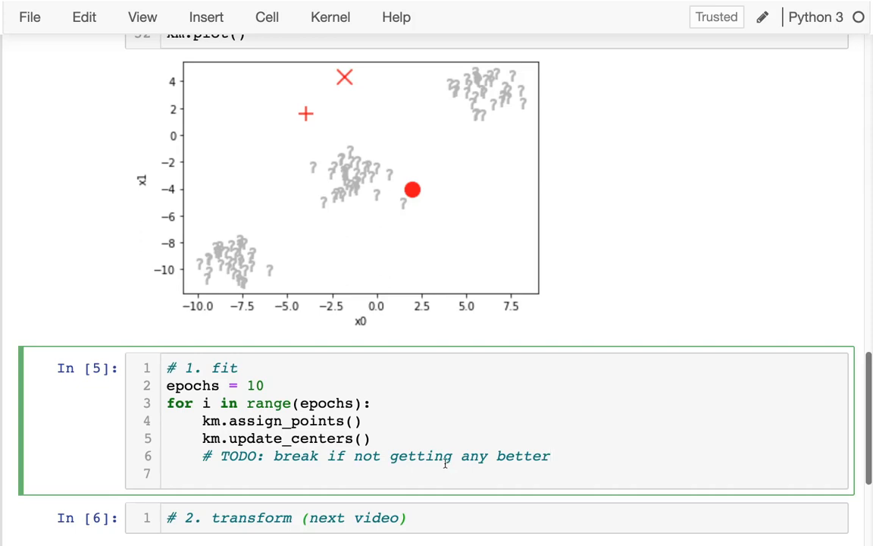
Step: End the fit cell with a km.plot() call to show the clusters
text(k)
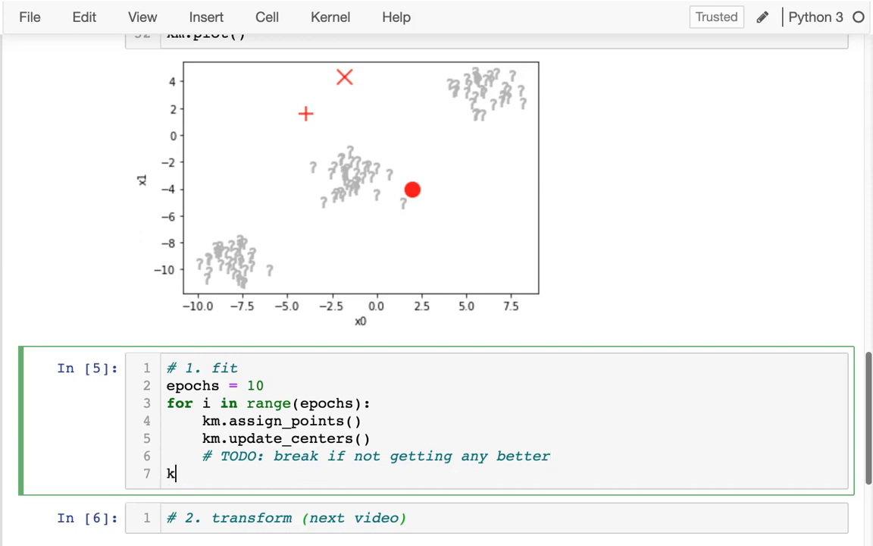
text(m.plot()
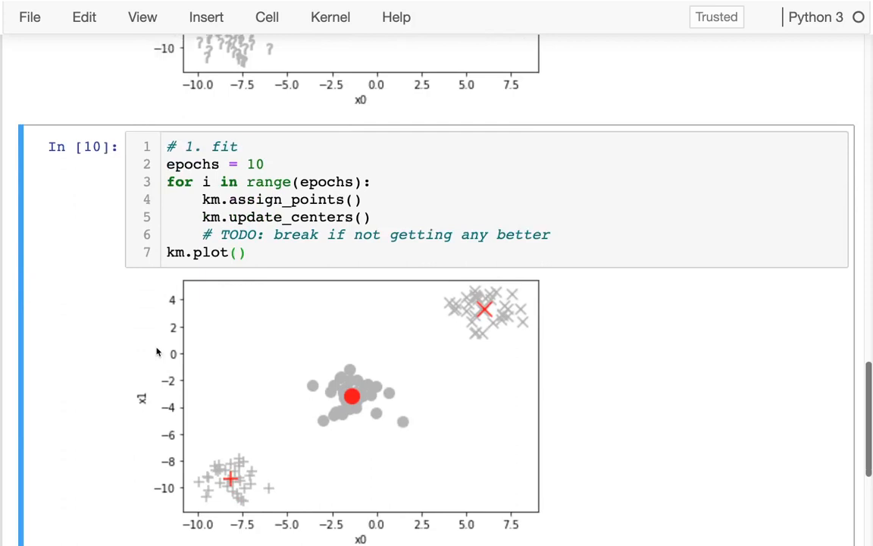
Step: Scroll down past the fit cell's cluster plot to the new df cell
scroll(down, 3)
text(df)
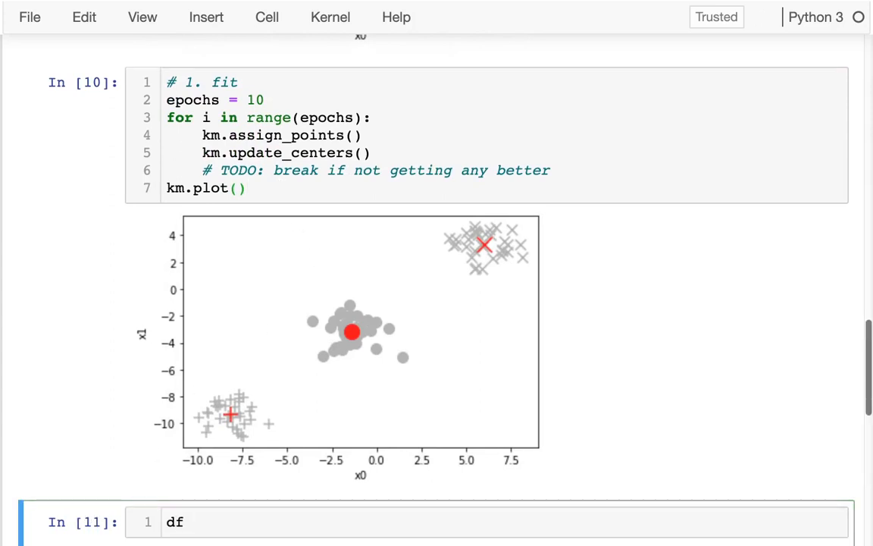
Step: Run df, then change it to km.df.head(3) to show the first rows with per-centroid distances and label
key(shift+enter)
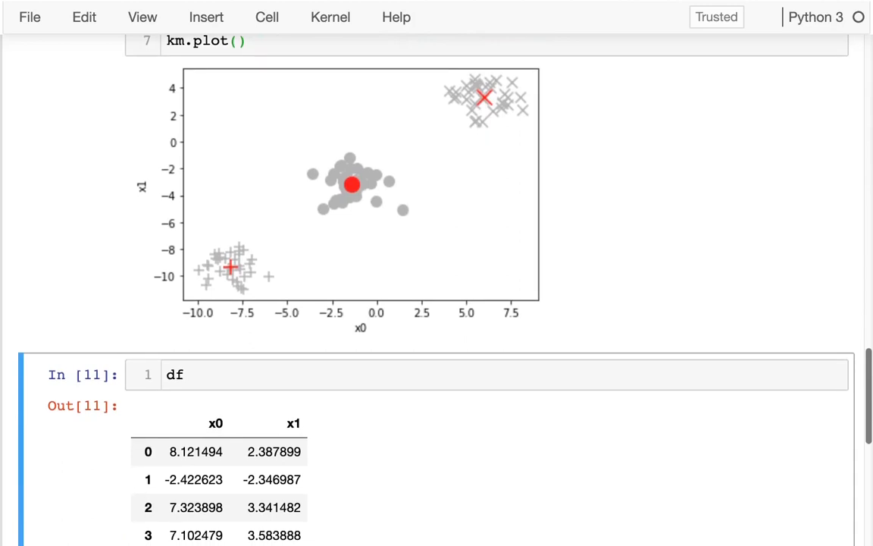
scroll(down, 3)
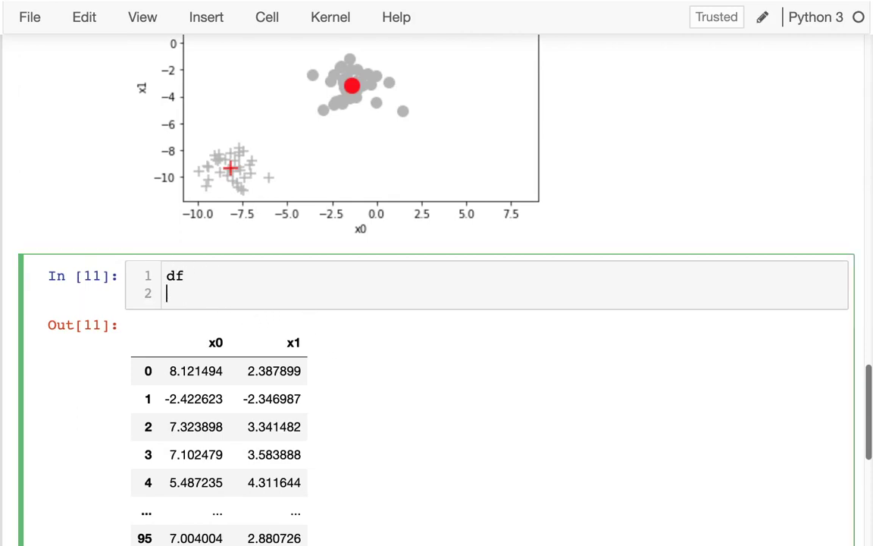
text(km.d)
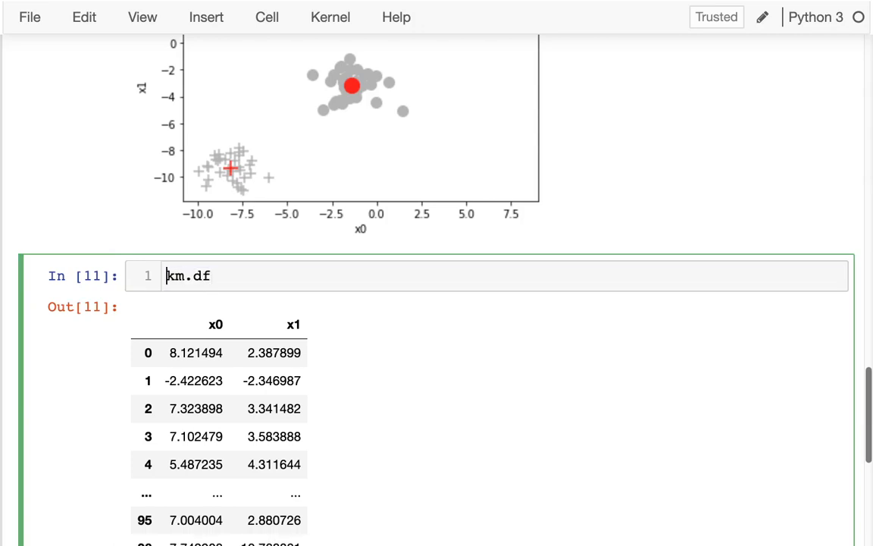
key(Shift+Enter)
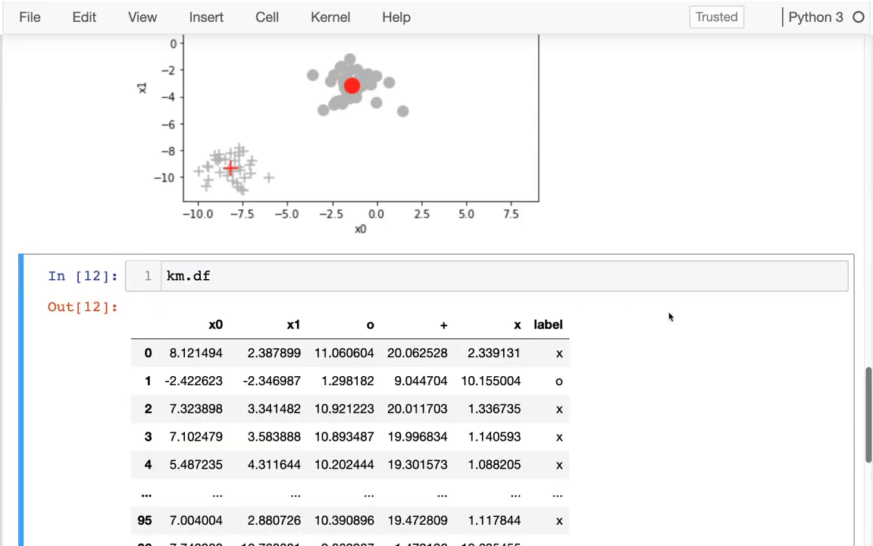
mouse_move(338, 312)
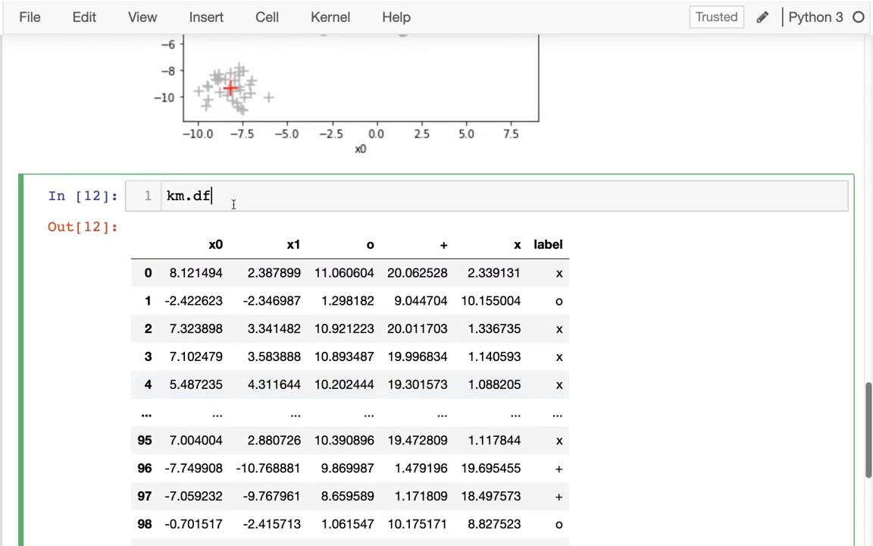
text(.head())
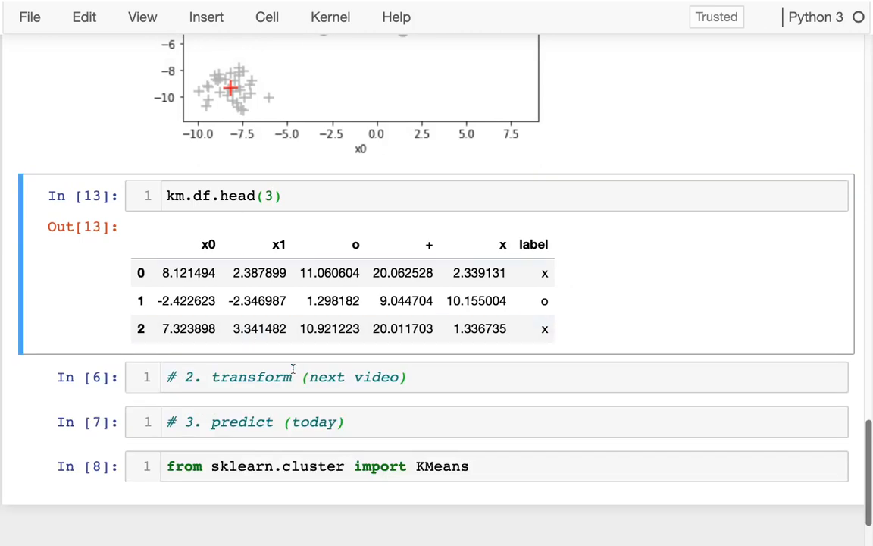
Step: Fill the transform cell with km.df[["o","+","x"]].head() to list the distance columns
double_click(251, 377)
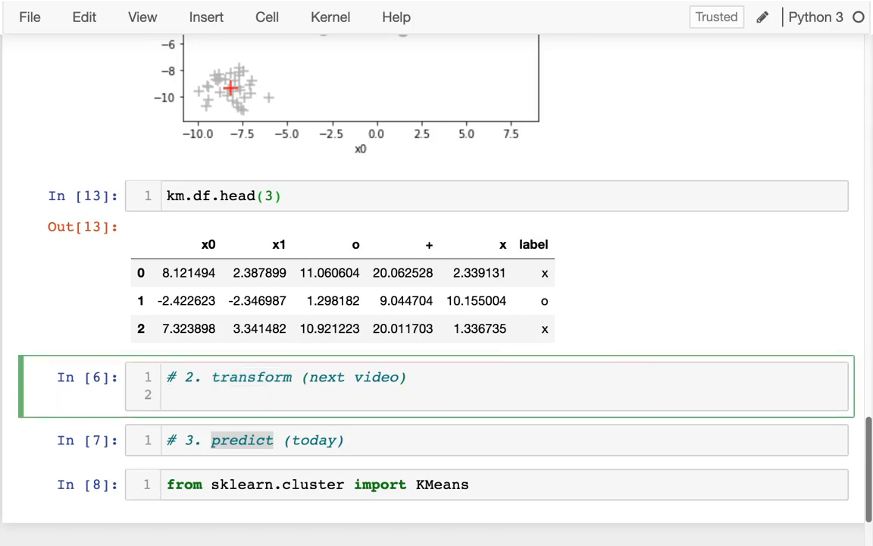
text(km.df[])
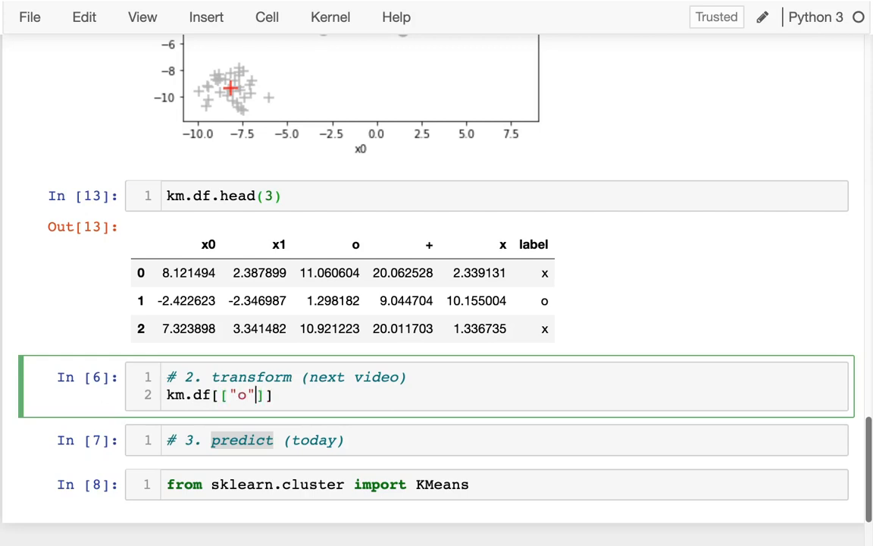
text(, "+)
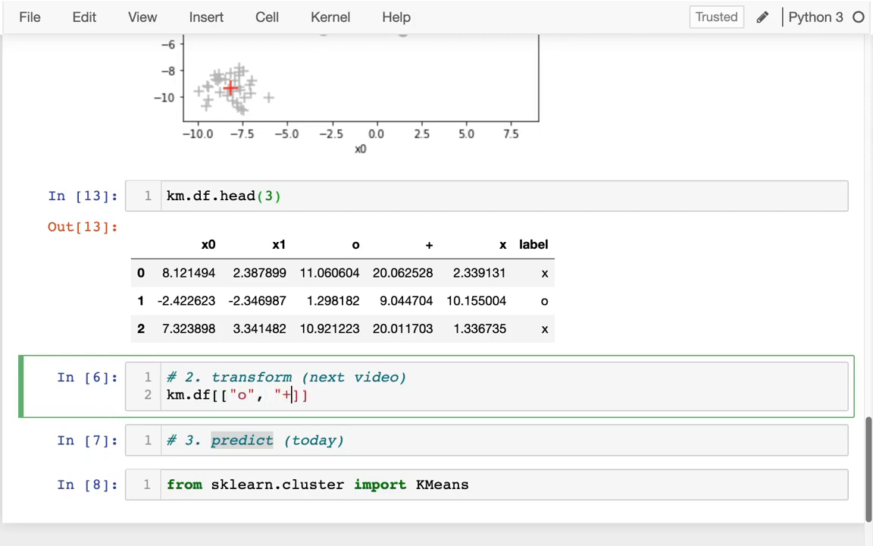
text(", "x"]].)
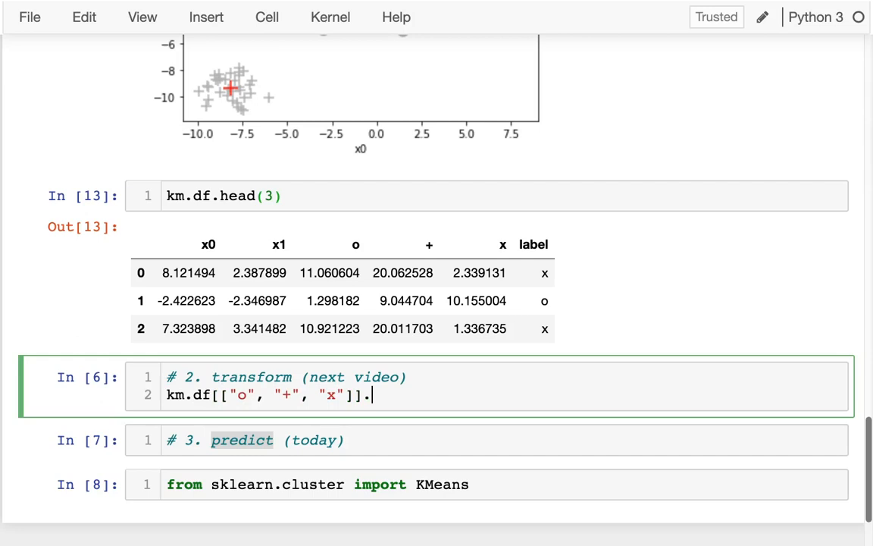
text(head())
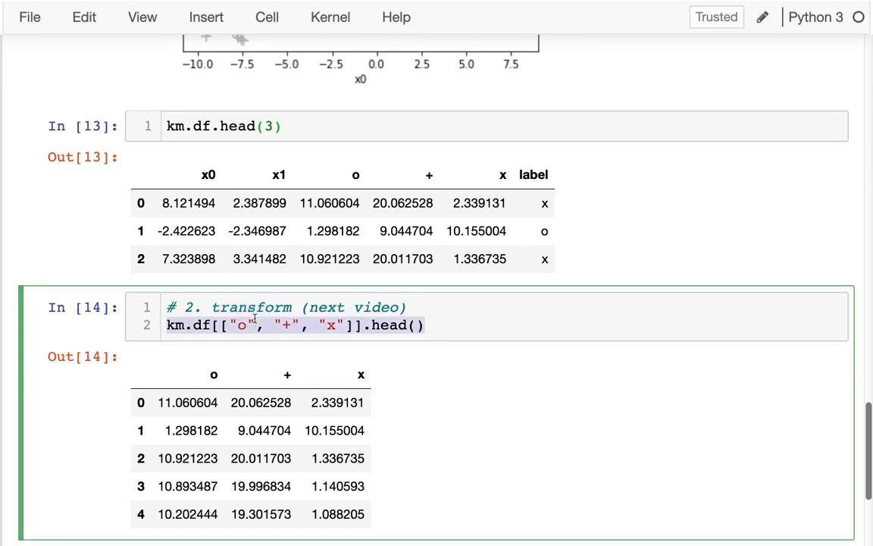
scroll(down, 3)
text(km.df[["label"]].head())
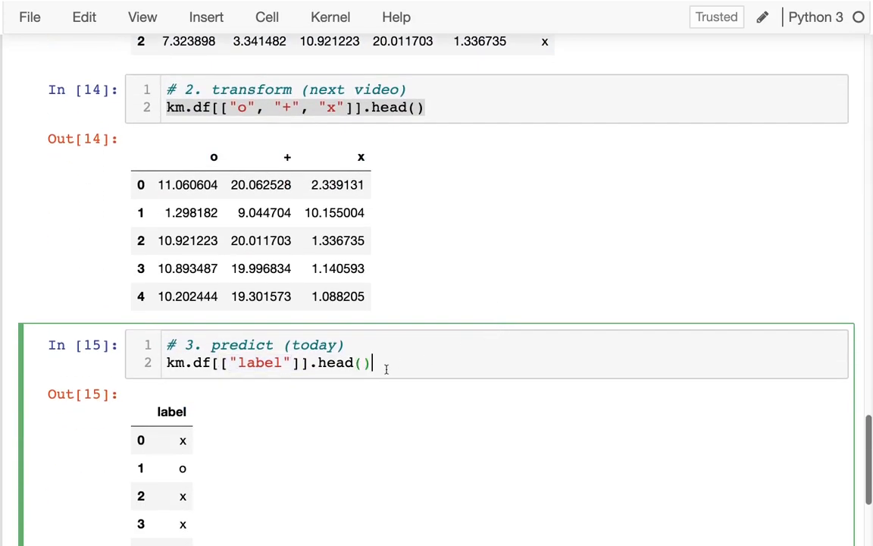
scroll(down, 3)
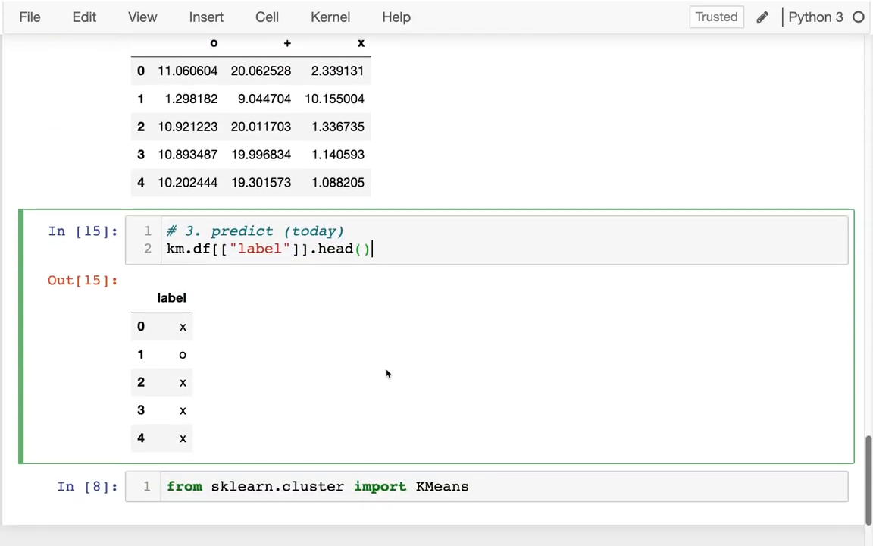
Step: After the KMeans import, define km = KMeans(n_clusters=3) in a new cell
click(491, 487)
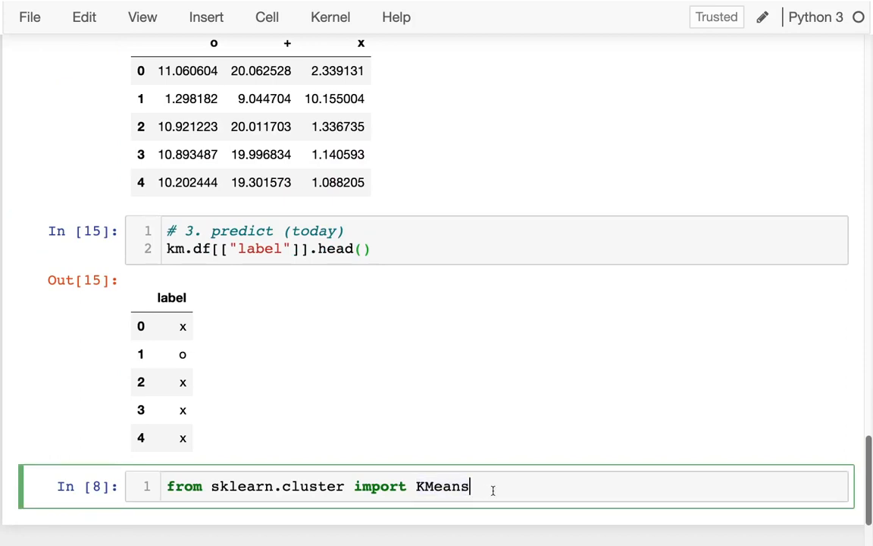
scroll(down, 3)
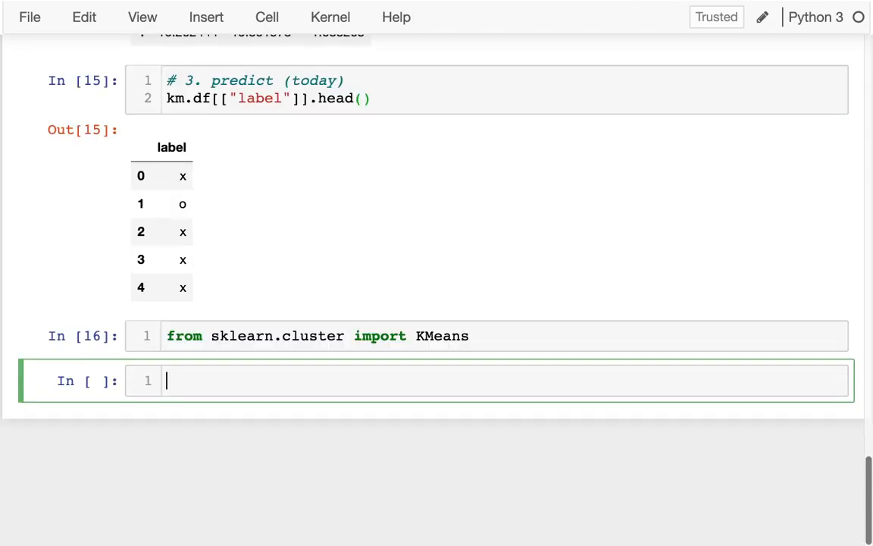
text(km =)
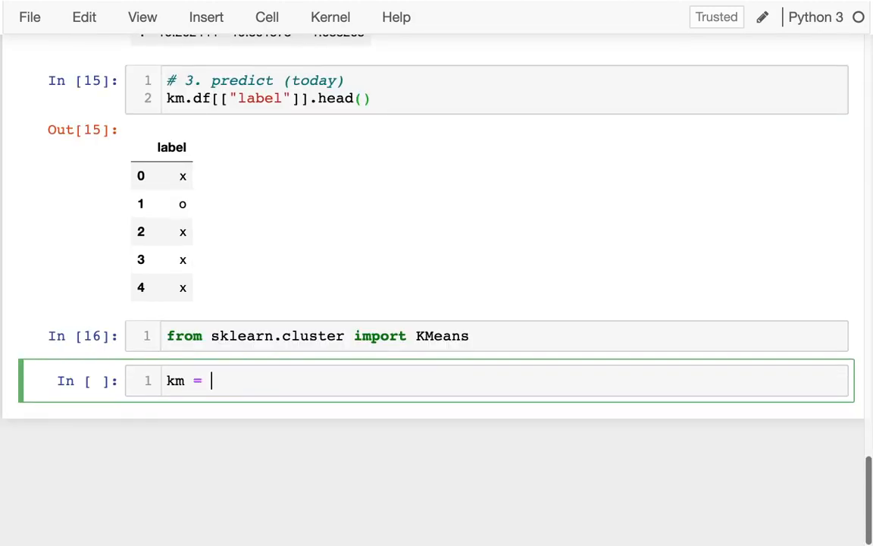
text(KMeans)
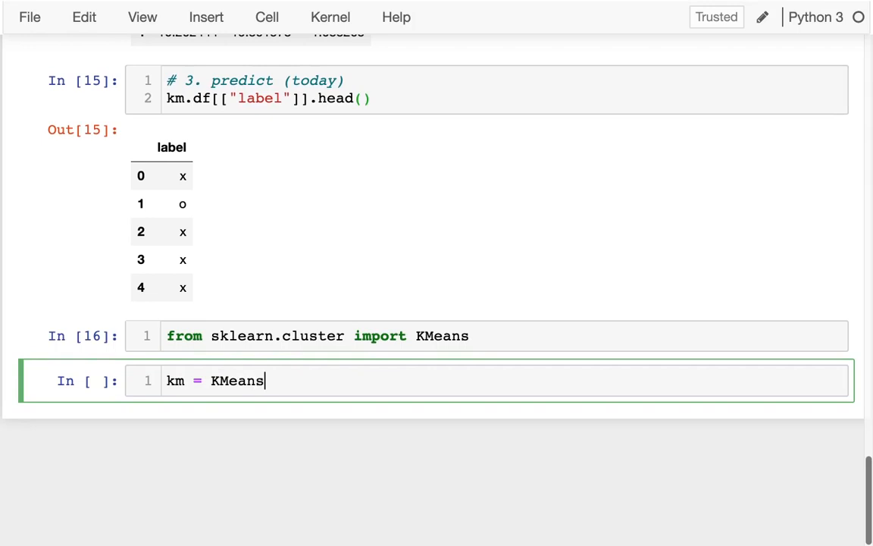
text(()
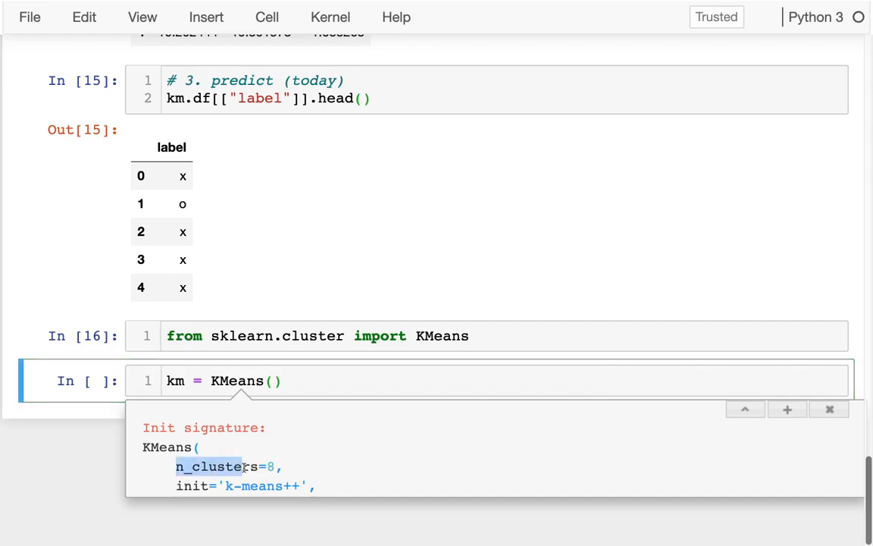
text(n_c)
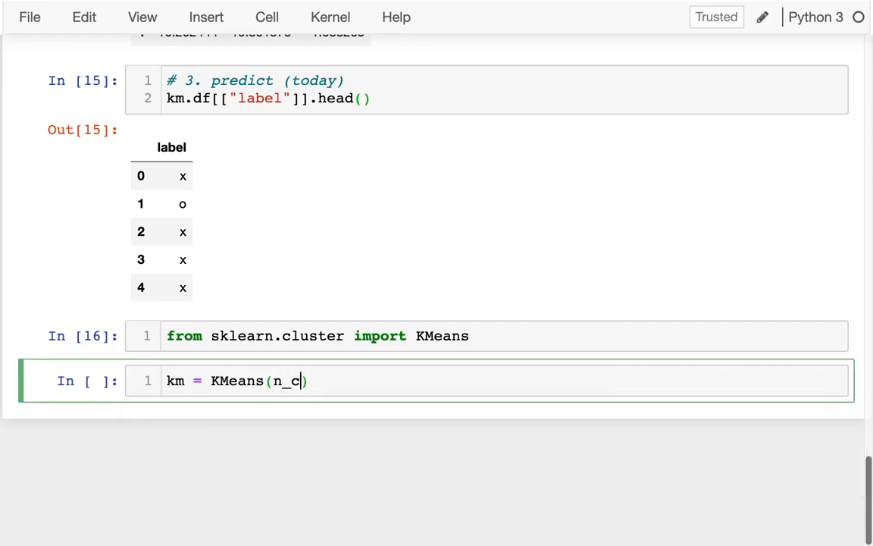
text(lusters=3)
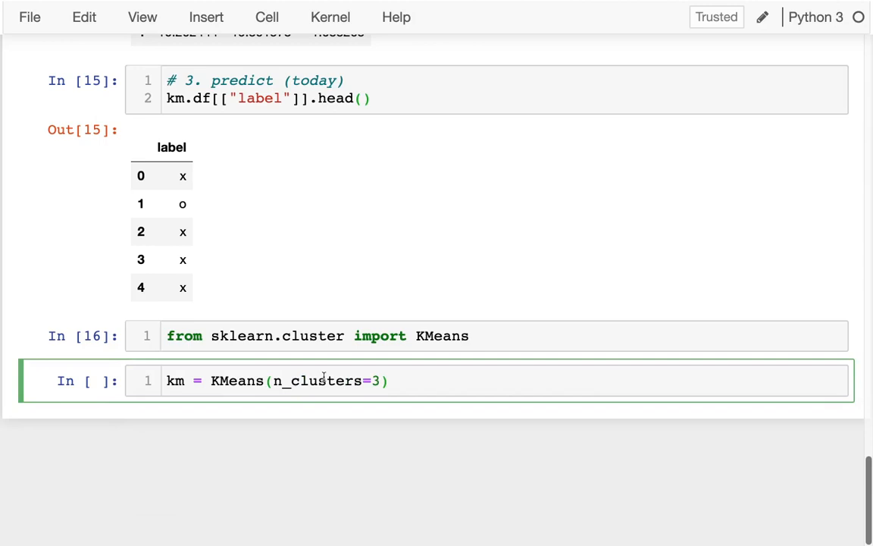
key(Enter)
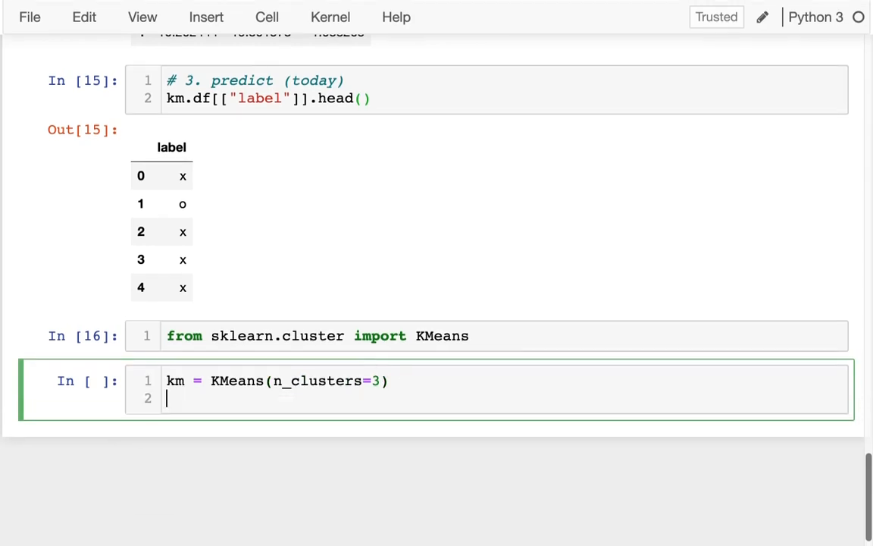
Step: Fit the model with km.fit(df) and add a df.head(3) cell showing the first three rows
scroll(down, 3)
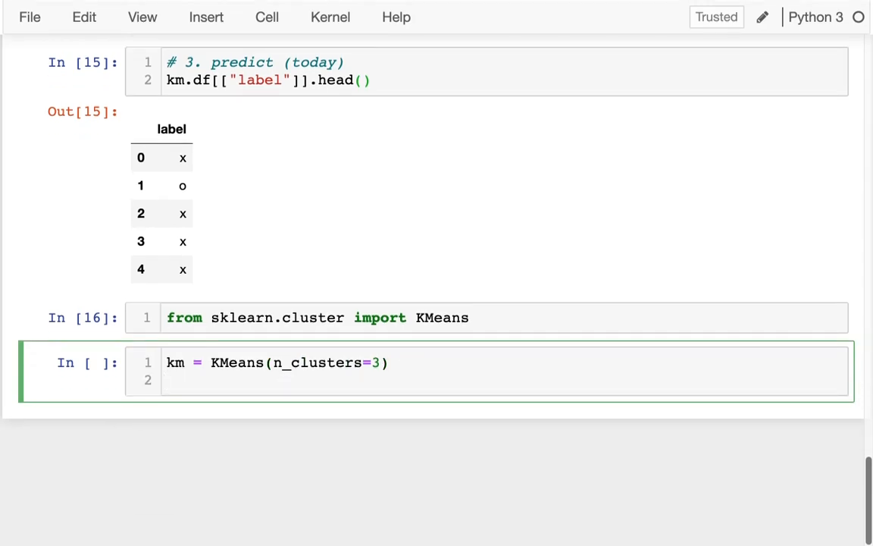
text(km.)
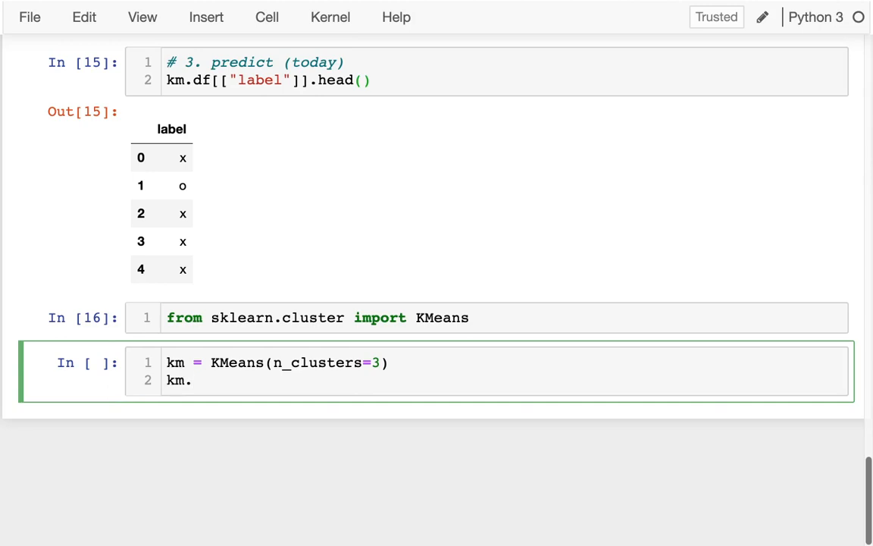
text(fit())
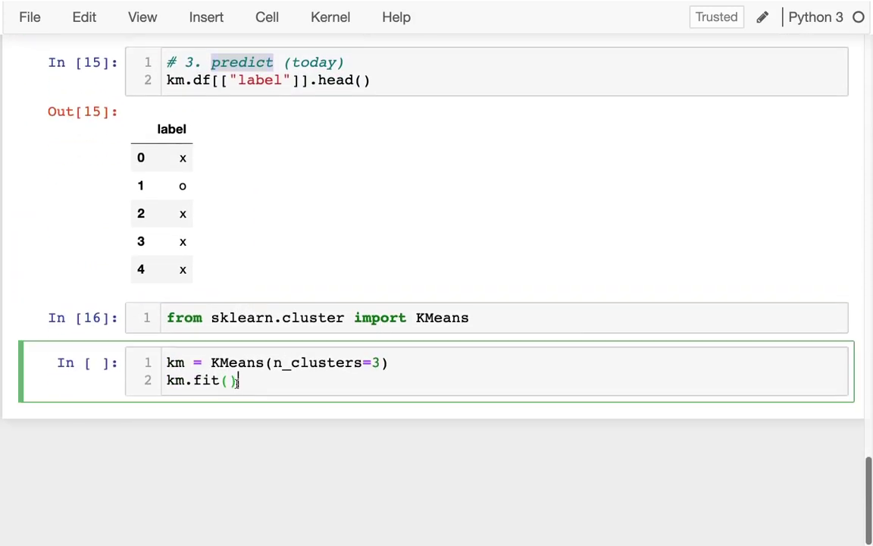
text(df)
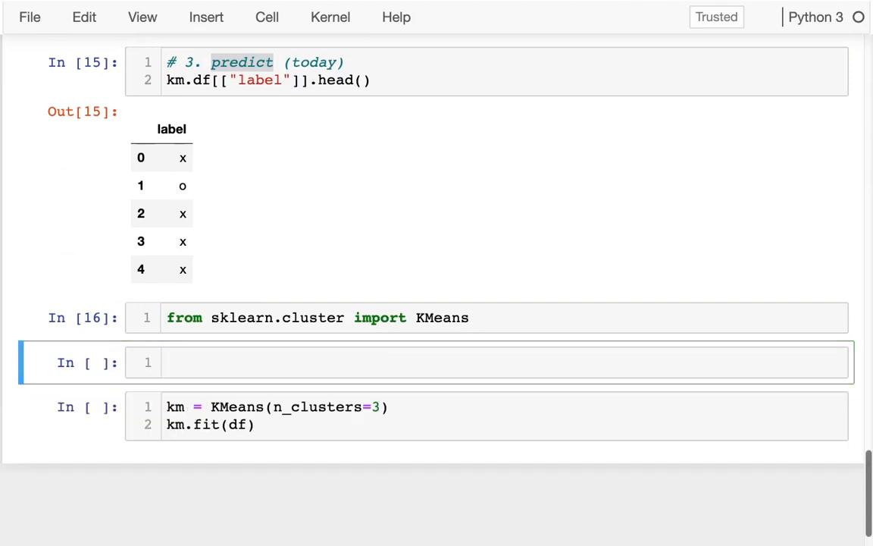
text(df.head())
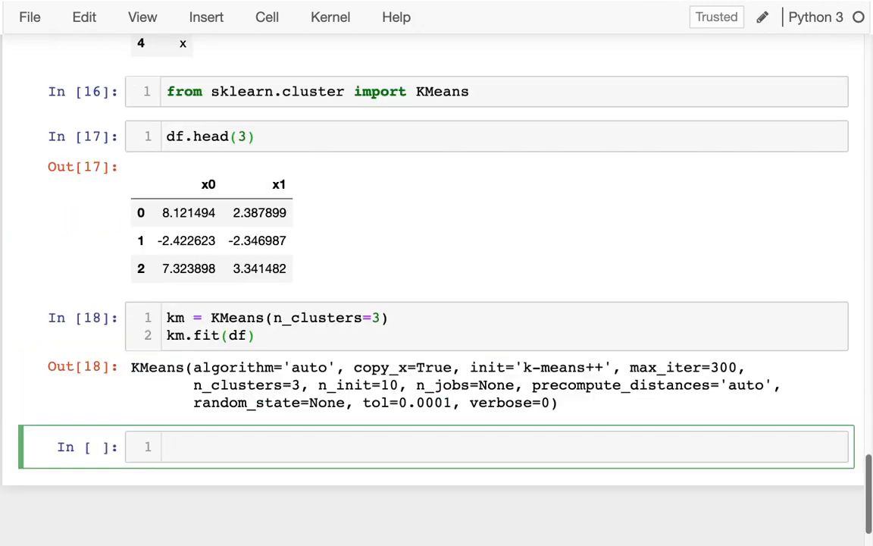
mouse_move(356, 365)
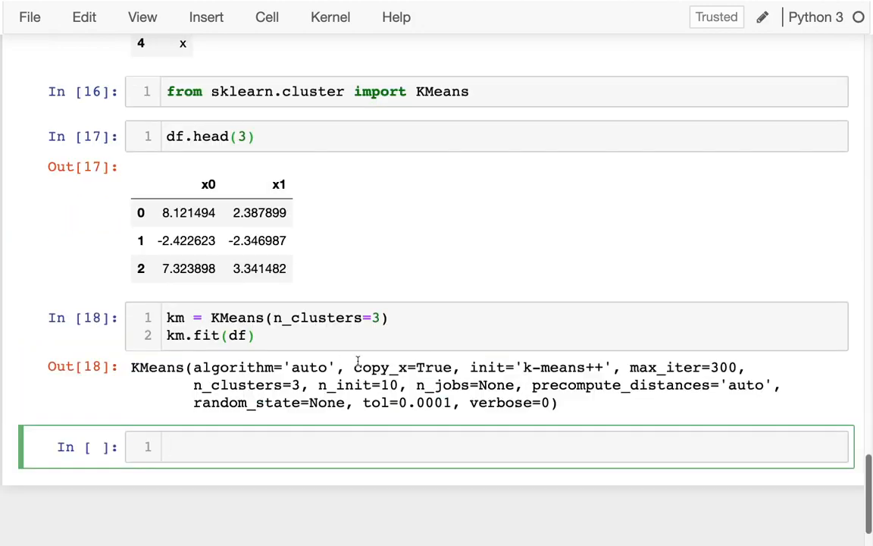
Step: Run km.transform(df) in a new cell and inspect the array of distances to the three cluster centres
text(km.)
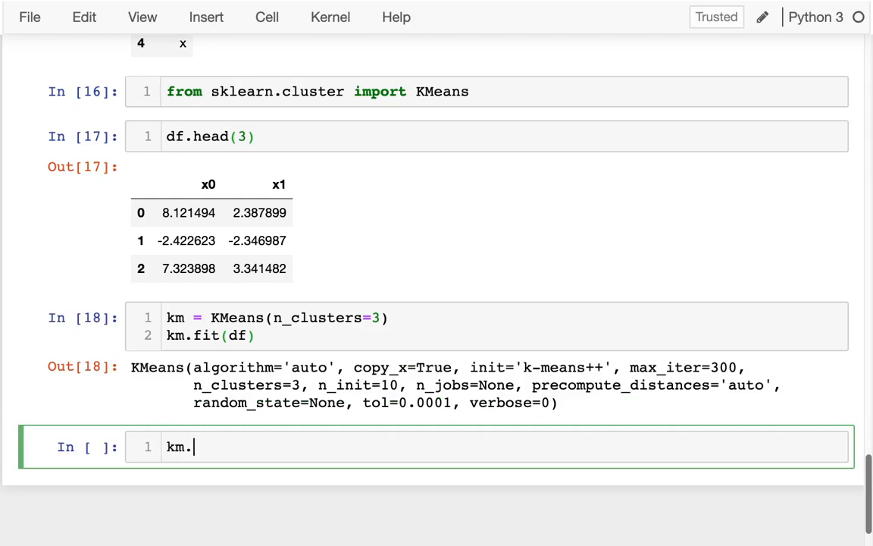
text(transform())
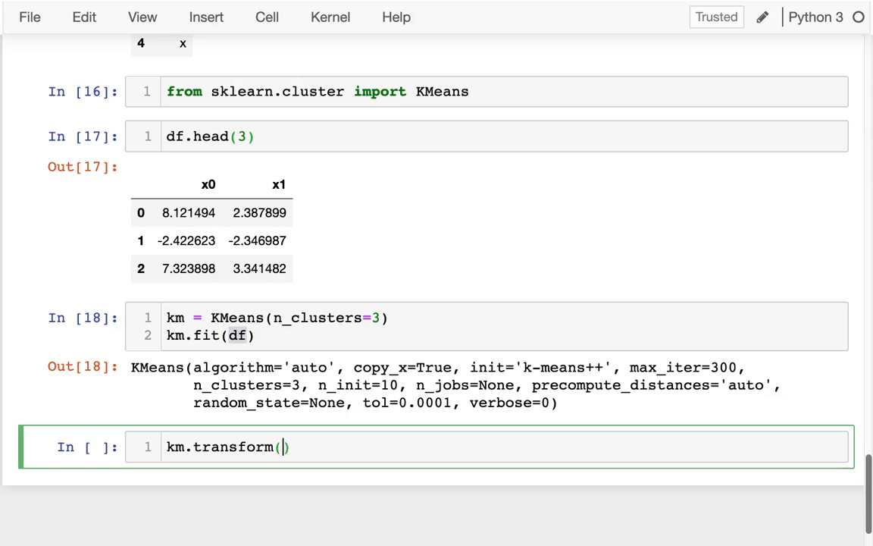
text(test)
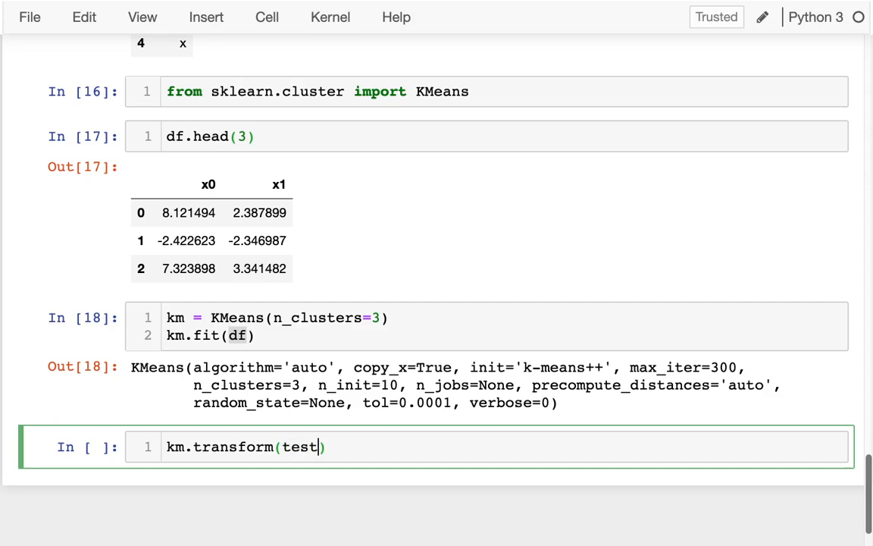
text(df)
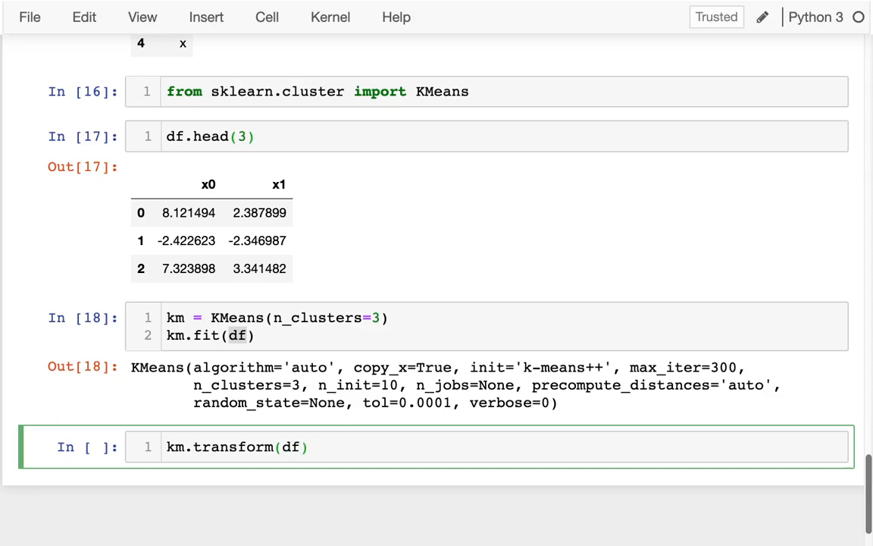
key(Shift+Enter)
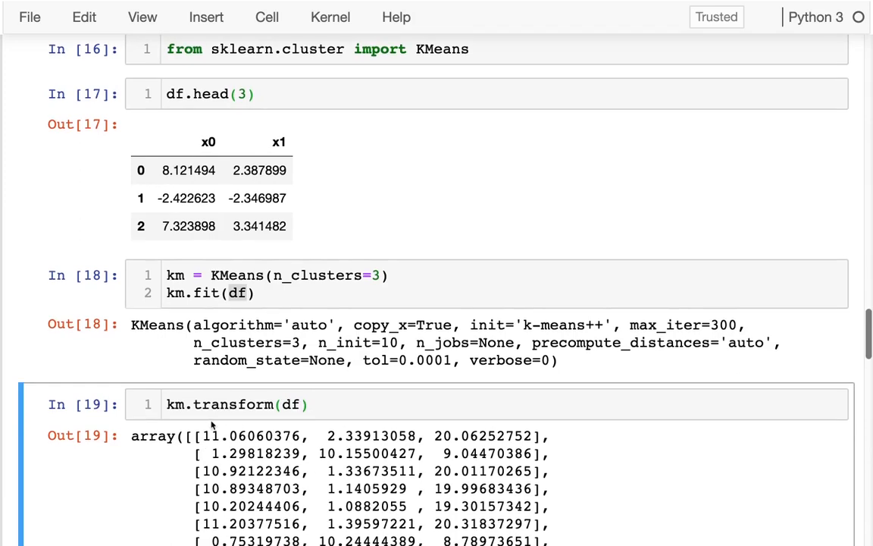
drag(203, 436, 419, 436)
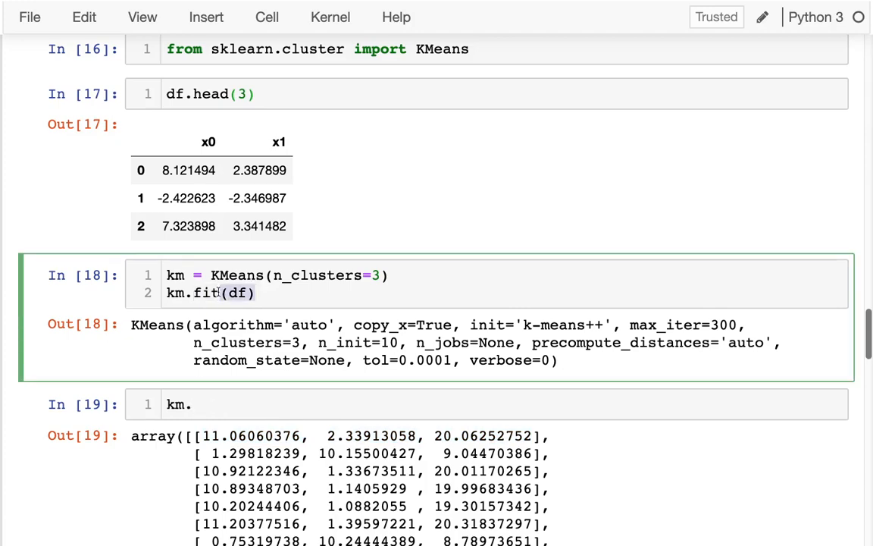
Step: Change km.fit(df) to fit_transform then fit_predict(df), outputting cluster labels 0-2, and start a df2 cell
text(_transform)
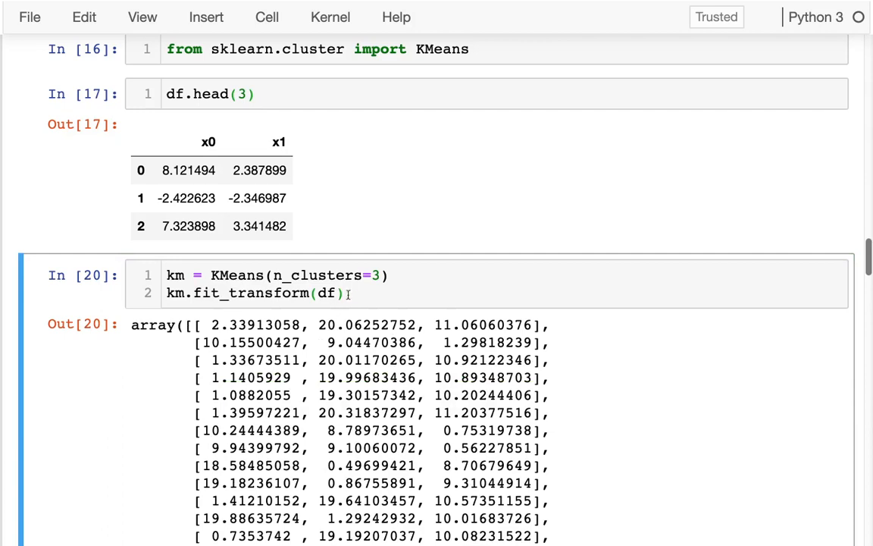
double_click(269, 294)
text(predic)
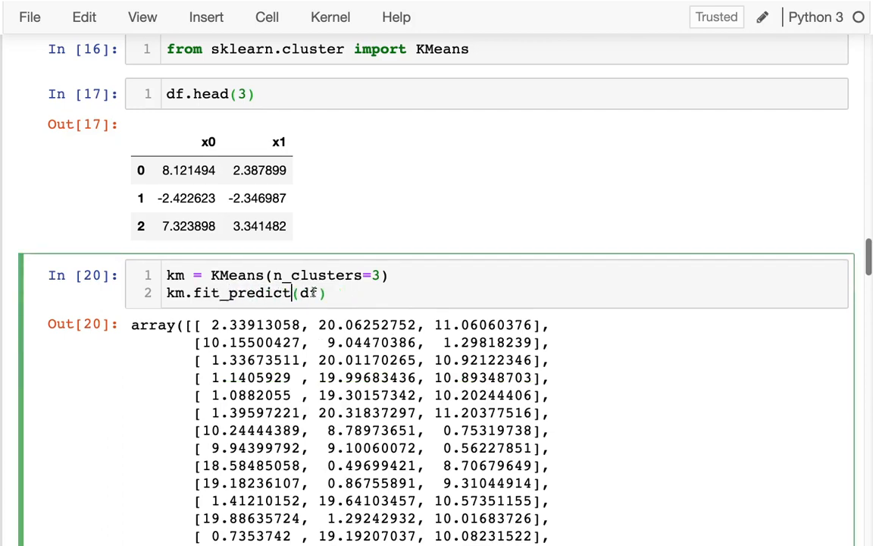
double_click(255, 325)
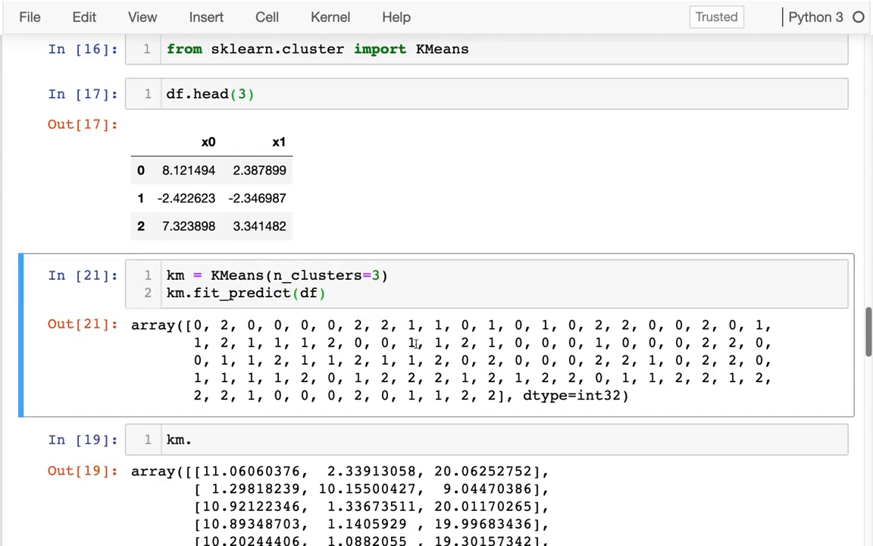
double_click(226, 328)
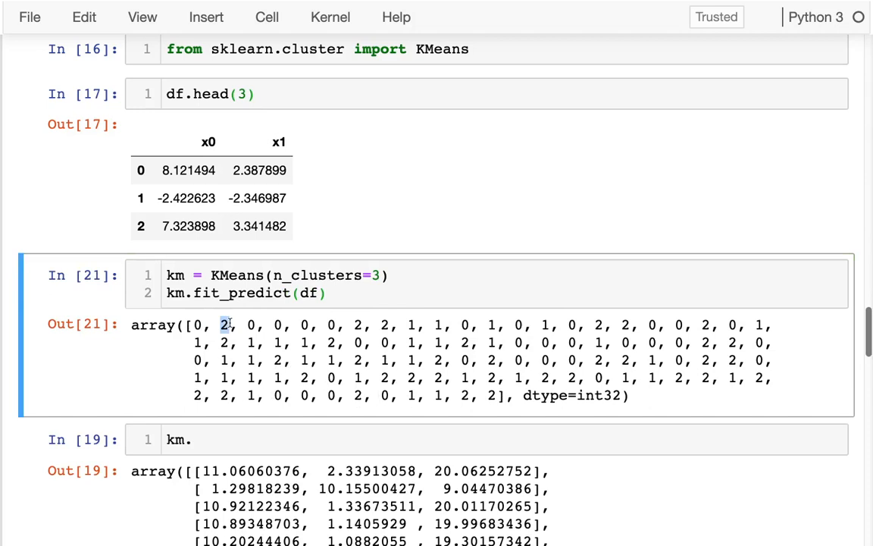
click(231, 439)
text(df2 =)
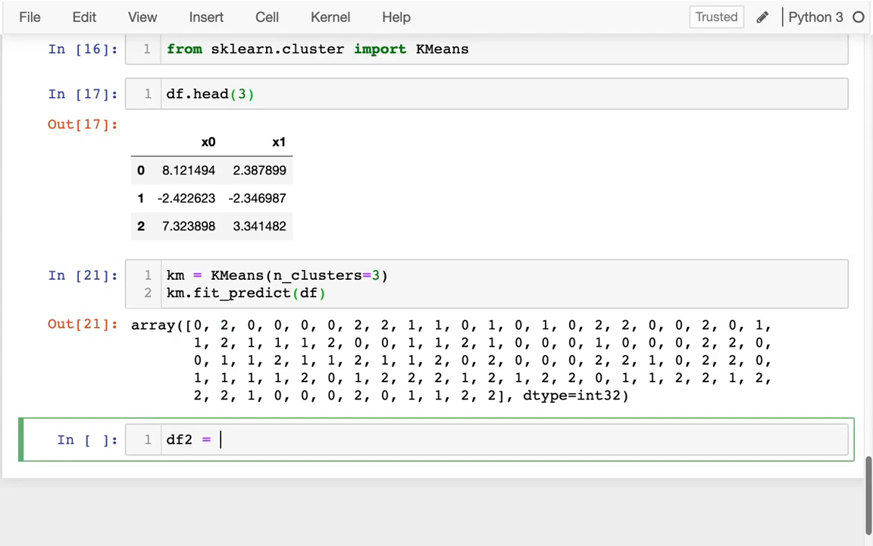
Step: Build df2 = df.copy() with a cluster column from km.fit_predict(df2) and show its last rows with tail()
text(df.copy())
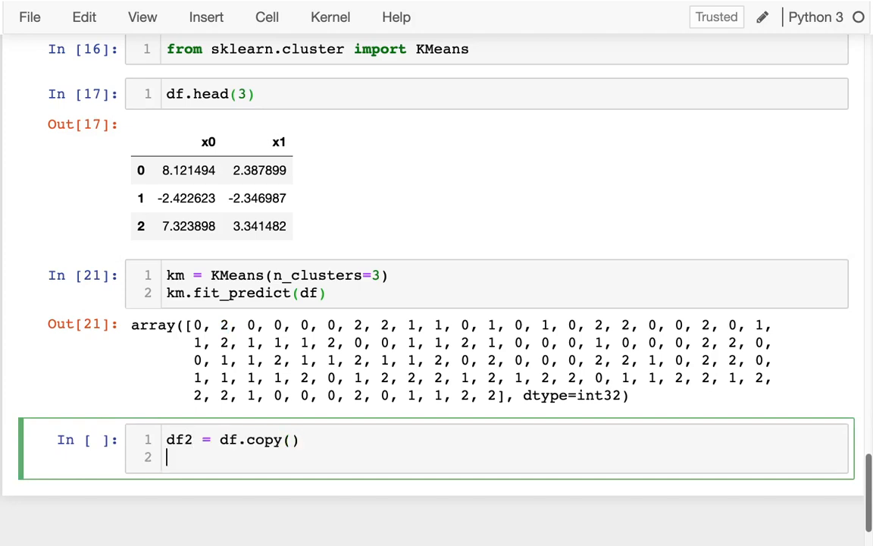
double_click(235, 294)
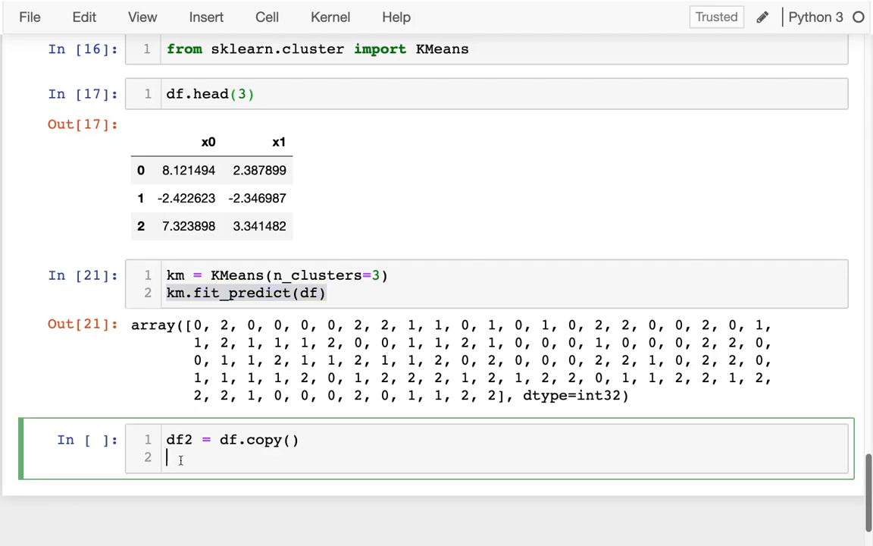
text(df[])
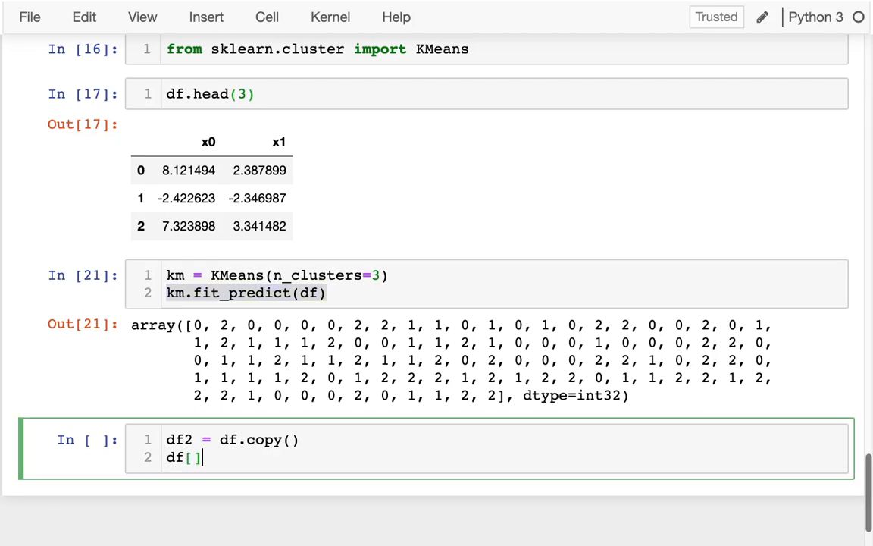
text(")
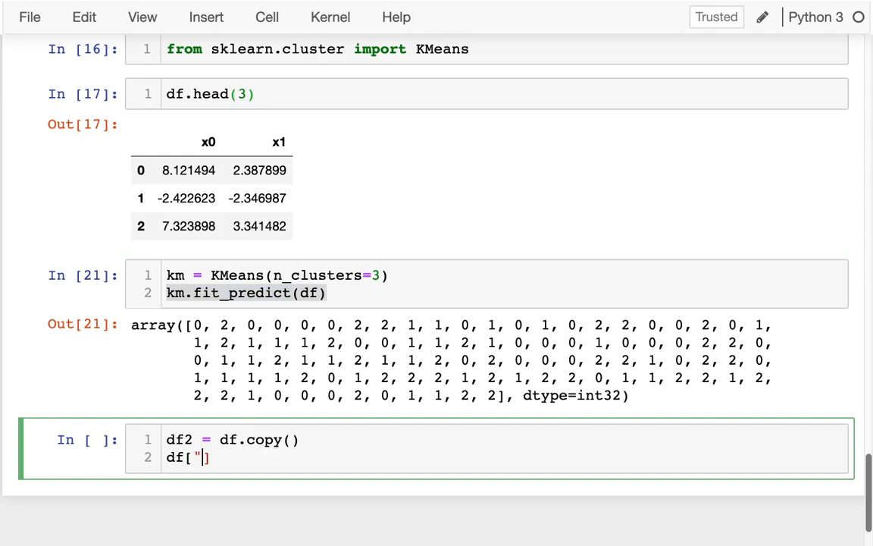
text(cluster)
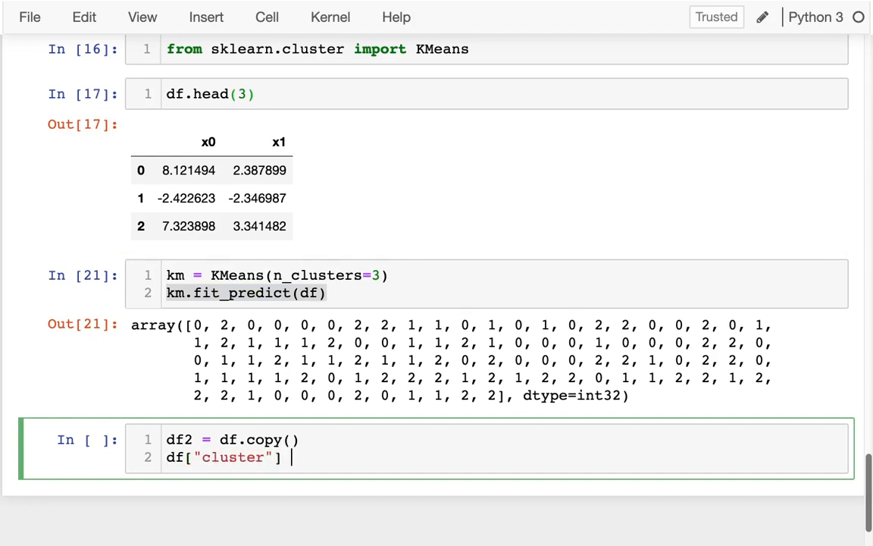
text(= km.fit_predict(df))
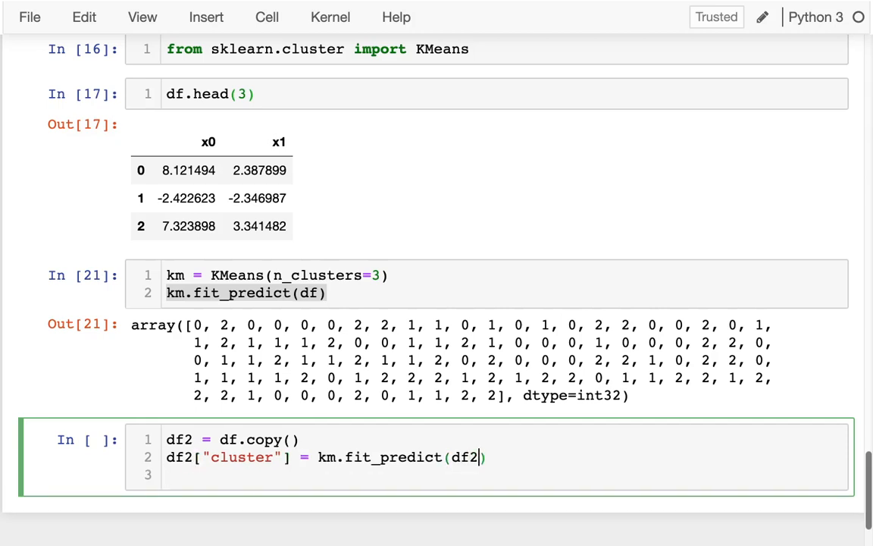
text(df2h.de)
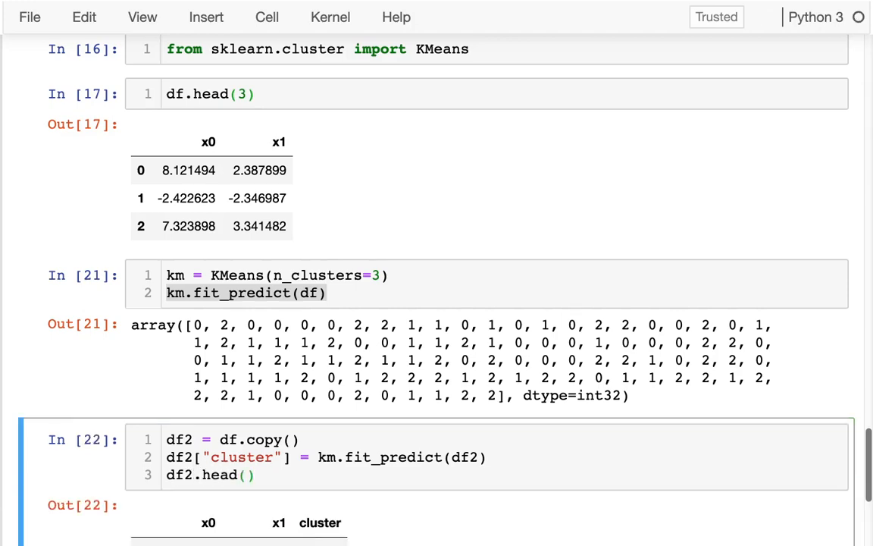
scroll(down, 3)
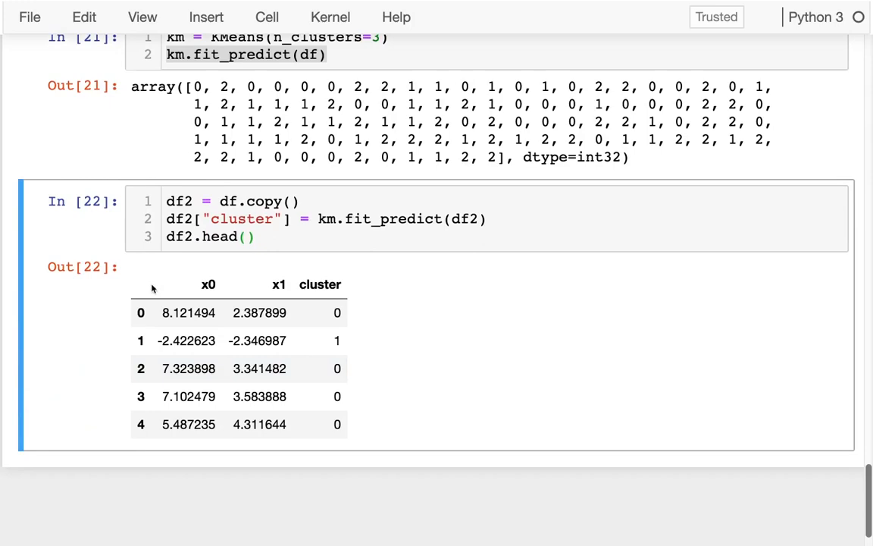
text(tra)
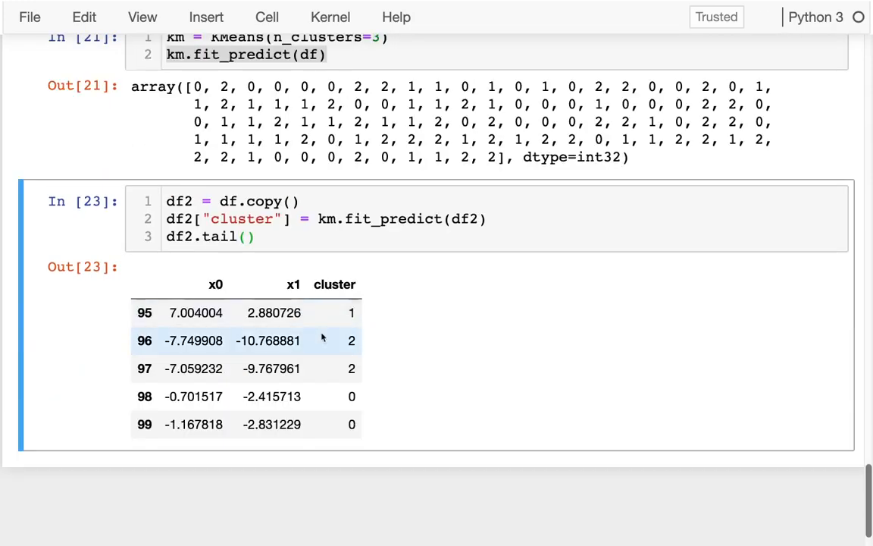
Step: Begin a df2.plot.scatter(x= call in a new cell below the table
click(266, 236)
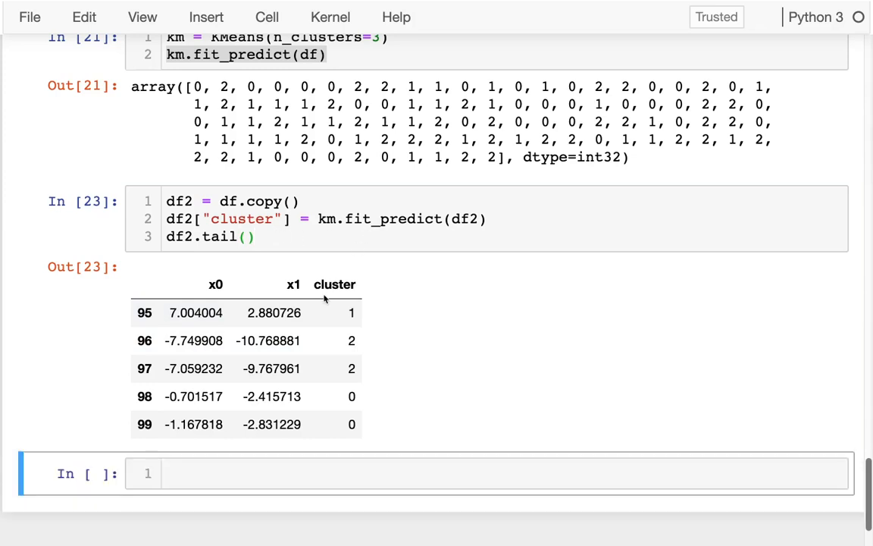
text(df2.plot.)
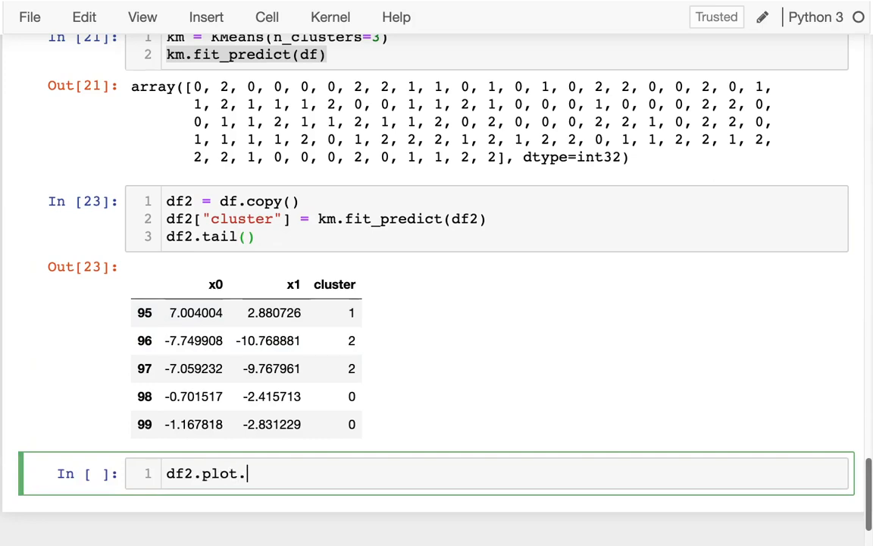
text(scatter(x=)
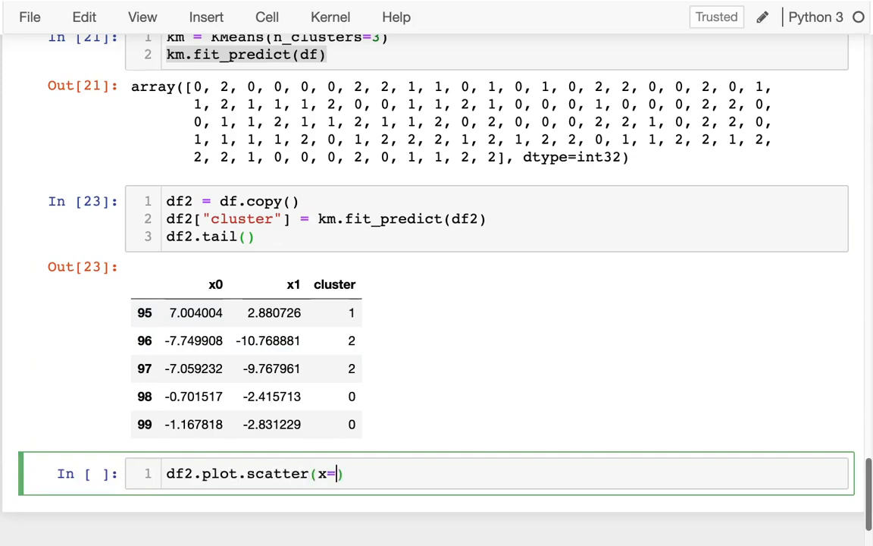
Step: Complete the scatter as x="x0", y="x1", c=df2["cluster"] and run it to colour points by cluster
text("x0", y)
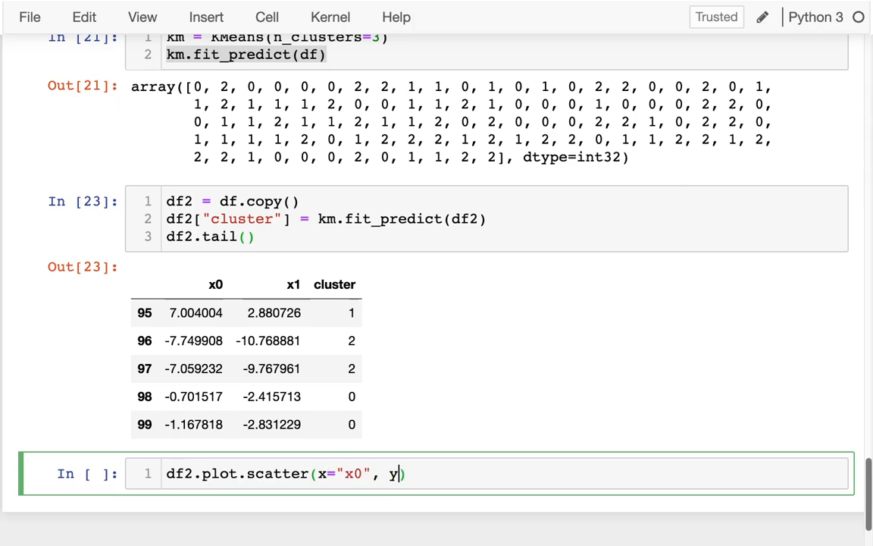
text(="x1")
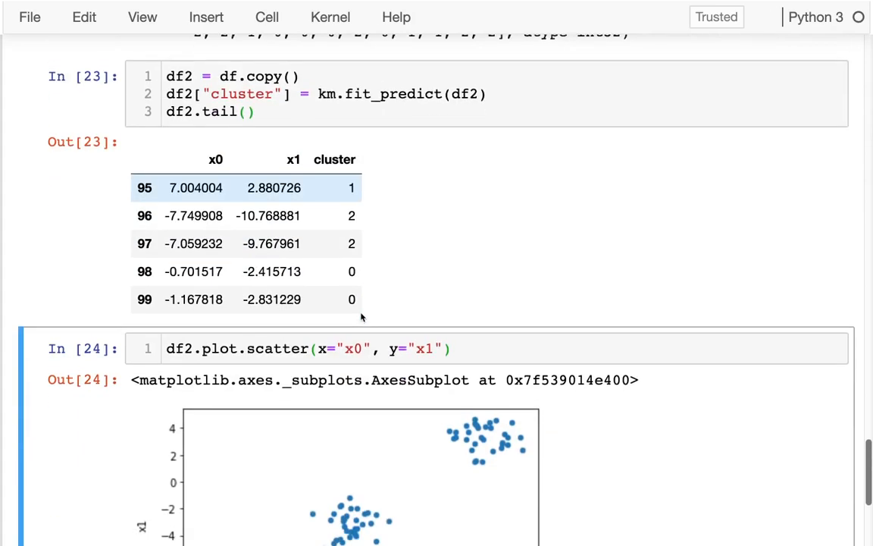
scroll(down, 3)
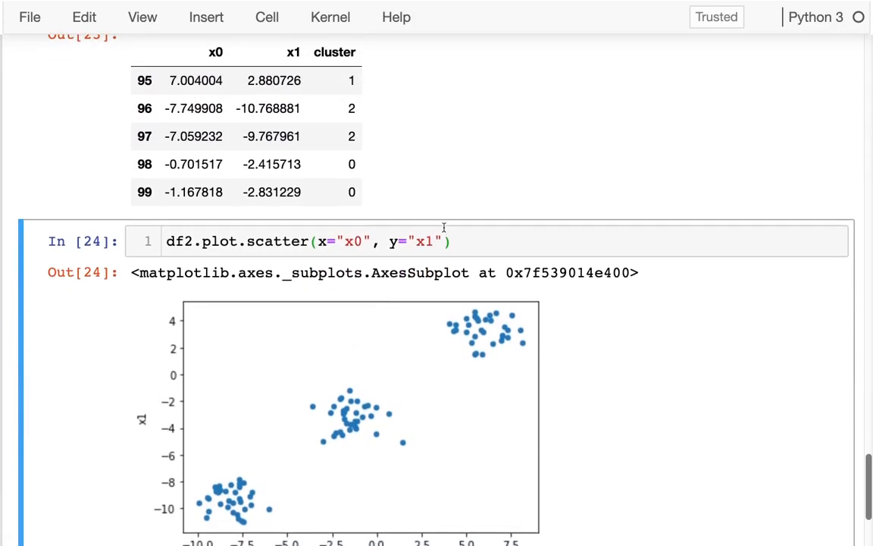
text(, c=)
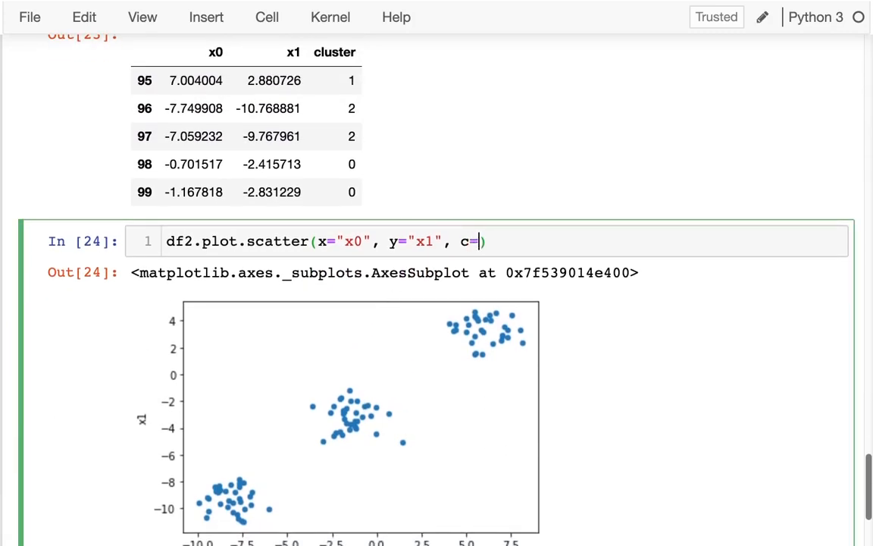
text(df2[)
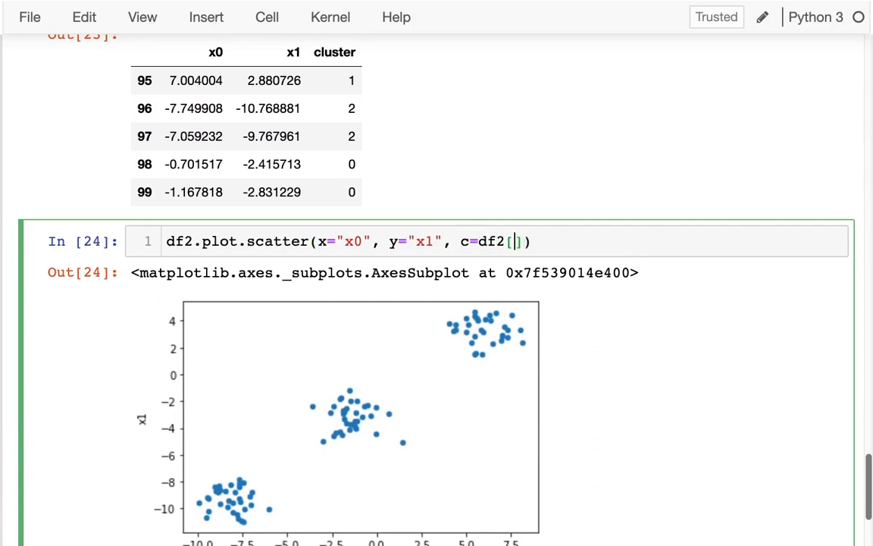
text("cluster")
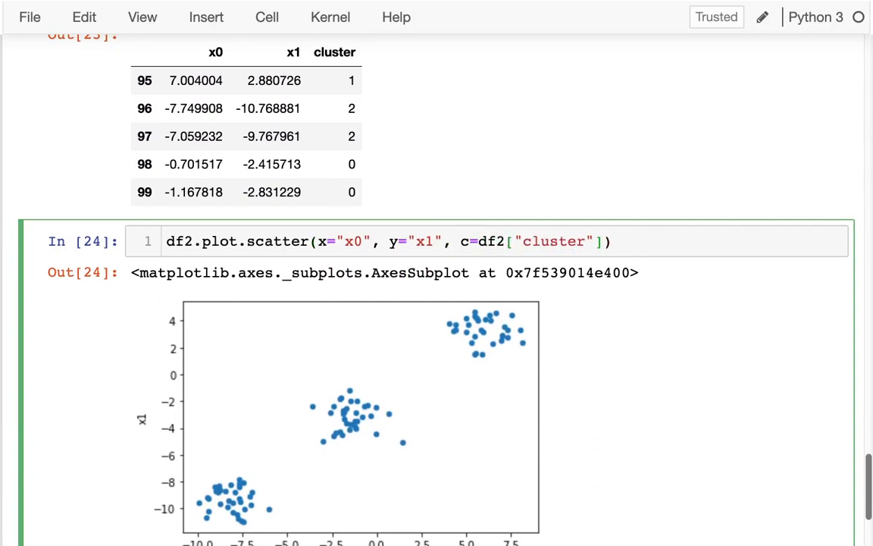
key(Shift+Enter)
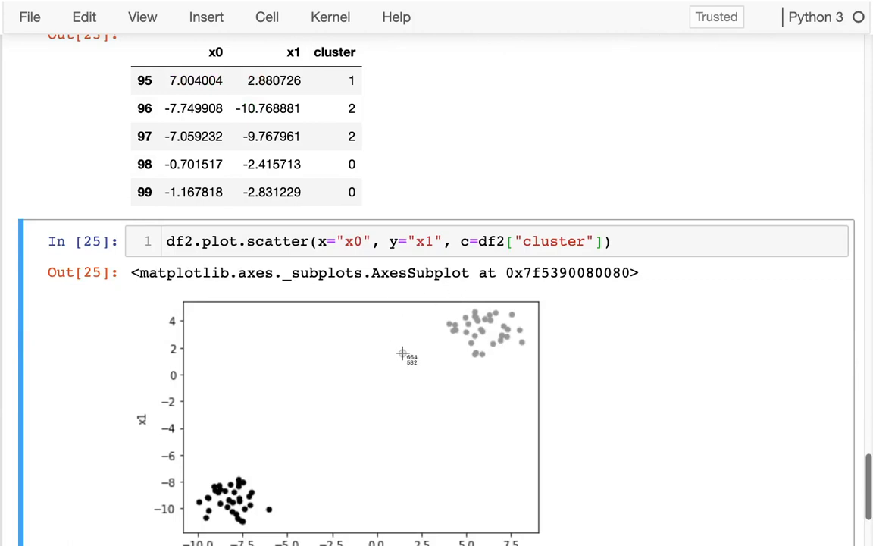
Step: Append a cmap=???? placeholder argument to the scatter call for the colormap name
drag(404, 354, 288, 453)
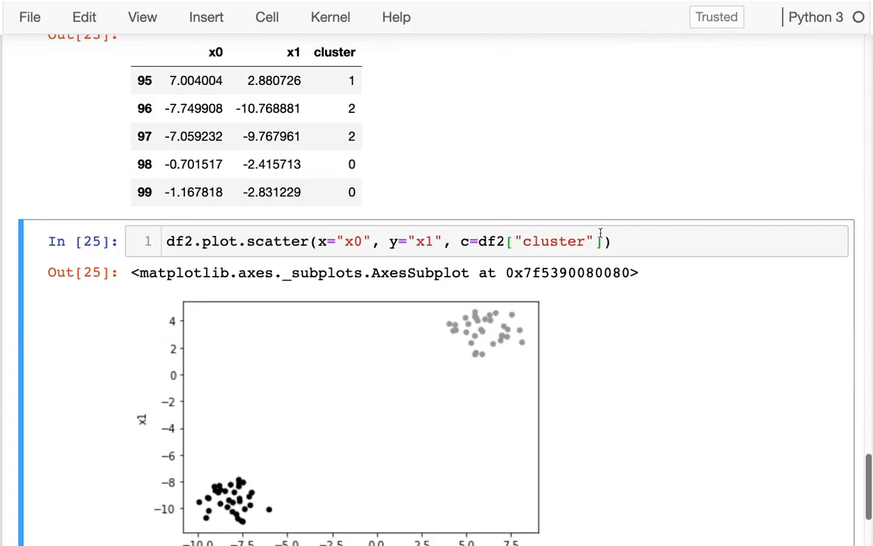
text(, cmap=??)
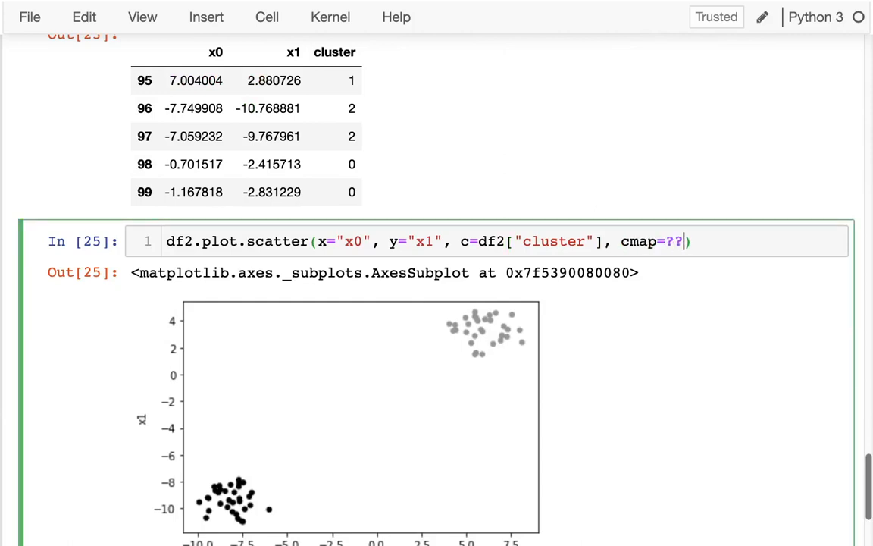
text(??)
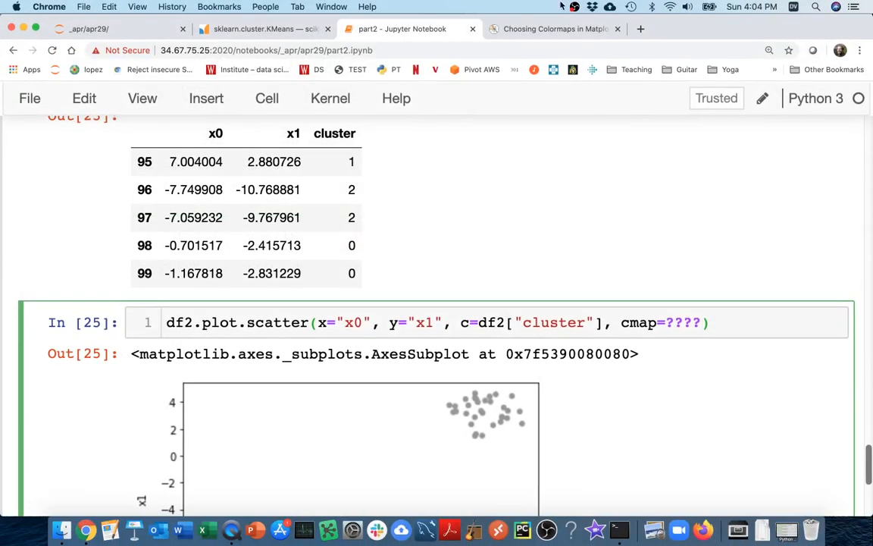
click(554, 29)
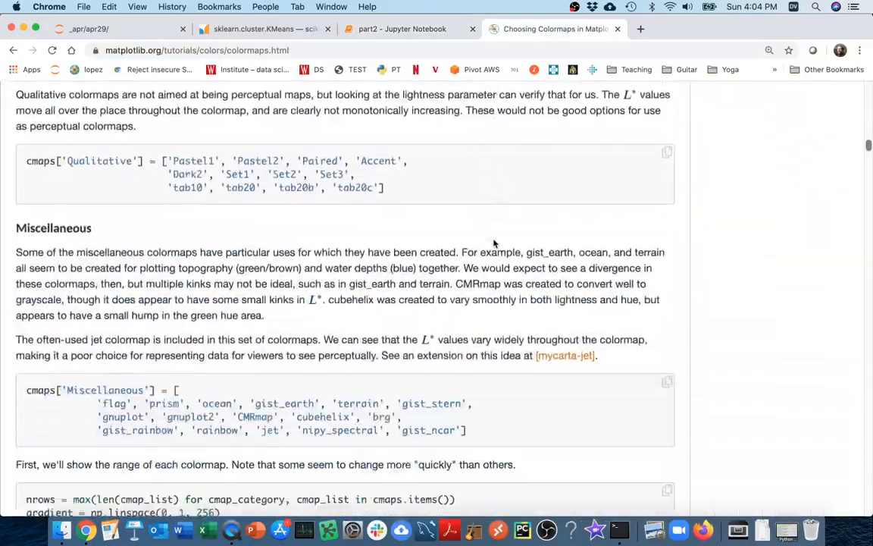
scroll(down, 3)
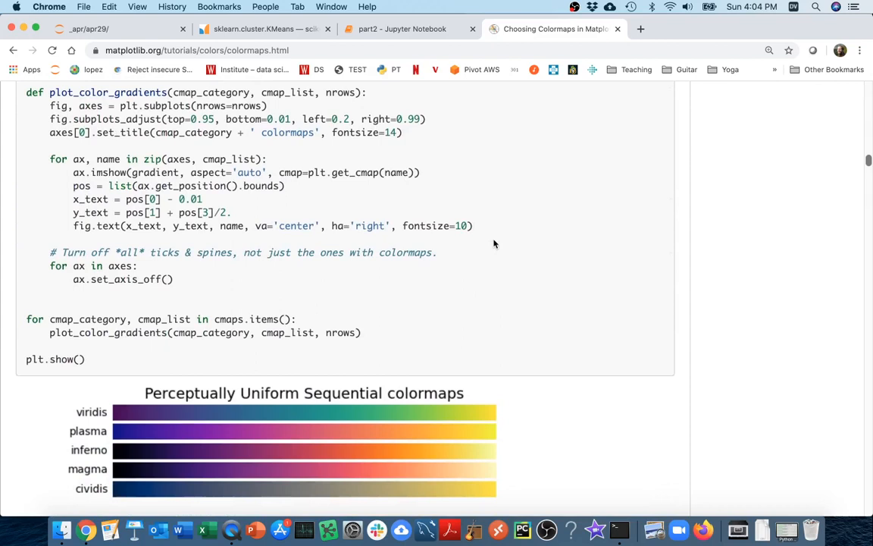
scroll(down, 3)
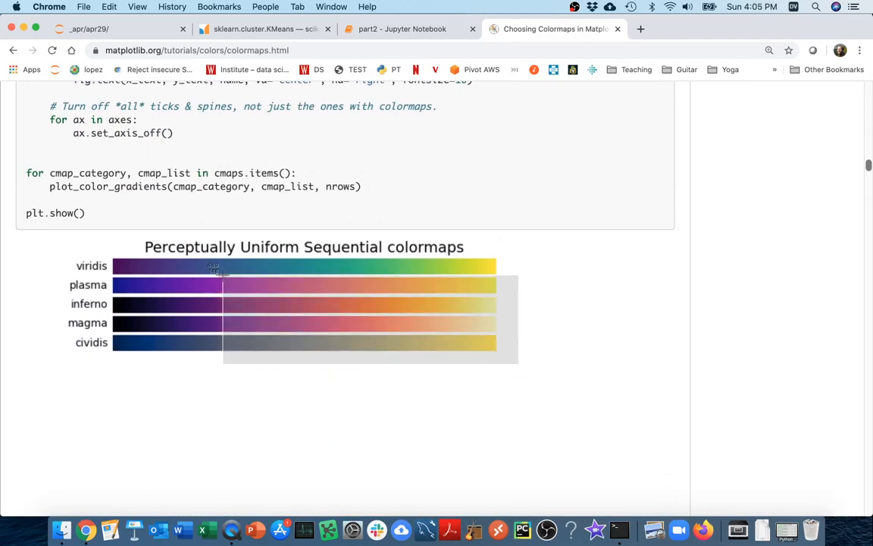
mouse_move(79, 264)
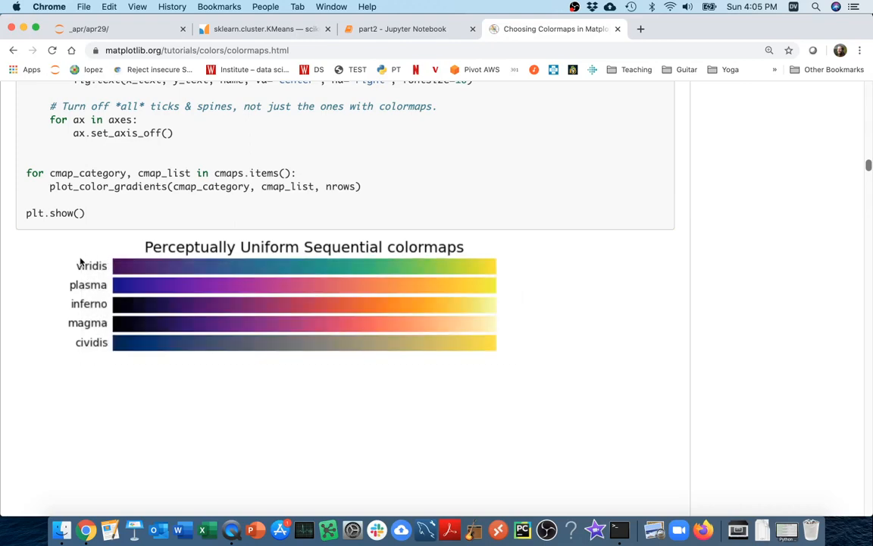
scroll(down, 3)
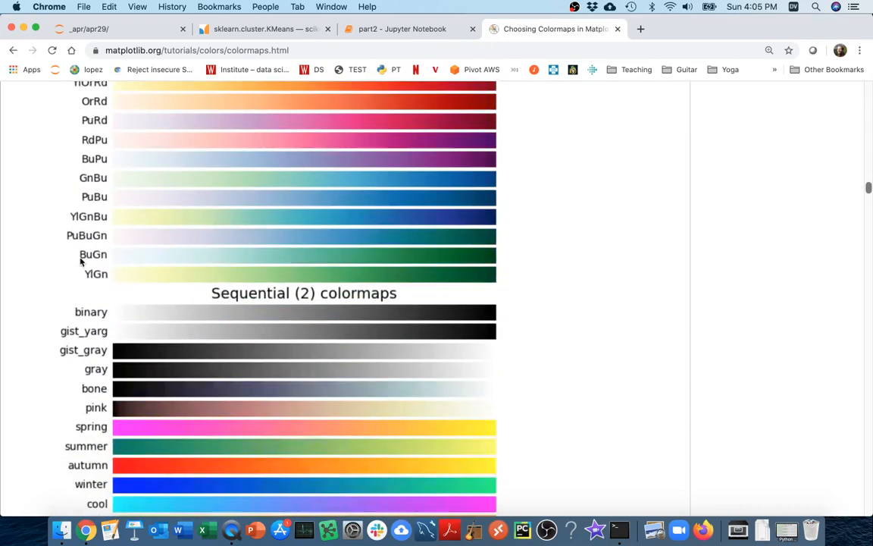
scroll(down, 3)
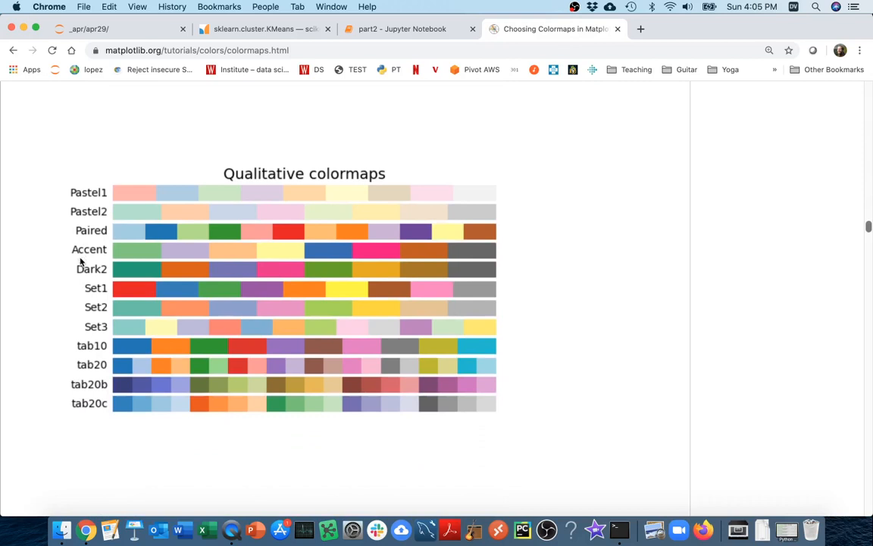
scroll(down, 3)
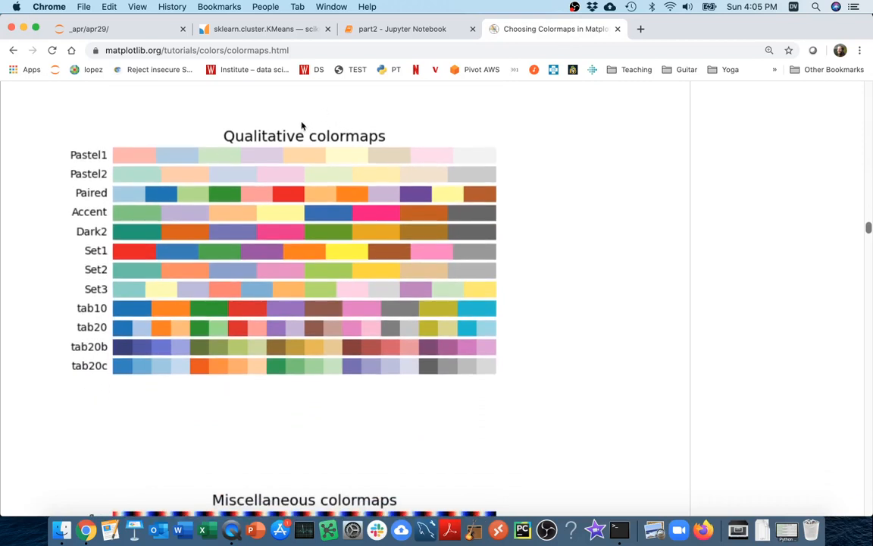
mouse_move(266, 143)
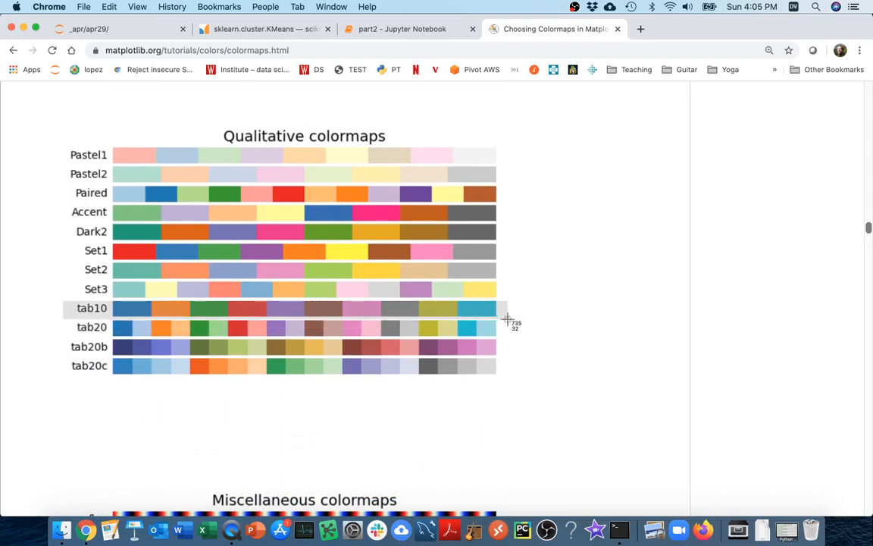
click(394, 29)
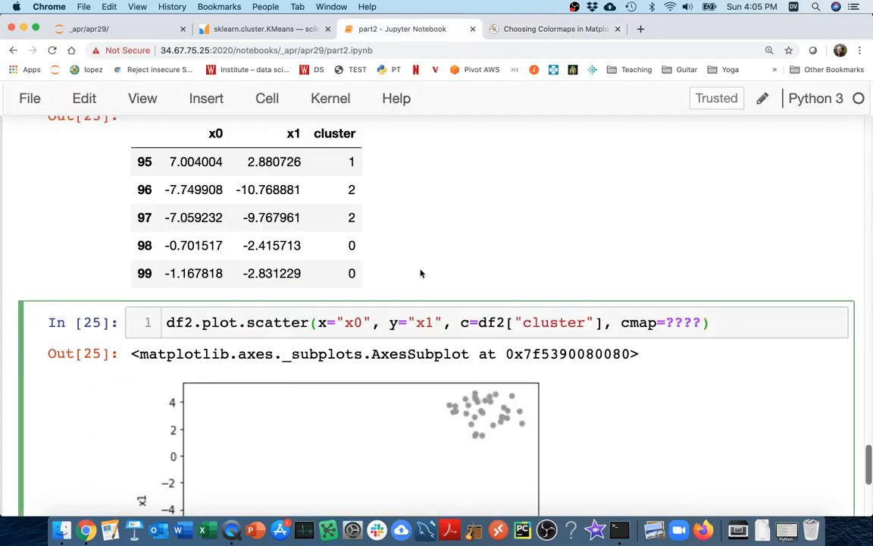
Step: Finish the cmap="tab10" argument, rerun the scatter, save the notebook and begin a new cell
text(tab10")
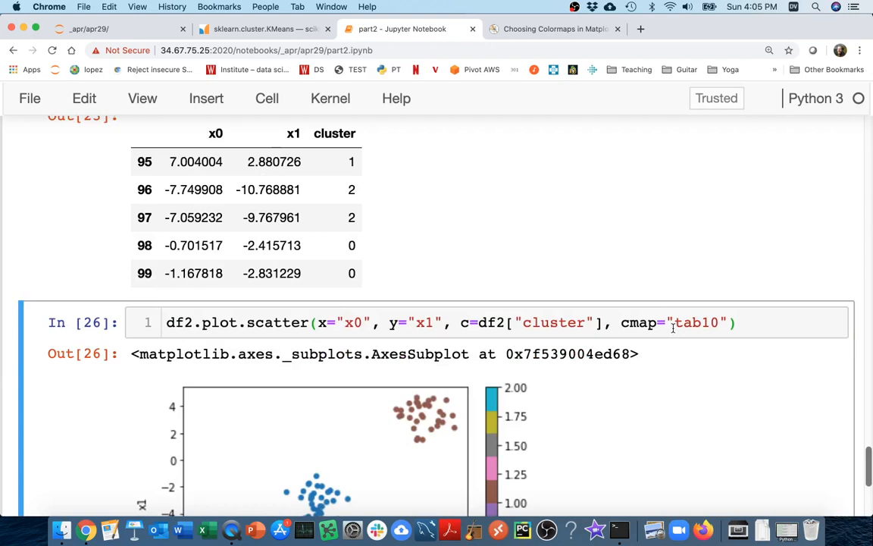
scroll(down, 3)
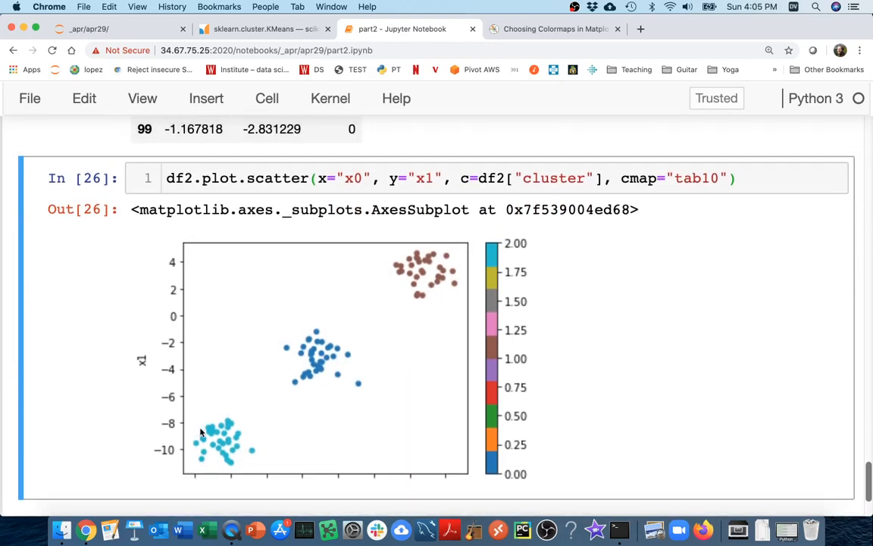
key(cmd+s)
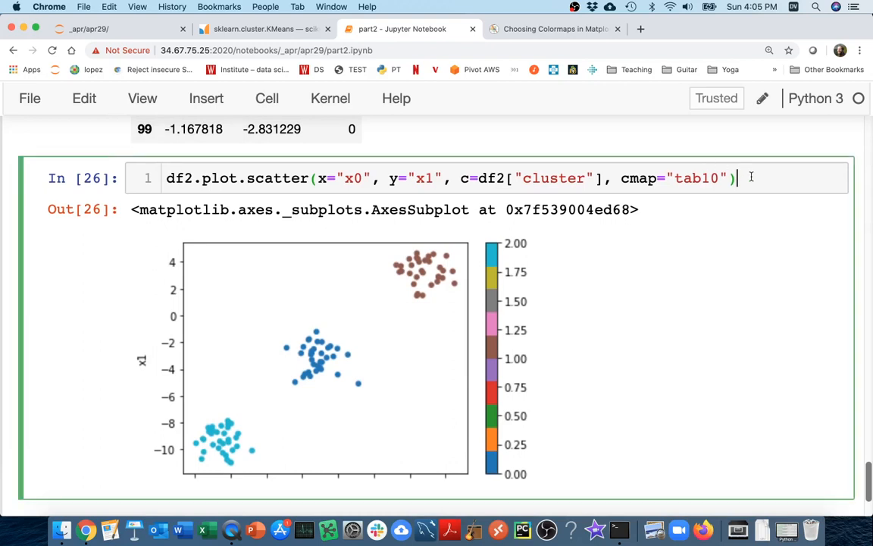
scroll(down, 3)
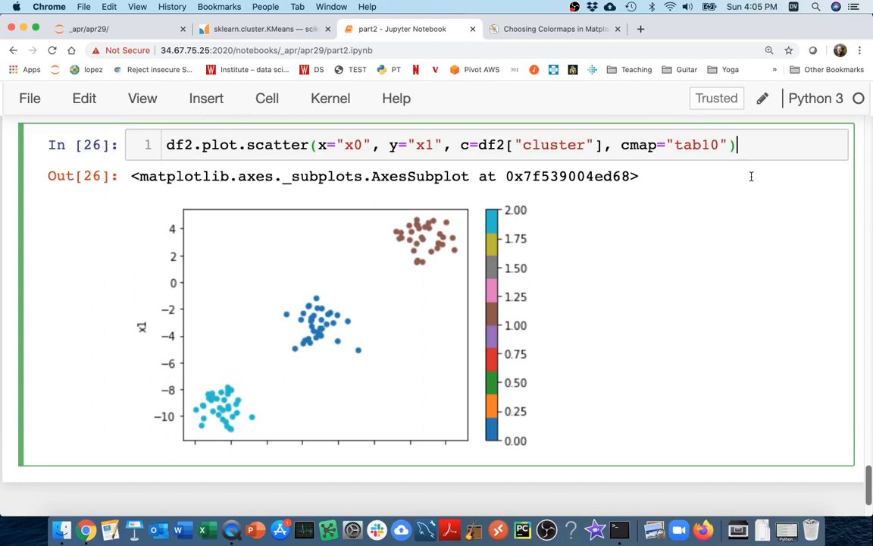
text(df)
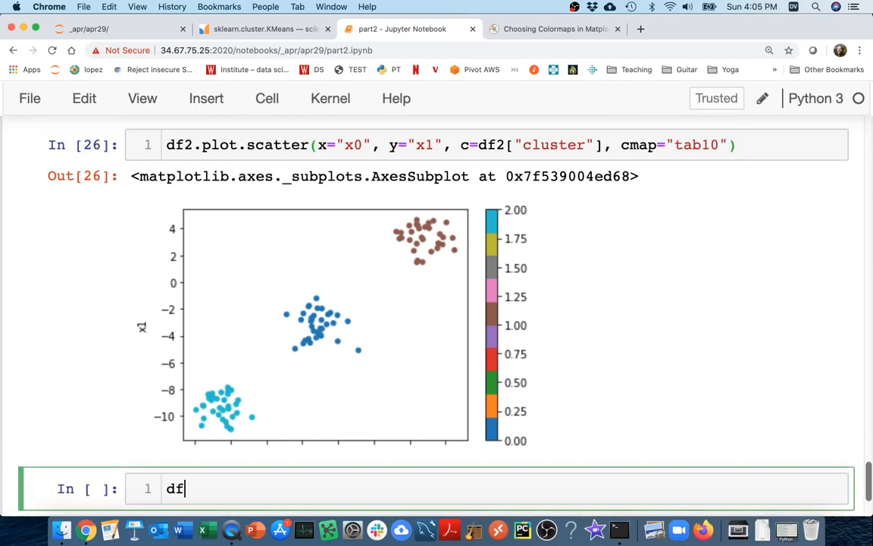
Step: Evaluate km.cluster_centers_ in a new cell to show the 3×2 array of centre coordinates
key(Backspace)
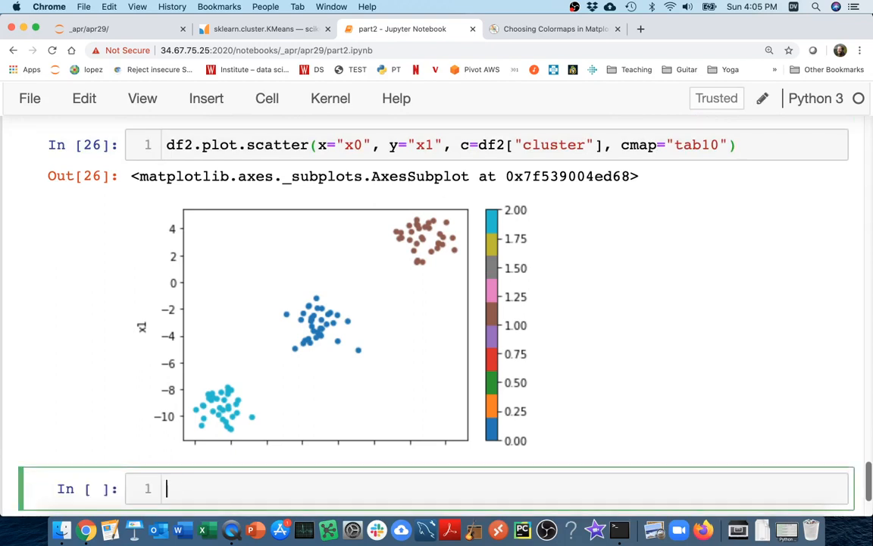
text(km.)
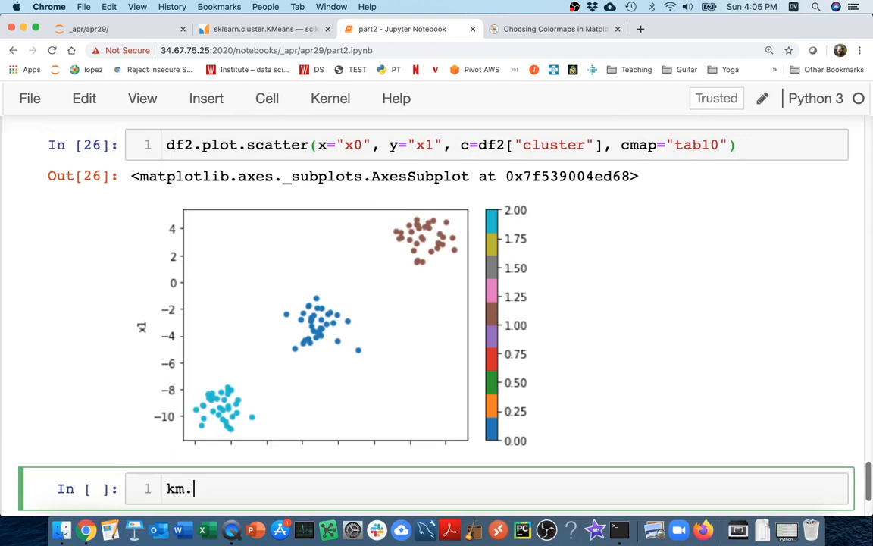
text(cluster_centers_)
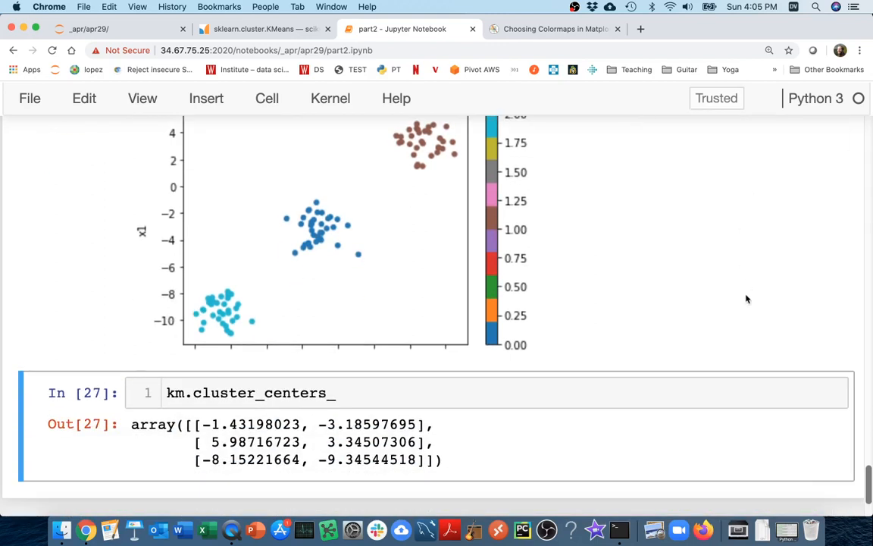
mouse_move(647, 292)
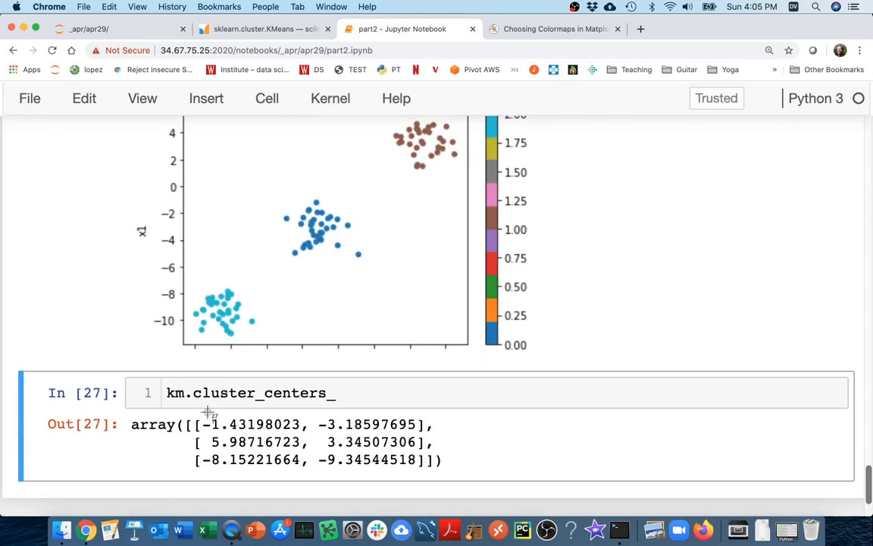
drag(194, 424, 428, 425)
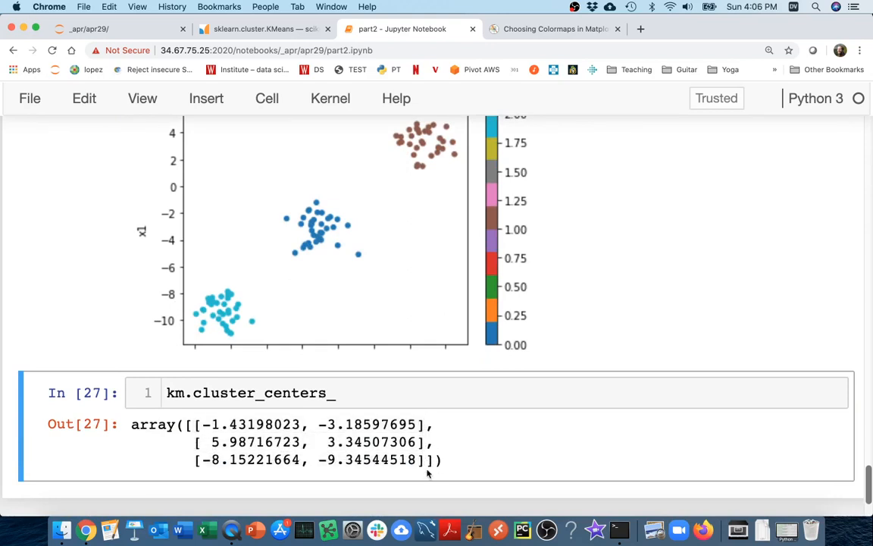
Step: Scatter-plot pd.DataFrame(km.cluster_centers_) with x=0 against y=1
text(pd.)
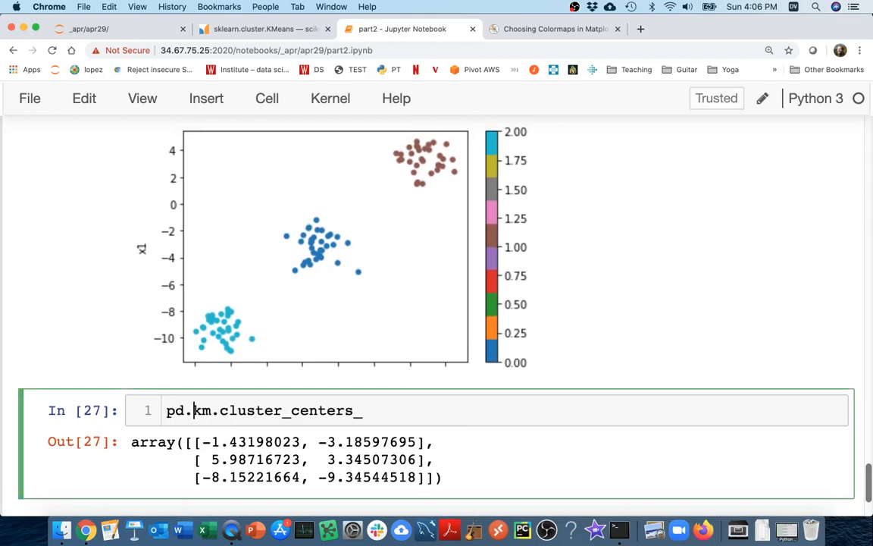
text(DataFrame()
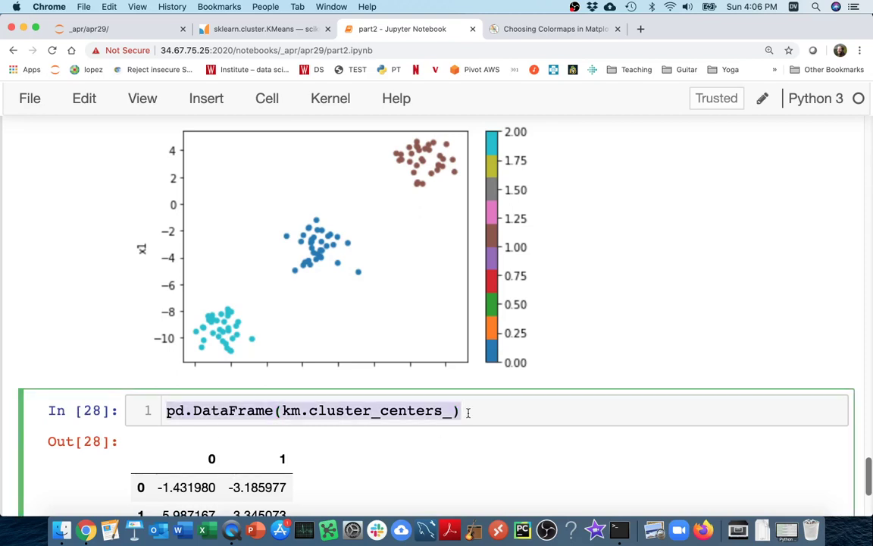
text(.plo)
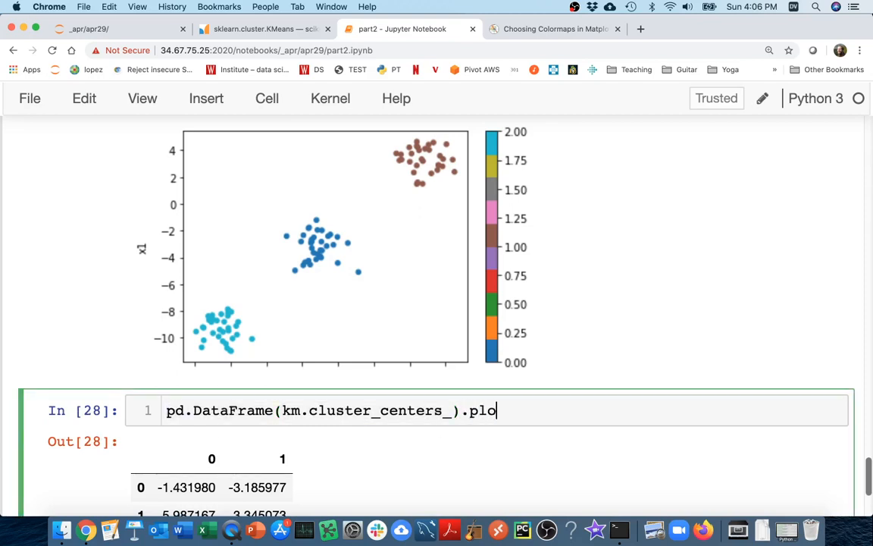
text(t.scatter())
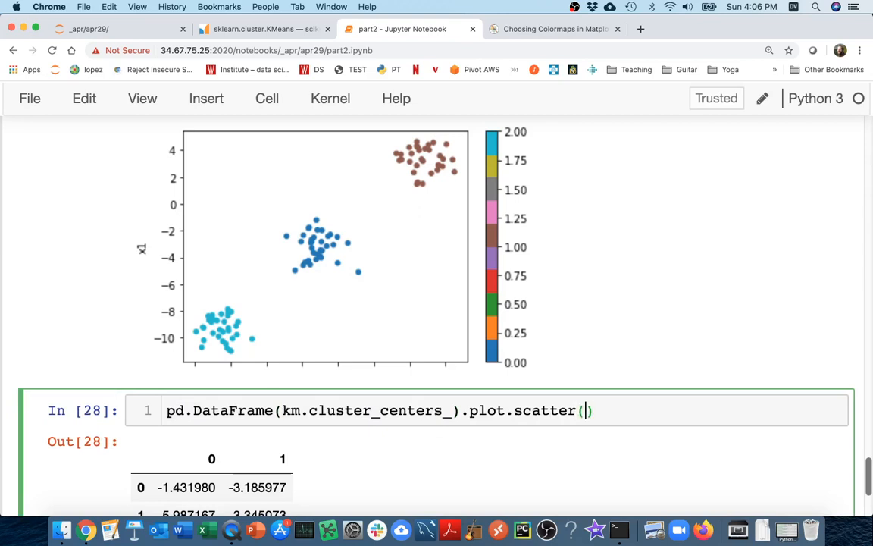
text(x="x0")
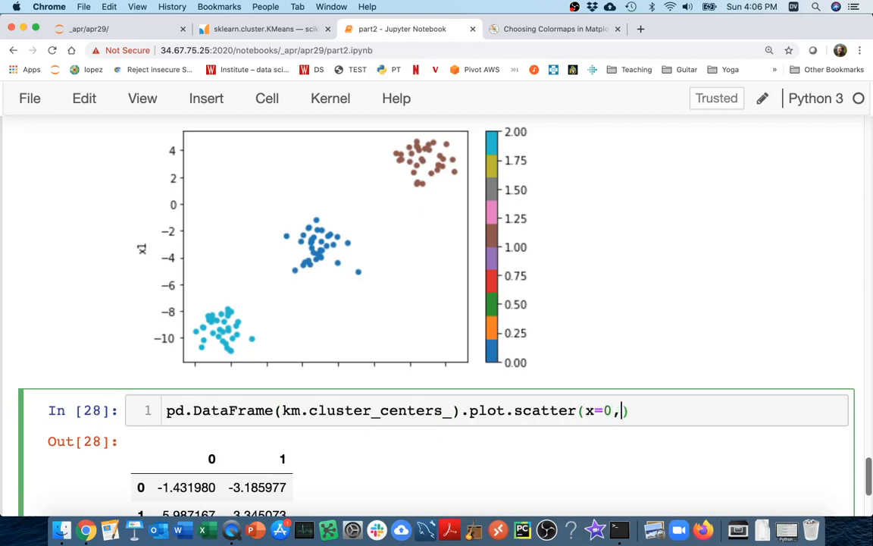
text(y=1))
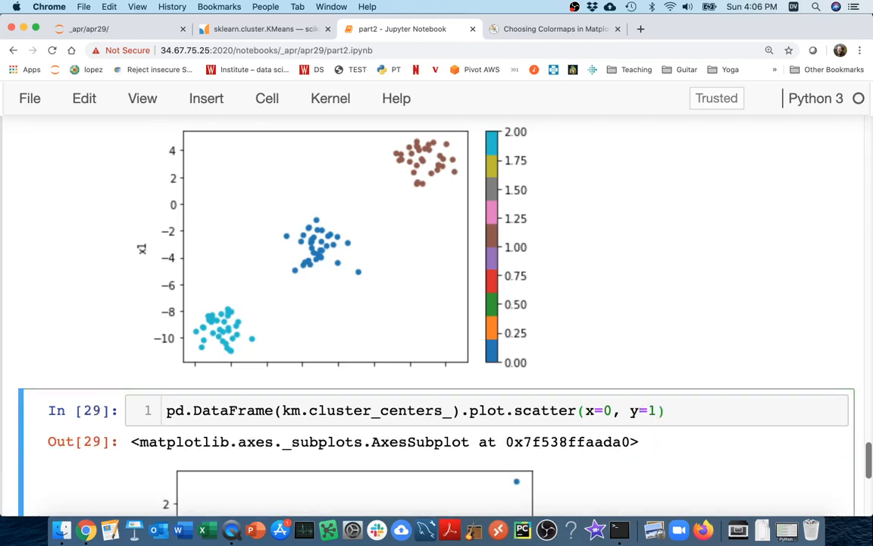
scroll(down, 3)
text(, )
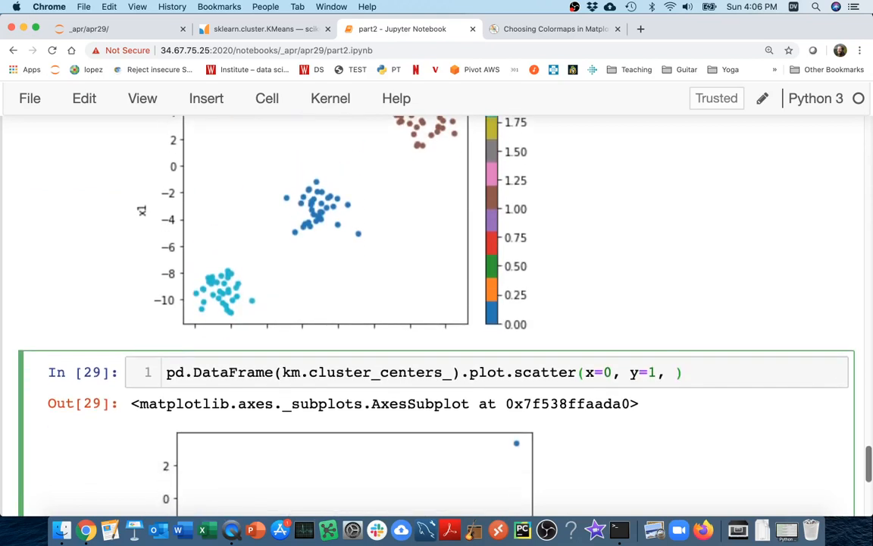
Step: Add c="red" and size=100 so the centres plot as large red markers
text(c="red",)
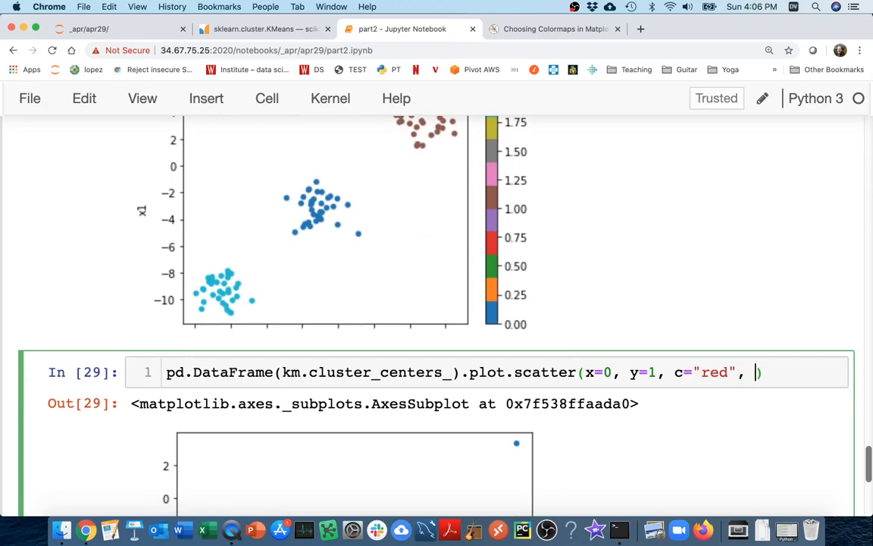
text(size=100)
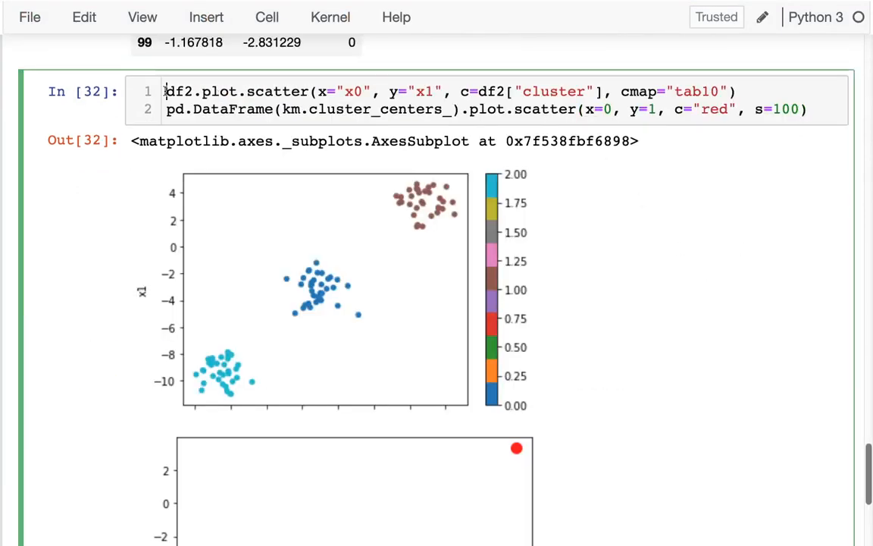
Step: Assign the cluster scatter to ax and store the centres in a centroids DataFrame plotted with ax=ax
text(ax =)
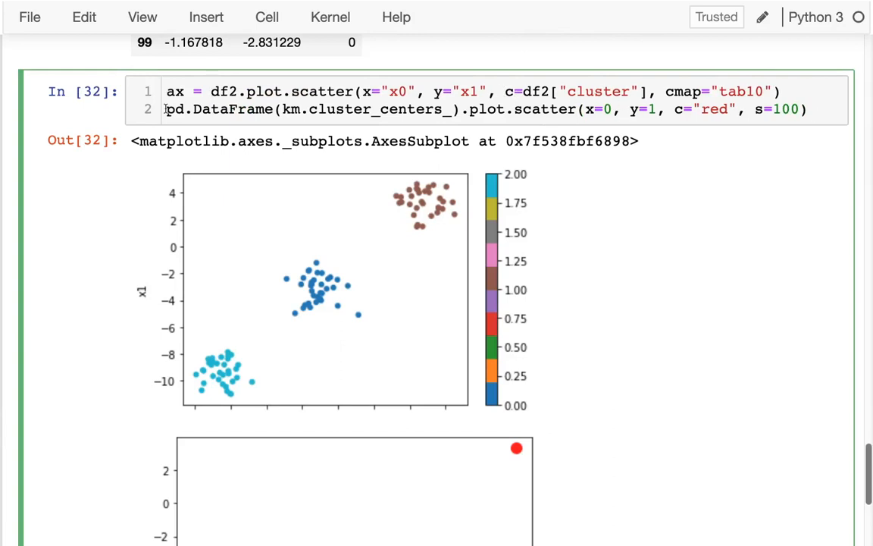
text(centroids = pd.DataFrame(km.cluster_centers_)
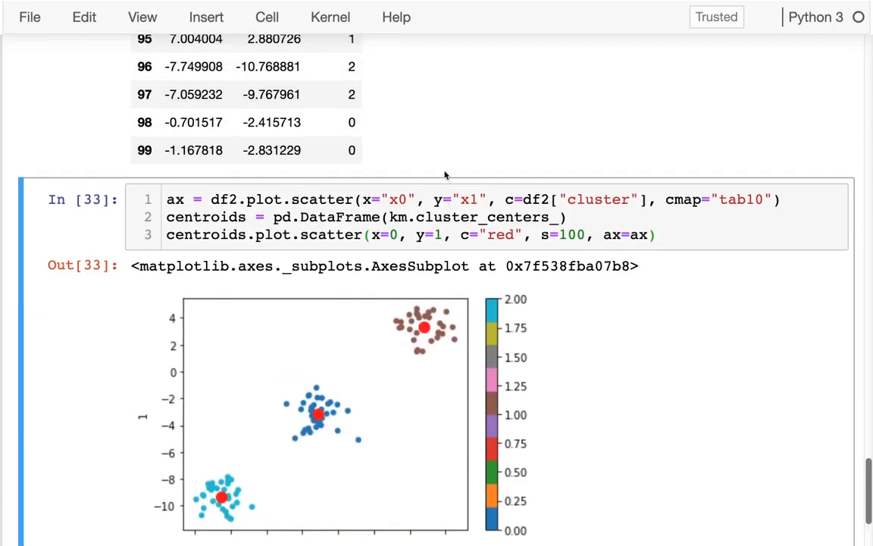
mouse_move(327, 442)
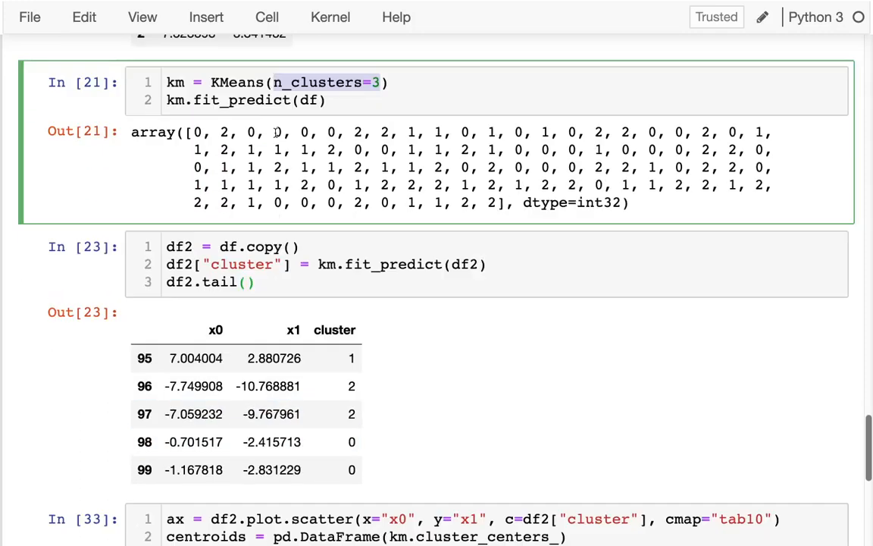
Step: Scroll through the notebook to review the cells down to the combined centroid plot
scroll(down, 3)
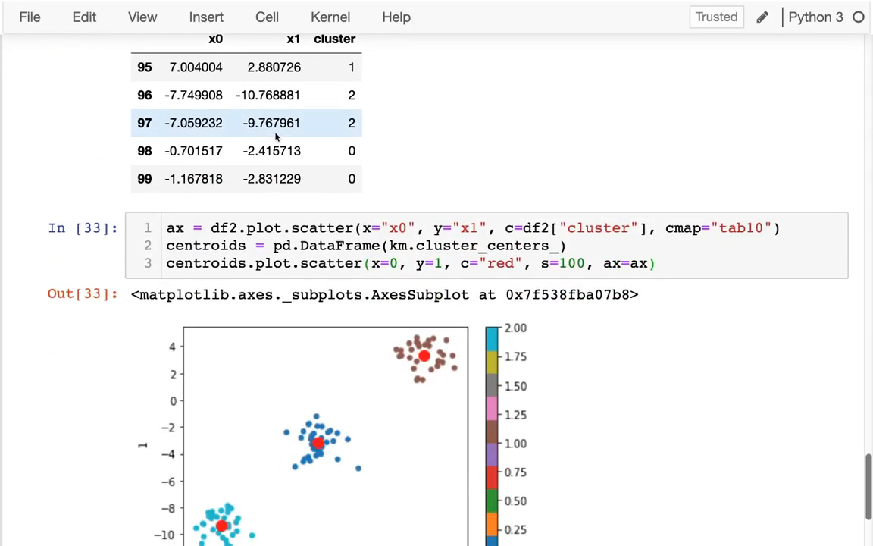
scroll(down, 3)
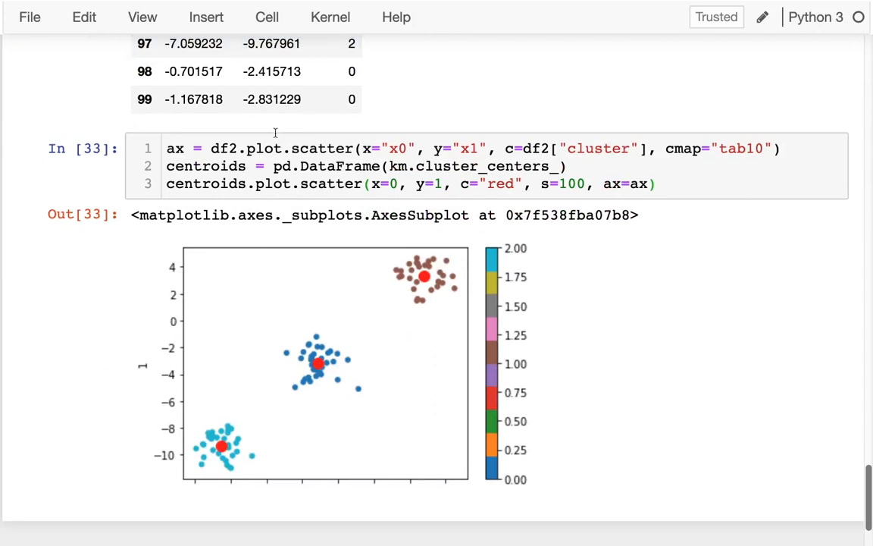
scroll(up, 3)
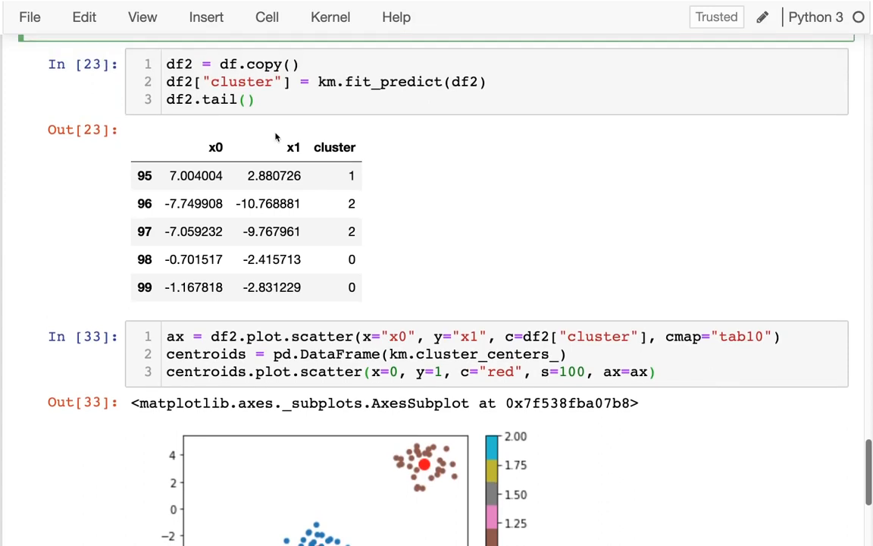
scroll(down, 3)
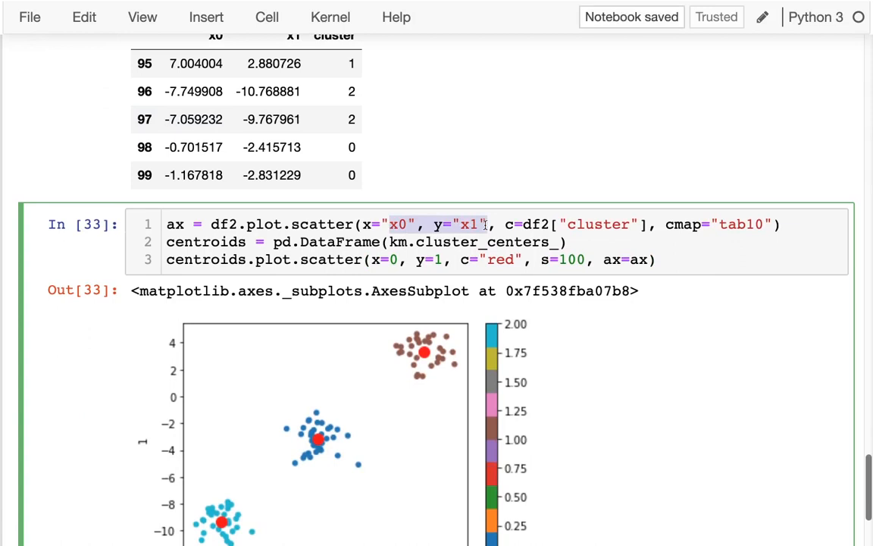
scroll(down, 3)
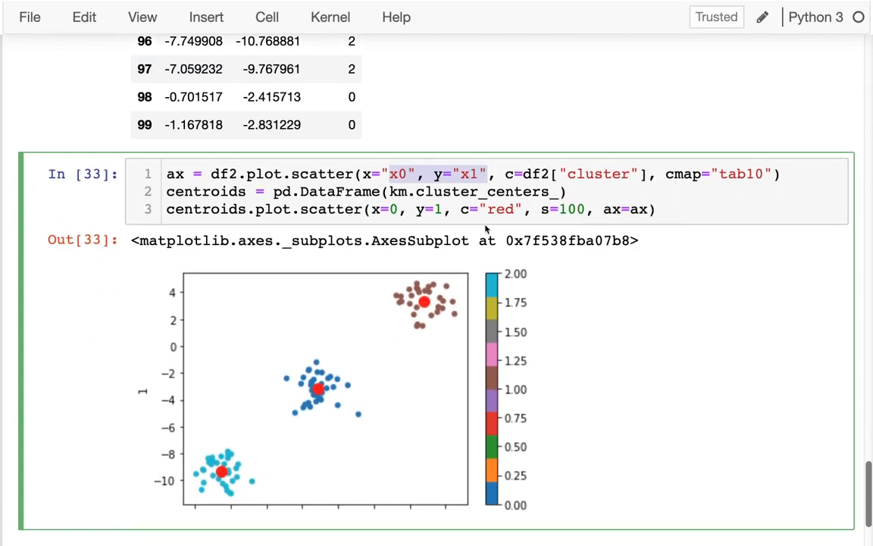
scroll(down, 3)
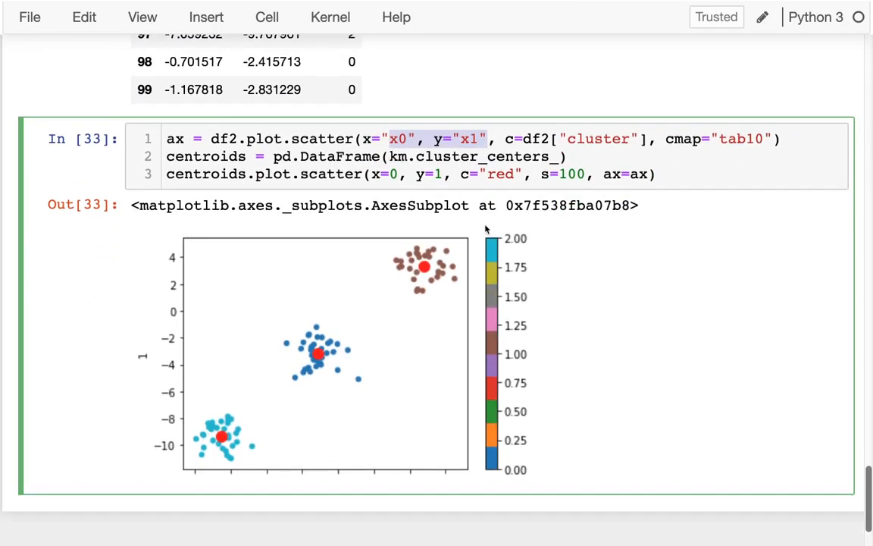
scroll(down, 3)
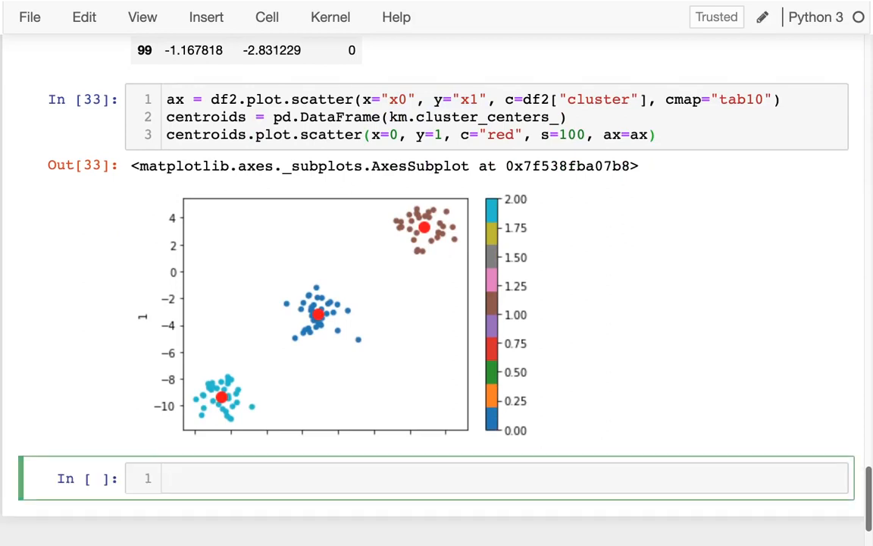
Step: Evaluate km.inertia_ in the new cell, giving 177.964
text(km.i)
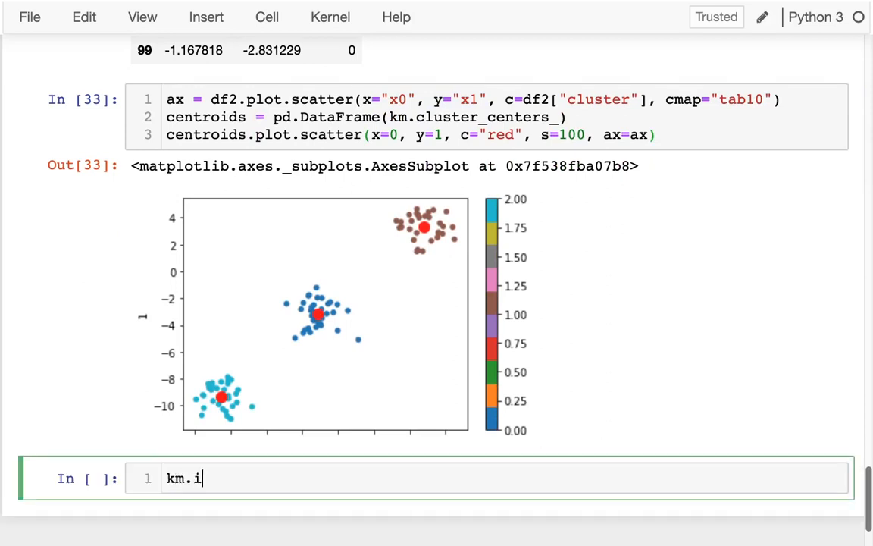
text(nertian_)
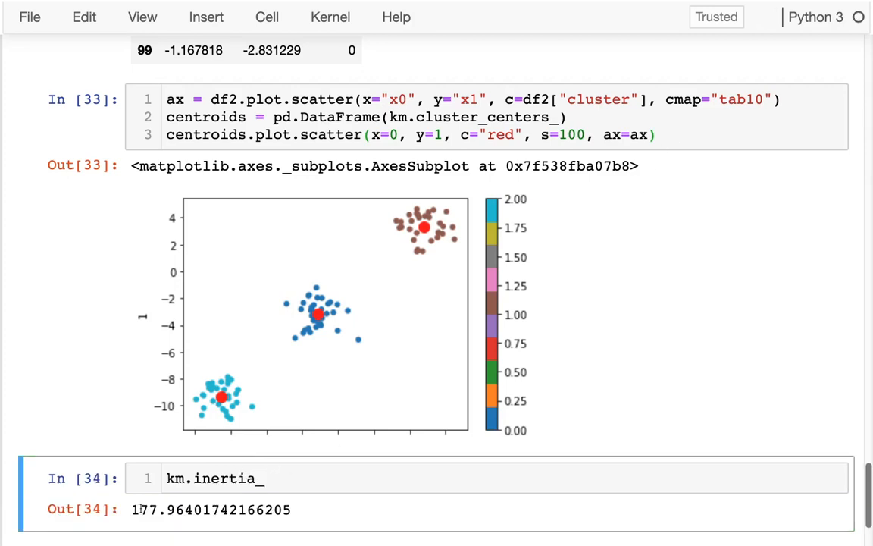
Step: Comment it as the average squared distance from points to nearest centroid
text(#)
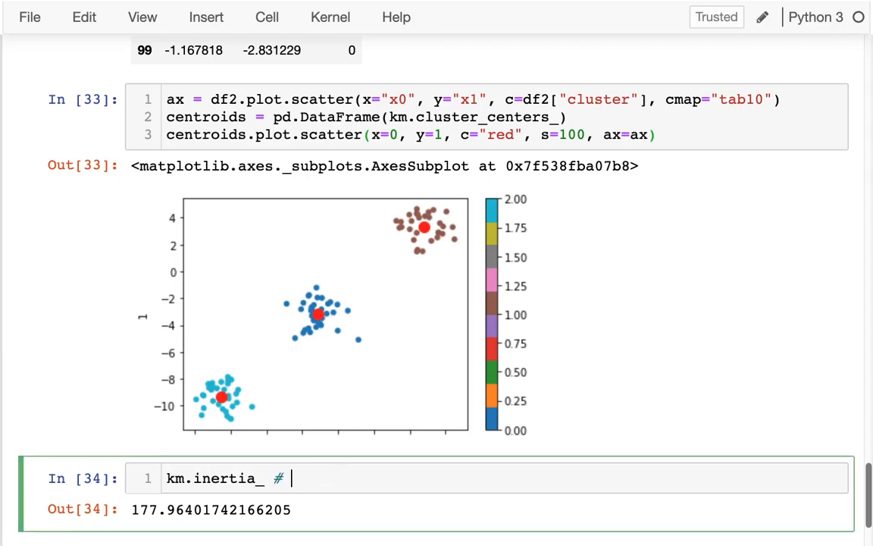
text(average squari)
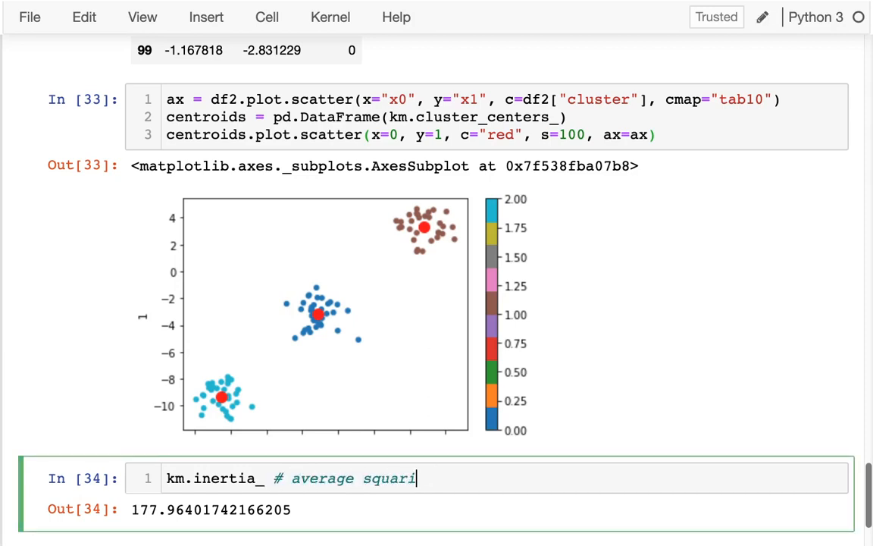
text(ed distance)
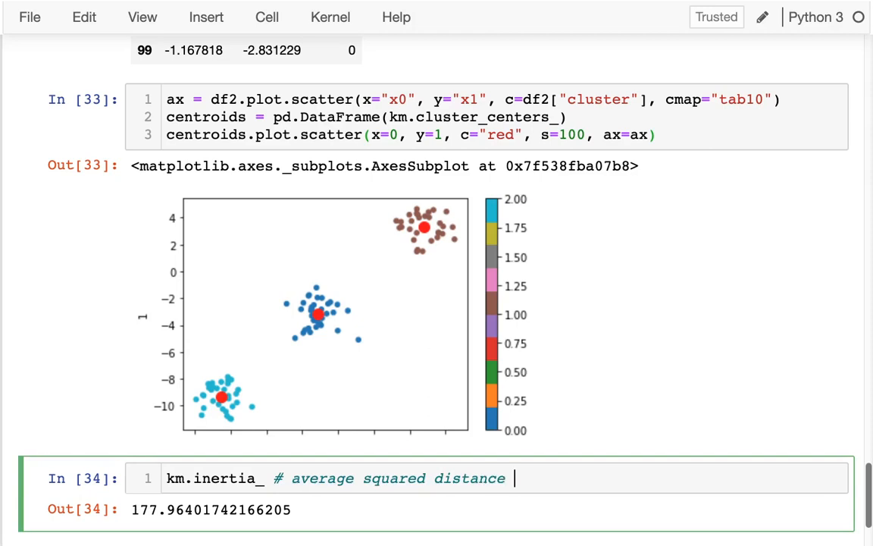
text(from points to)
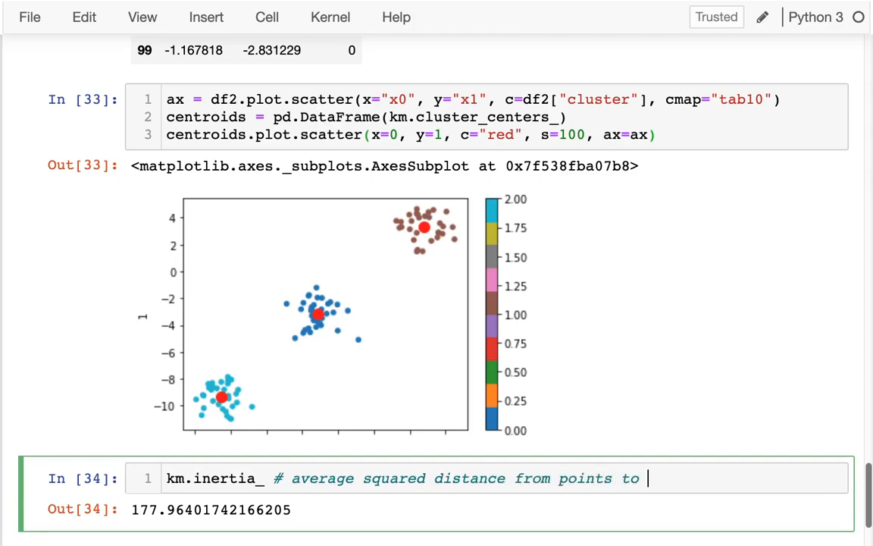
text(nearest cent)
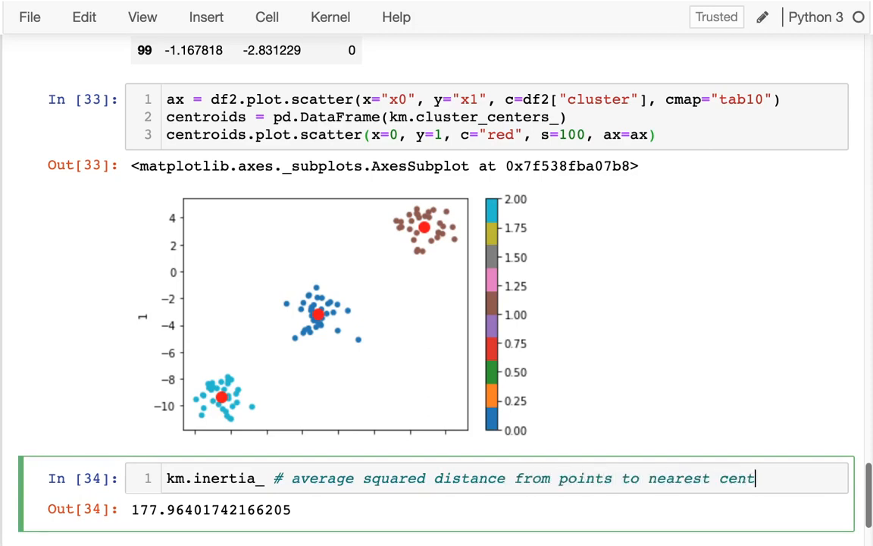
text(roid)
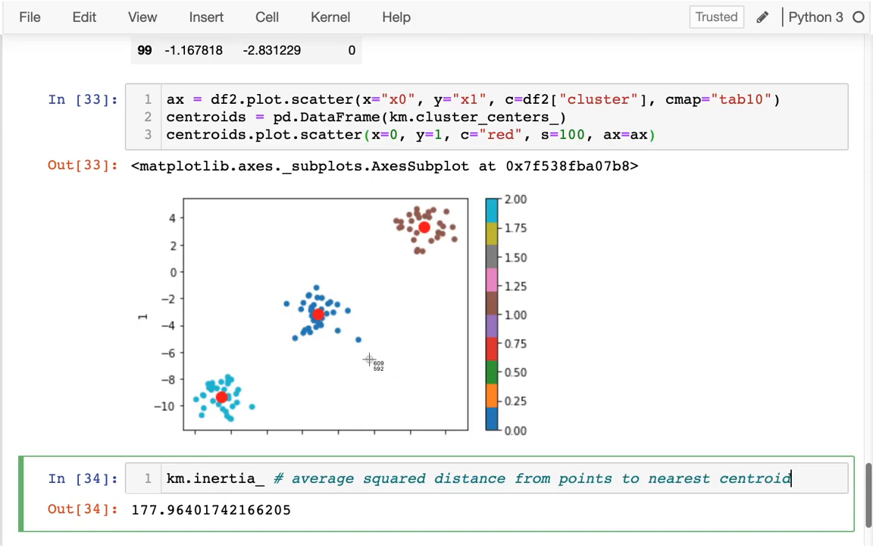
mouse_move(358, 361)
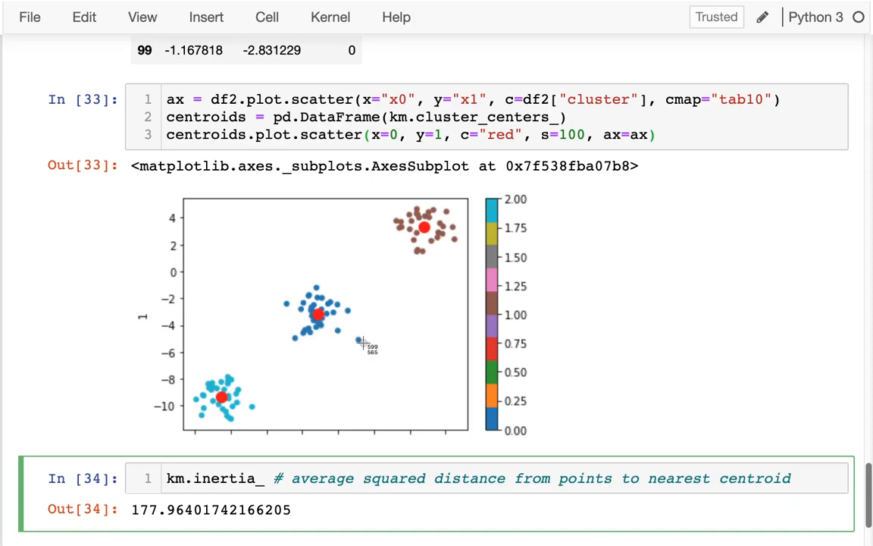
mouse_move(325, 317)
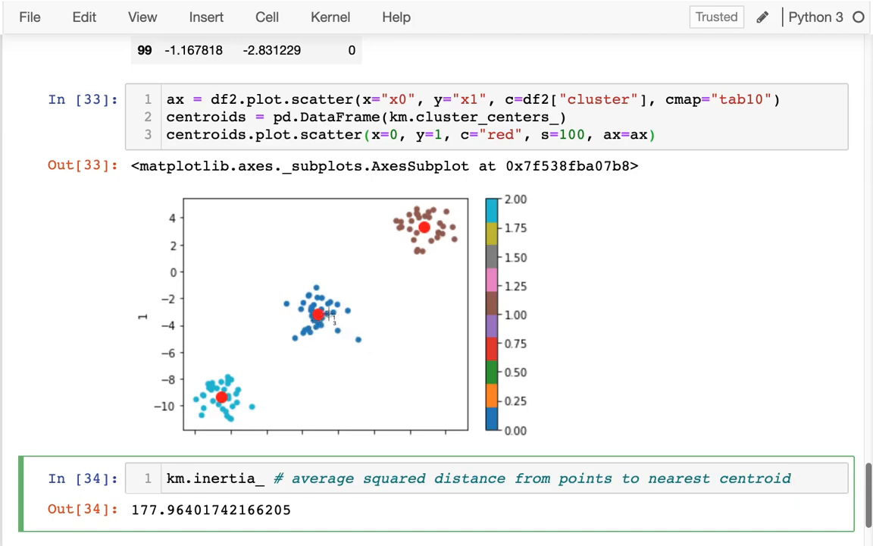
mouse_move(352, 344)
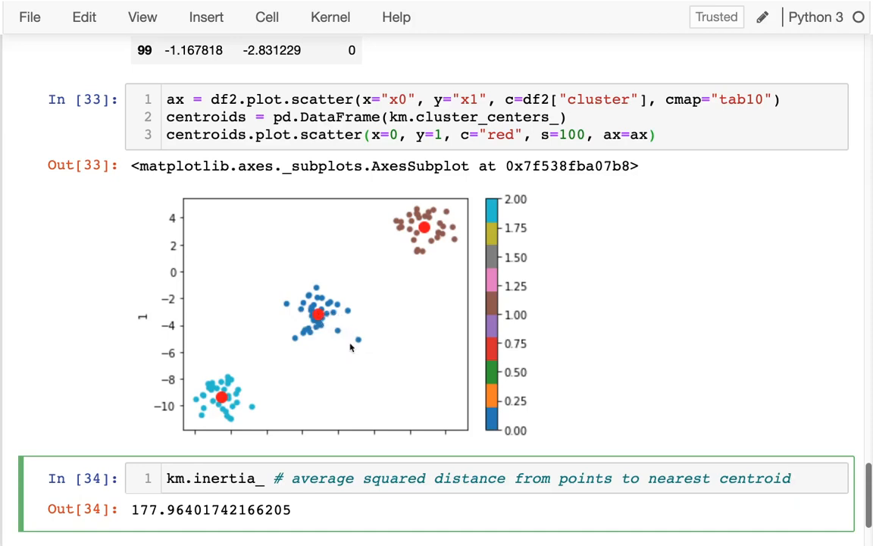
mouse_move(405, 478)
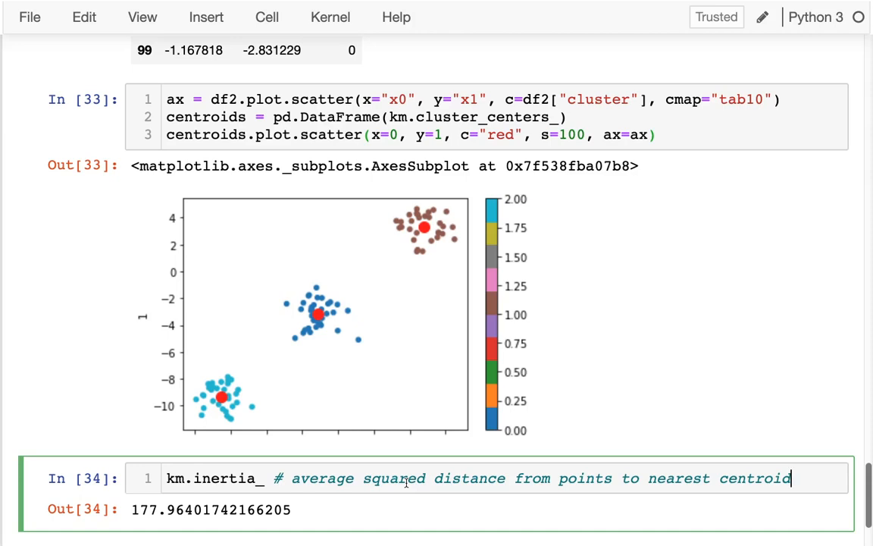
double_click(227, 478)
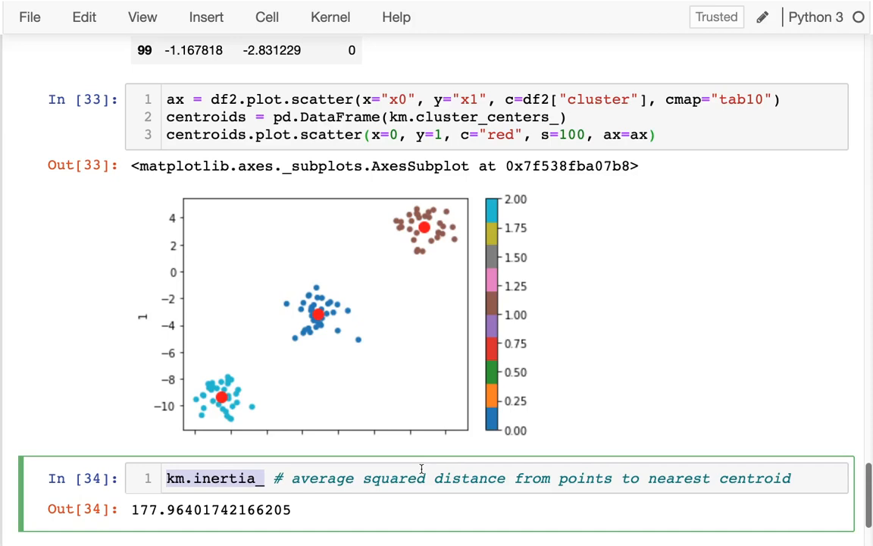
scroll(down, 3)
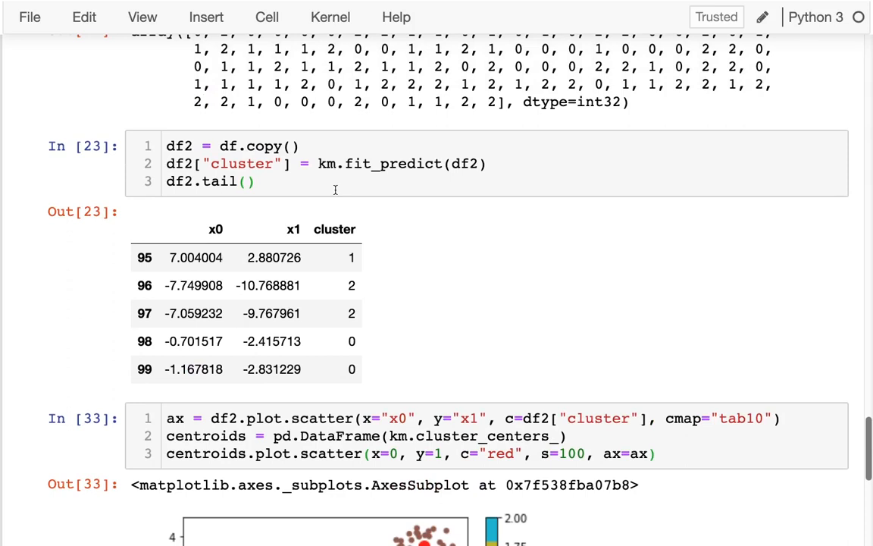
Step: Revisit the KMeans(n_clusters=3) fitting cell, then scroll back down below the inertia output
click(280, 163)
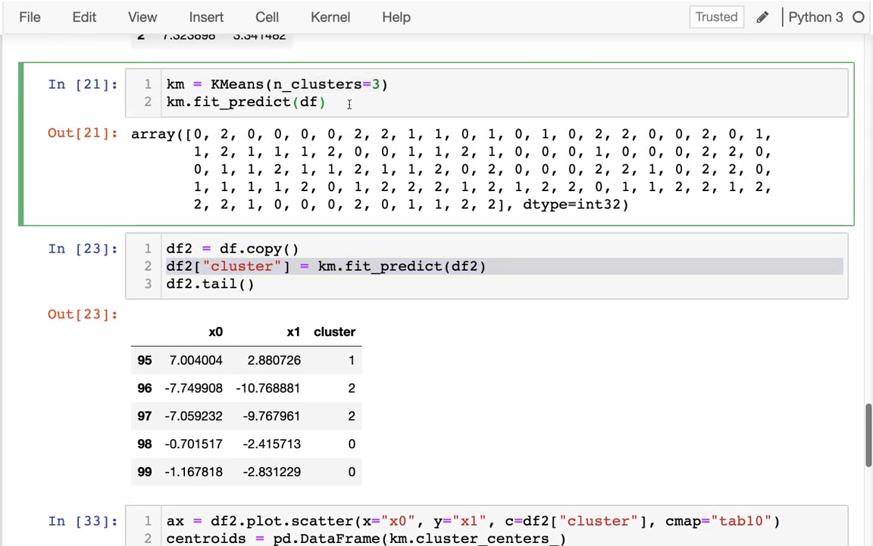
scroll(down, 3)
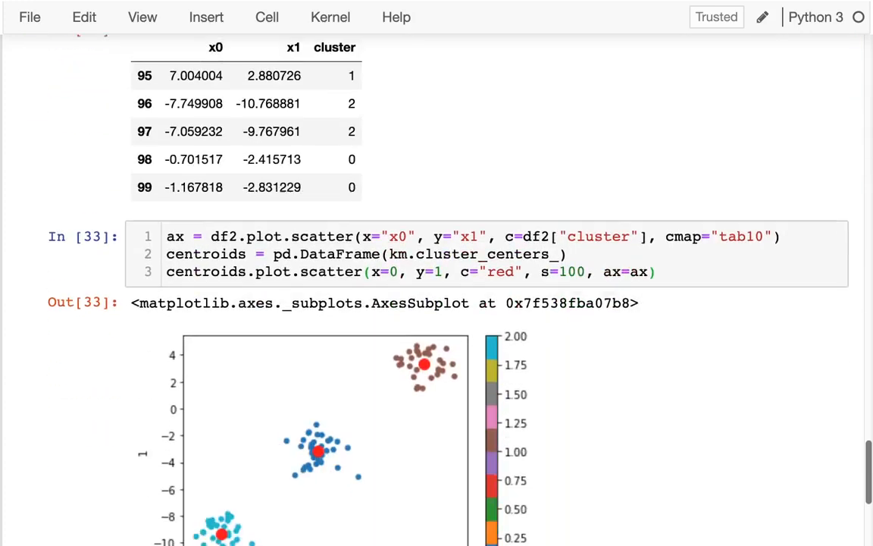
scroll(down, 3)
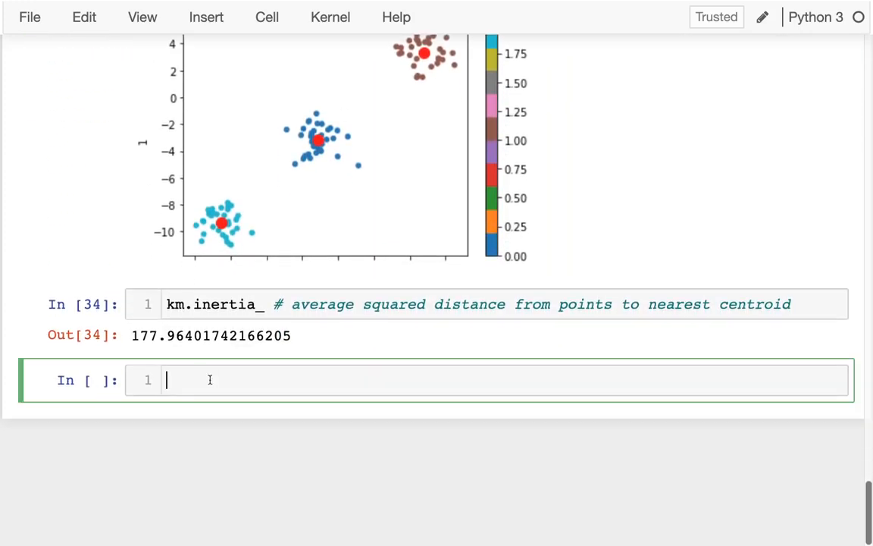
Step: Refit KMeans in a new cell with n_clusters=100 and report km.inertia_, which comes out as 0.0
text(km = KMeans(n_clusters=3))
text(km.fit(df))
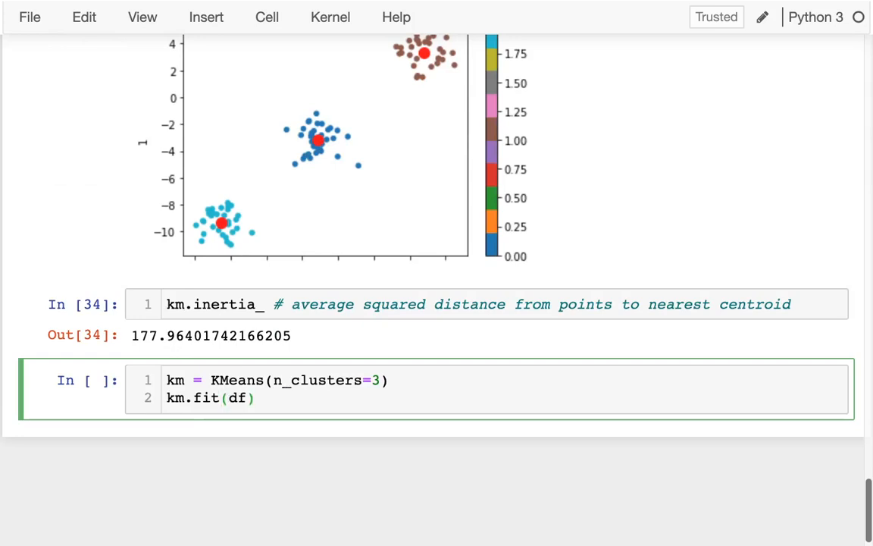
key(Enter)
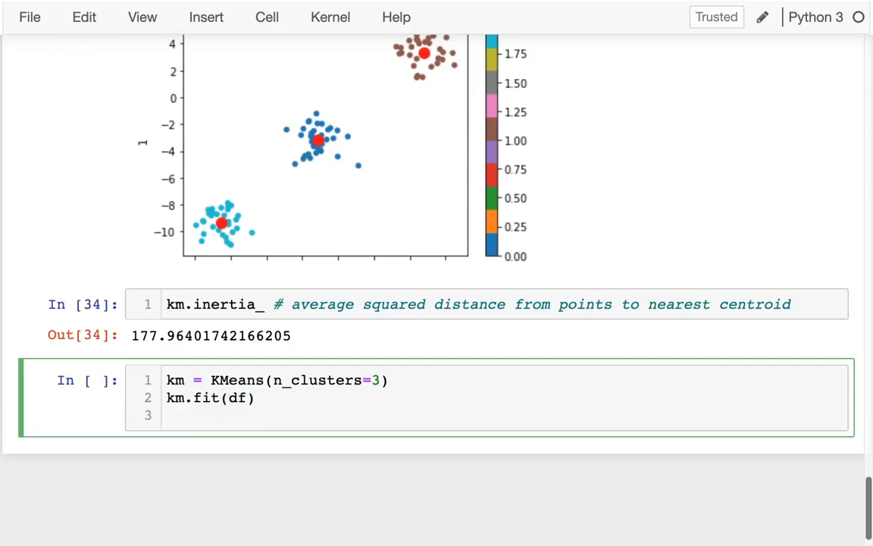
text(km.inertai)
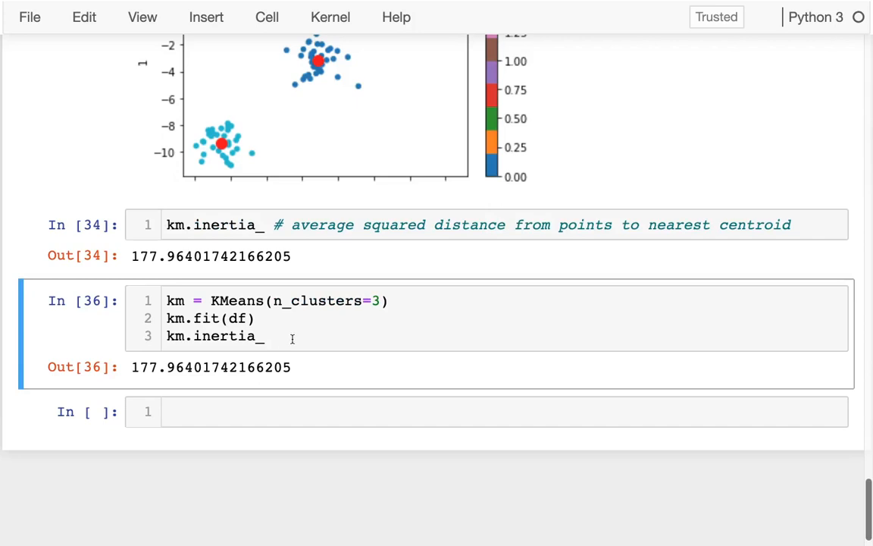
text(4)
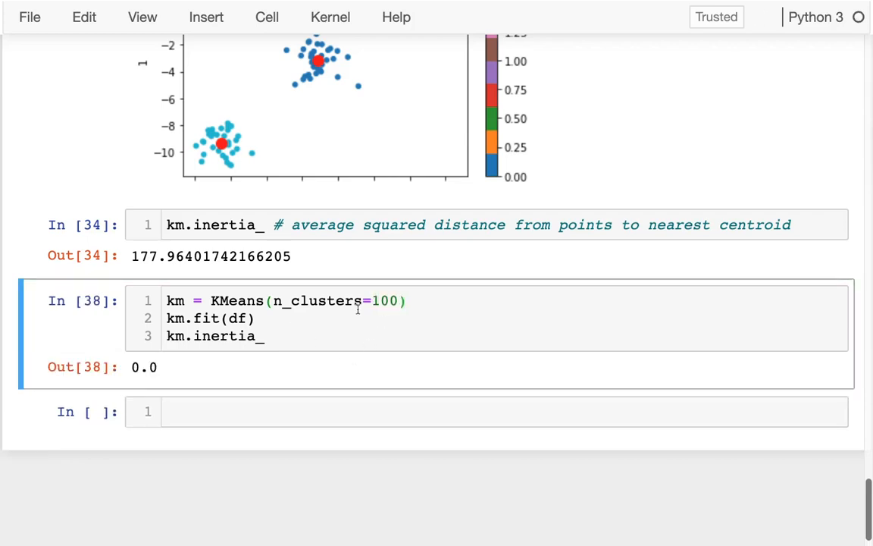
double_click(321, 301)
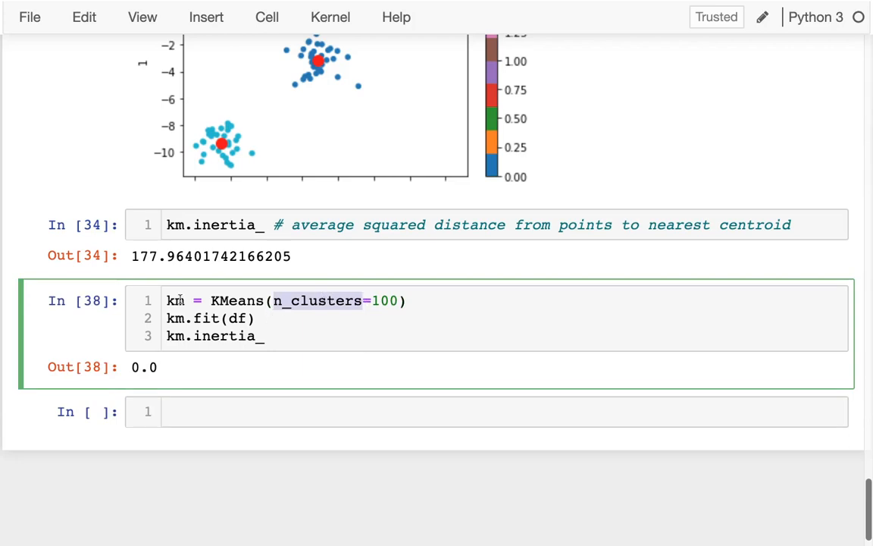
Step: Wrap the fit in a for k in range(1, 11) loop using n_clusters=k
text(for k in range(1)
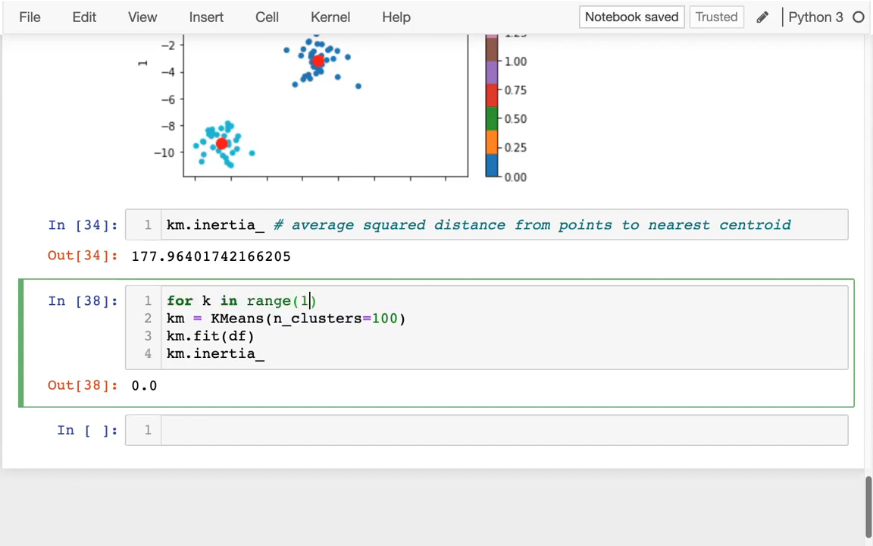
text(, 11):)
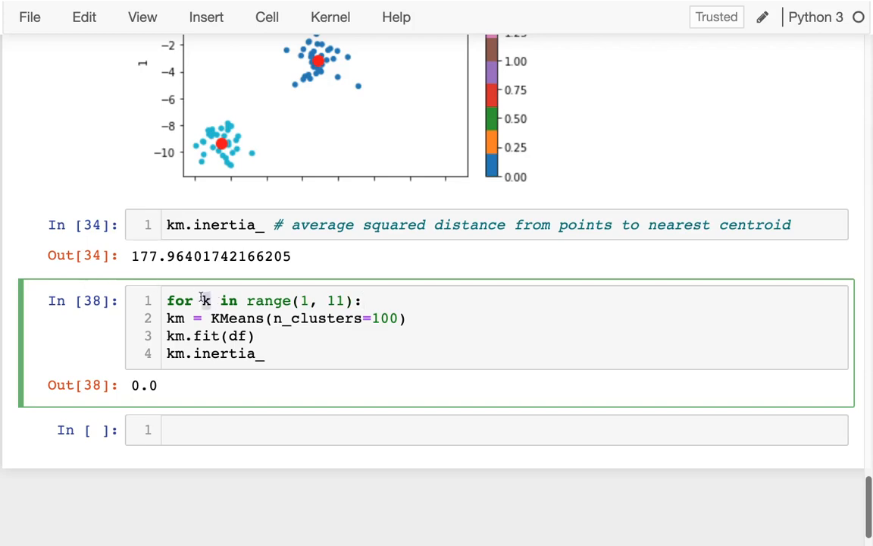
double_click(224, 355)
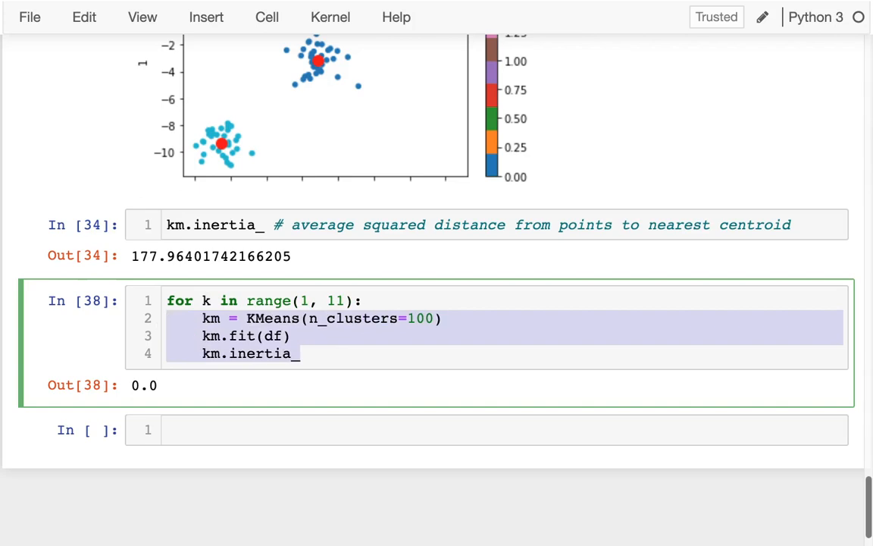
mouse_move(315, 347)
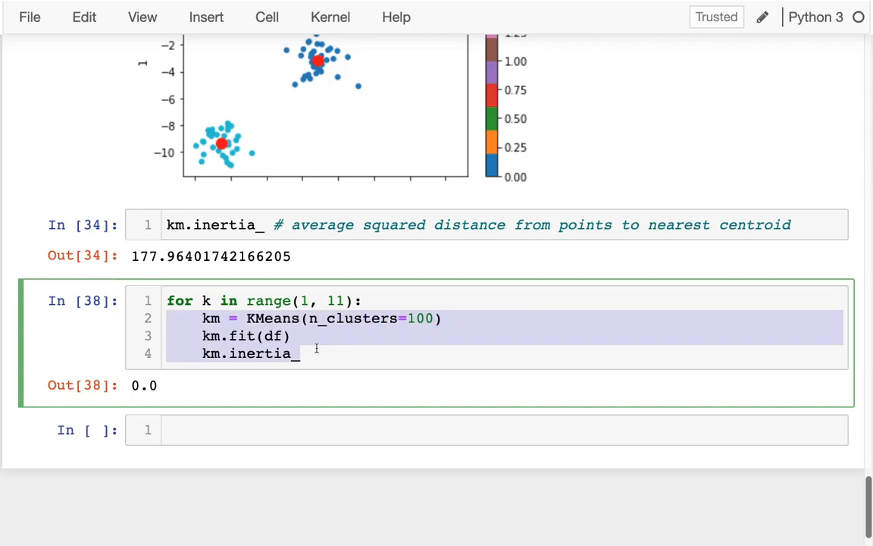
click(421, 318)
text(k)
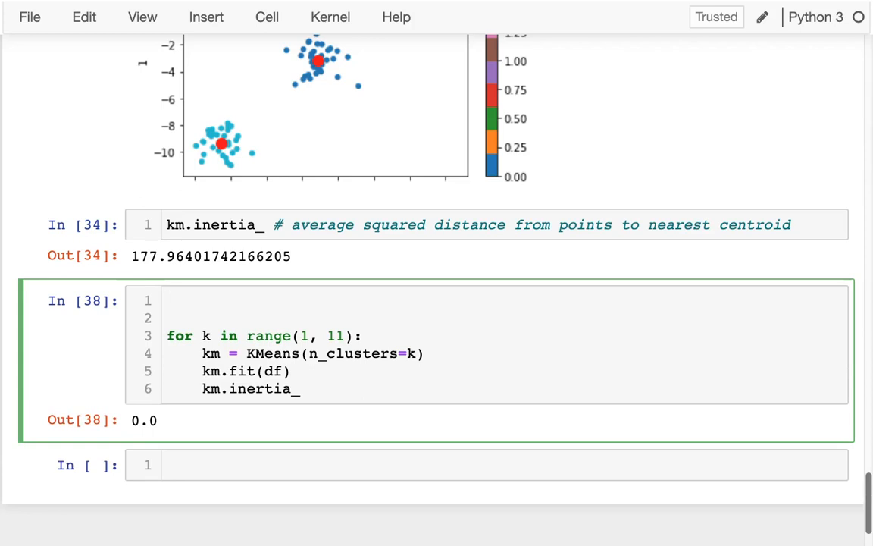
Step: Create scores = pd.Series(), store scores[k] = km.inertia_ each iteration and display scores
text(scores = pd.S)
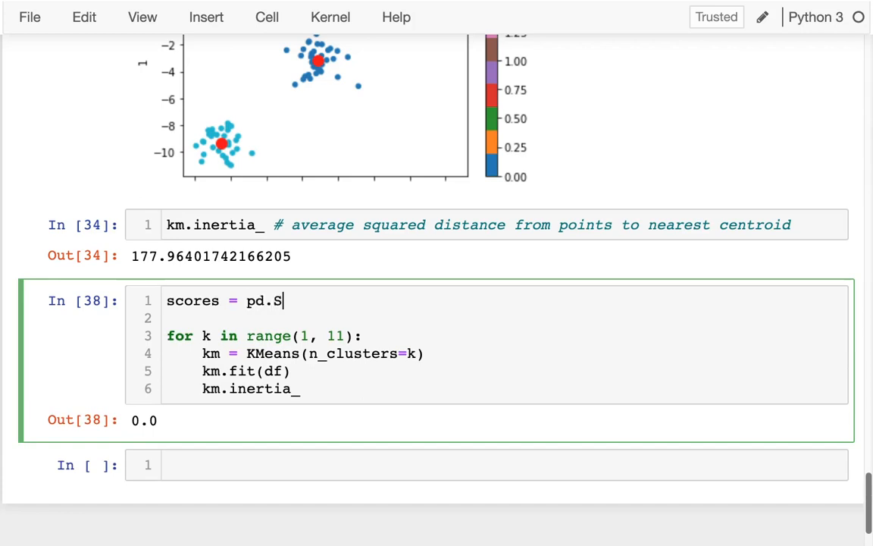
text(eries())
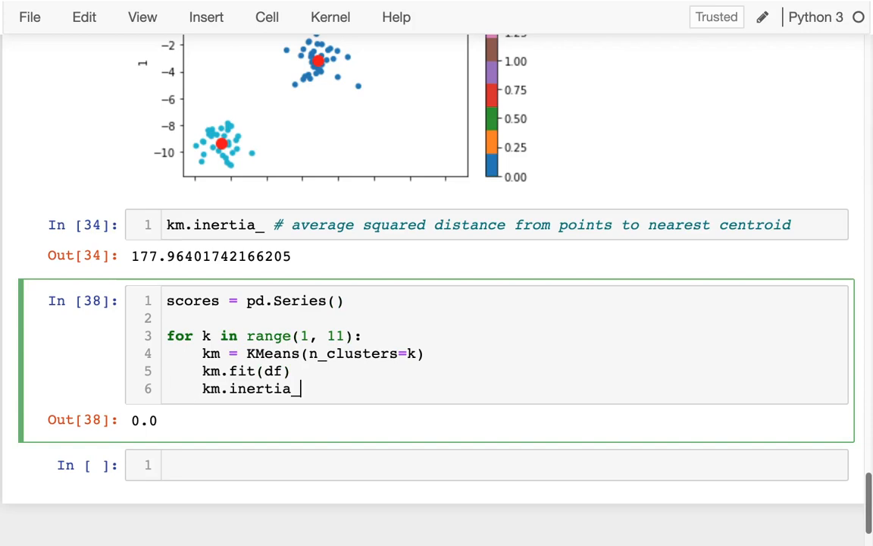
text(scores[k] =)
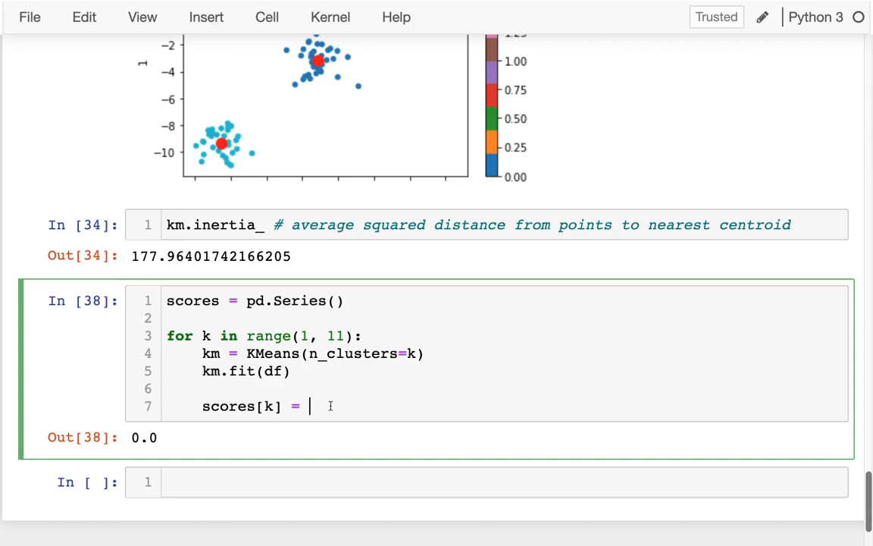
text(km.inertia_)
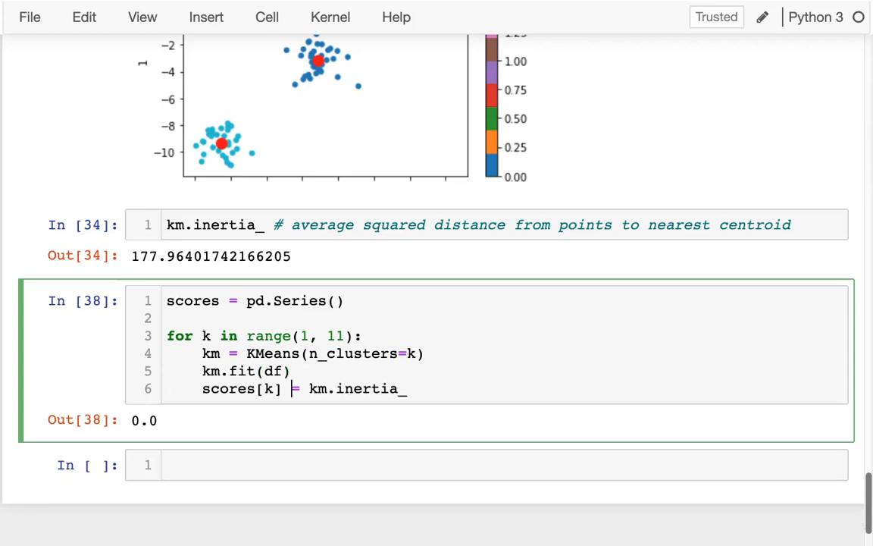
text(scores)
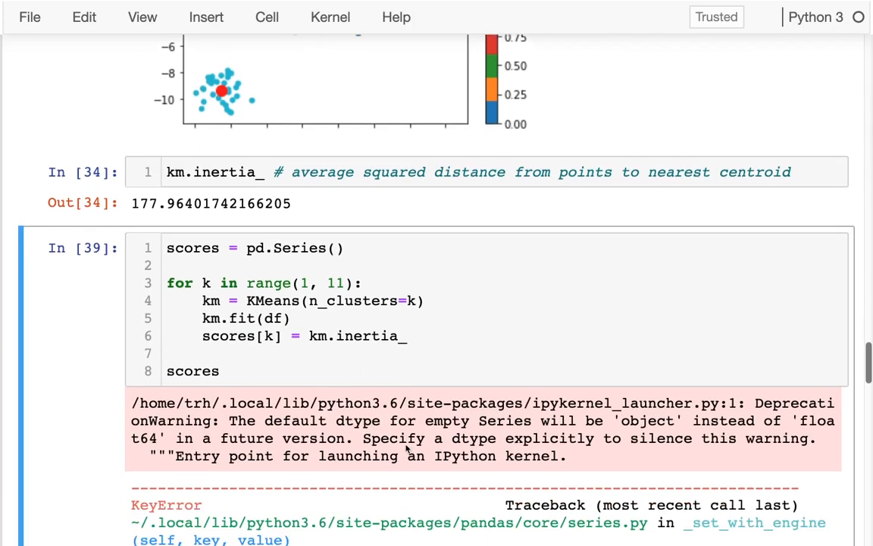
Step: Give the scores Series dtype=float as the warning advises
scroll(down, 3)
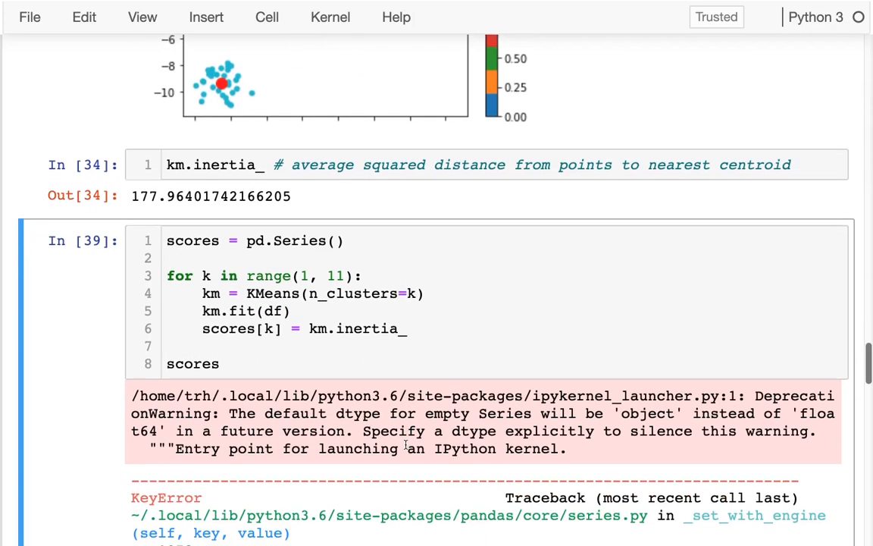
mouse_move(603, 406)
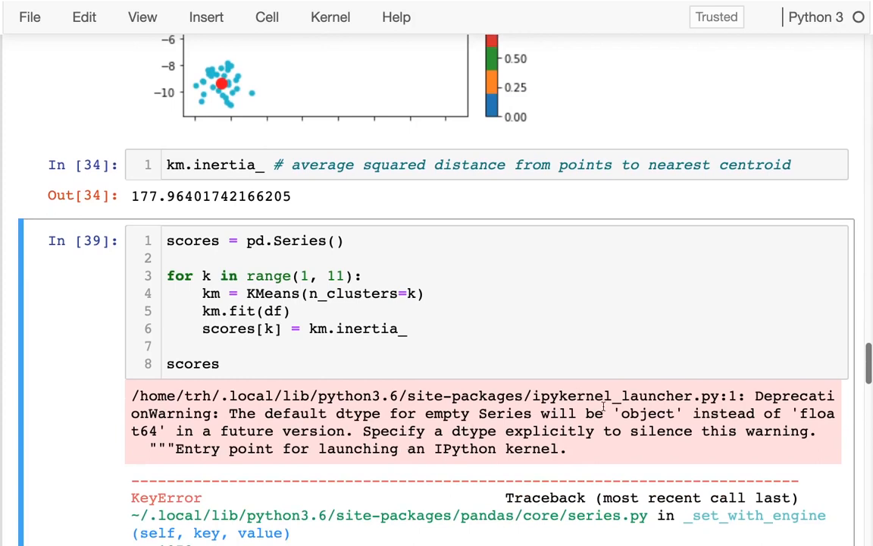
drag(619, 412, 700, 431)
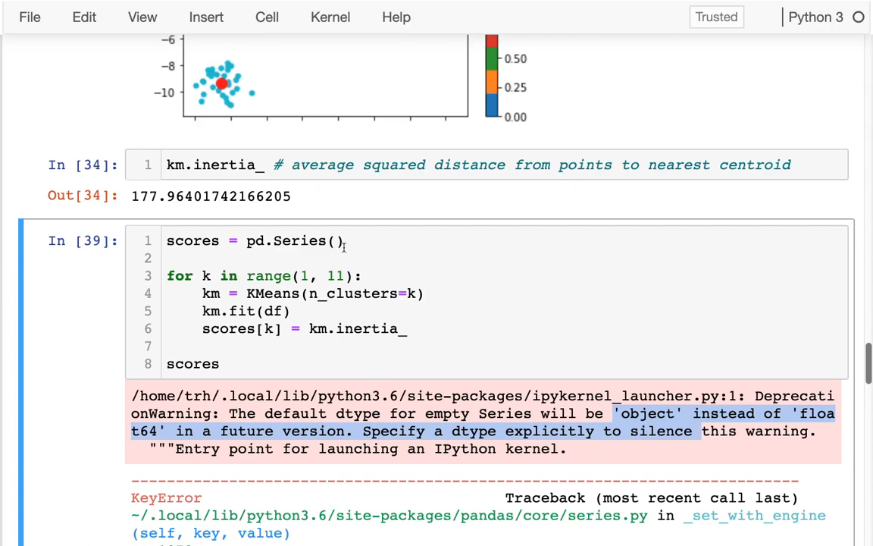
text(dtype=)
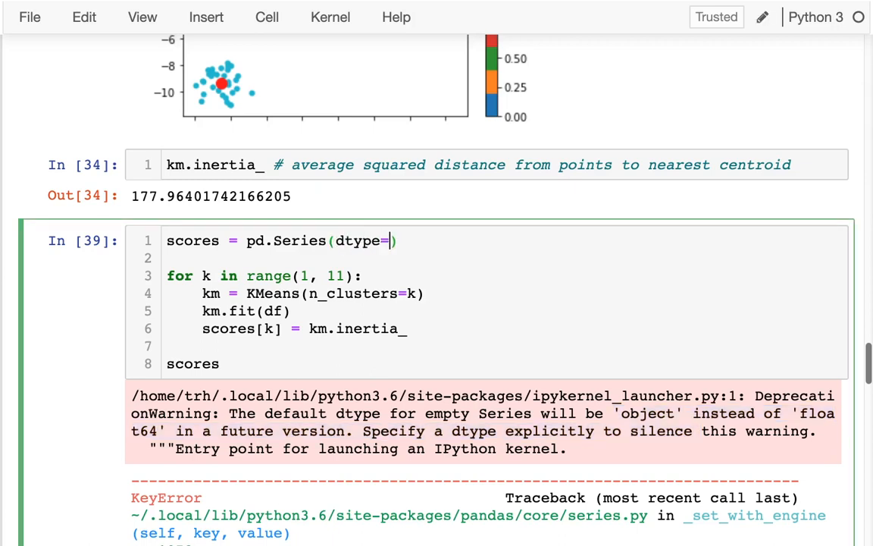
text(float))
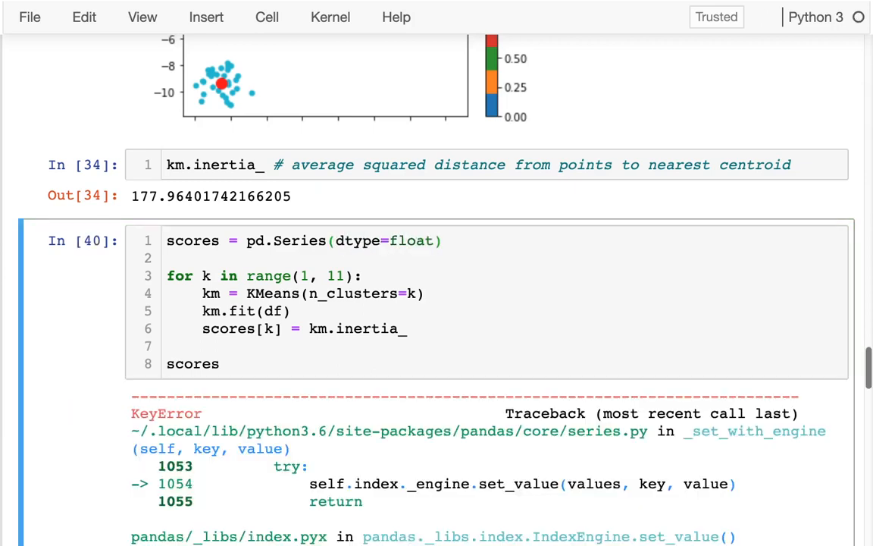
Step: Review the KeyError traceback and return to the loop code to switch to scores.loc[k]
scroll(down, 3)
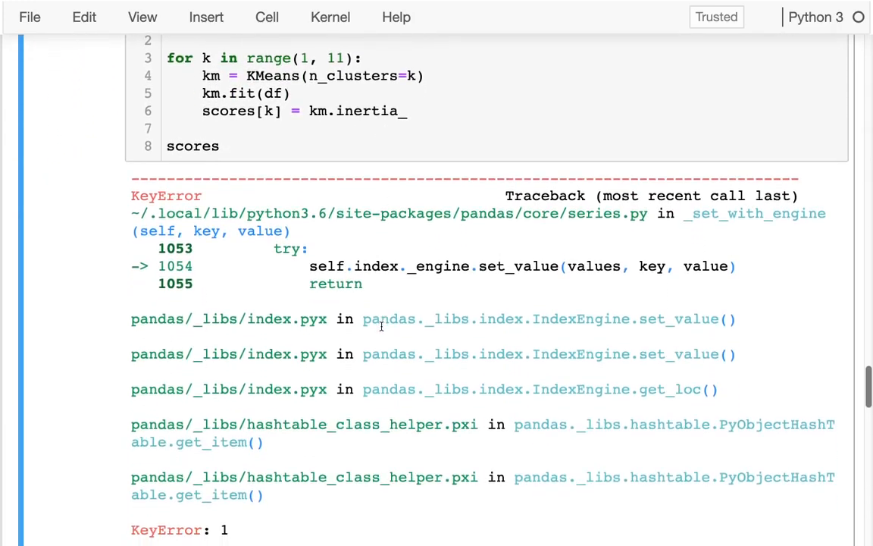
scroll(down, 3)
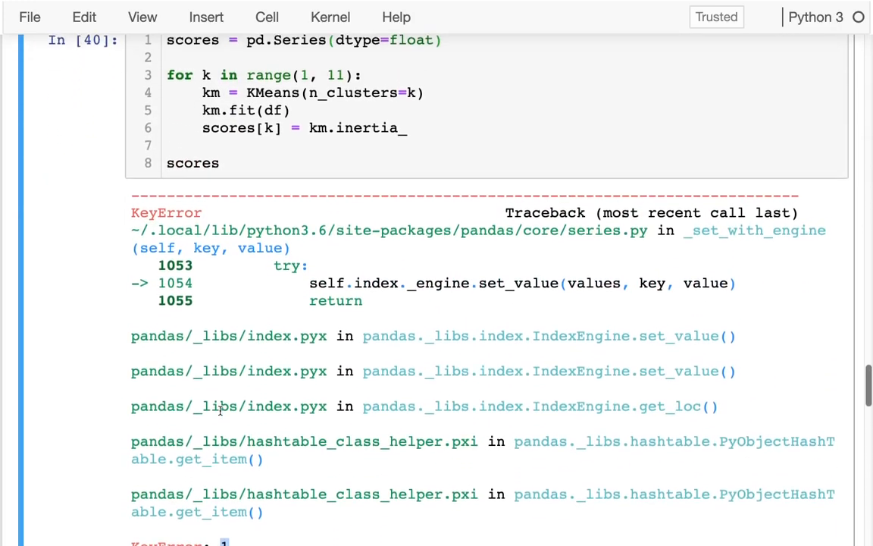
scroll(down, 3)
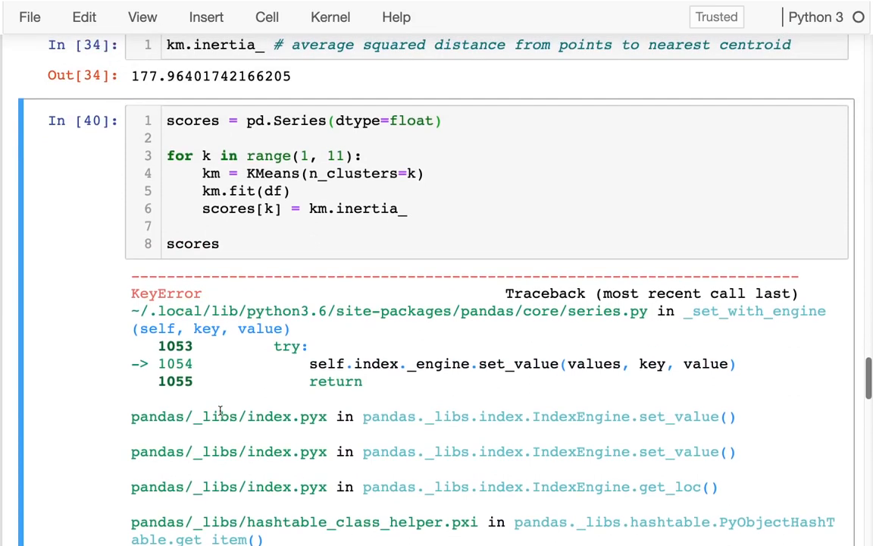
click(258, 209)
text(.loc)
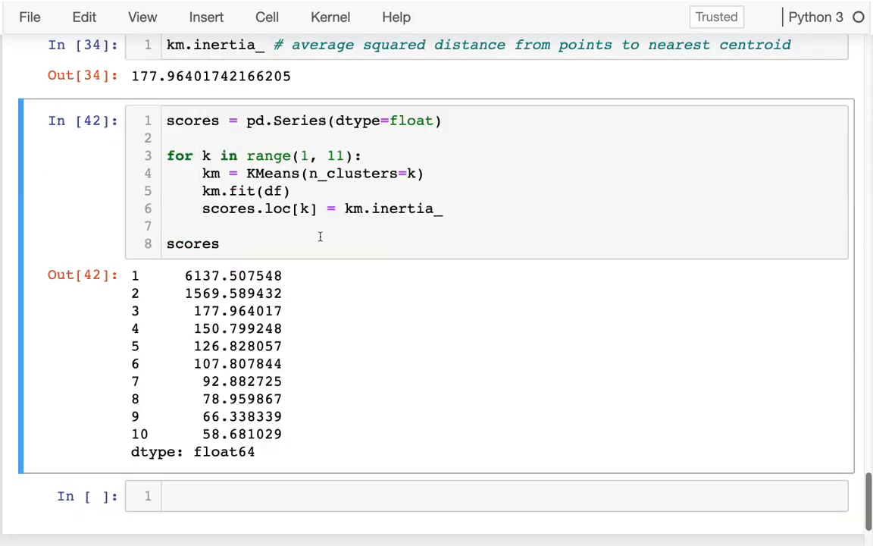
Step: Plot the scores Series as a line chart and keep the axes as ax
click(240, 243)
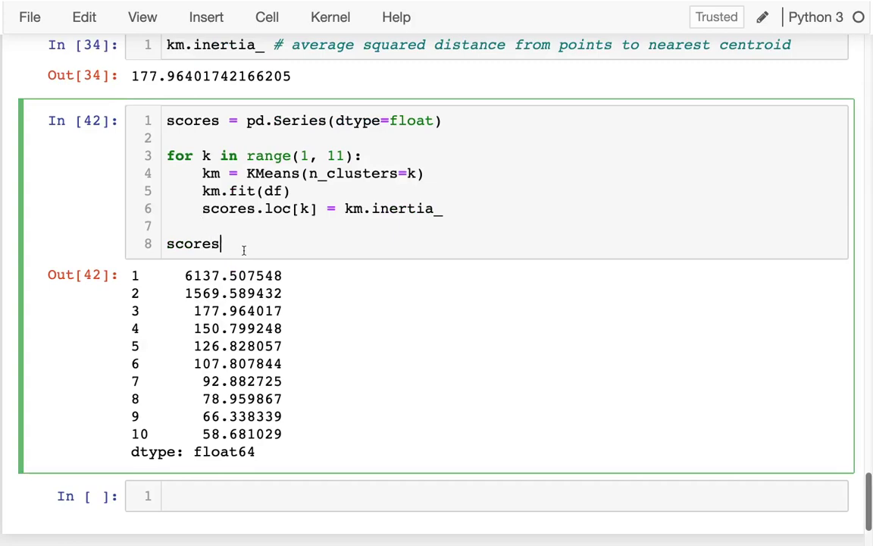
text(.plot.line()
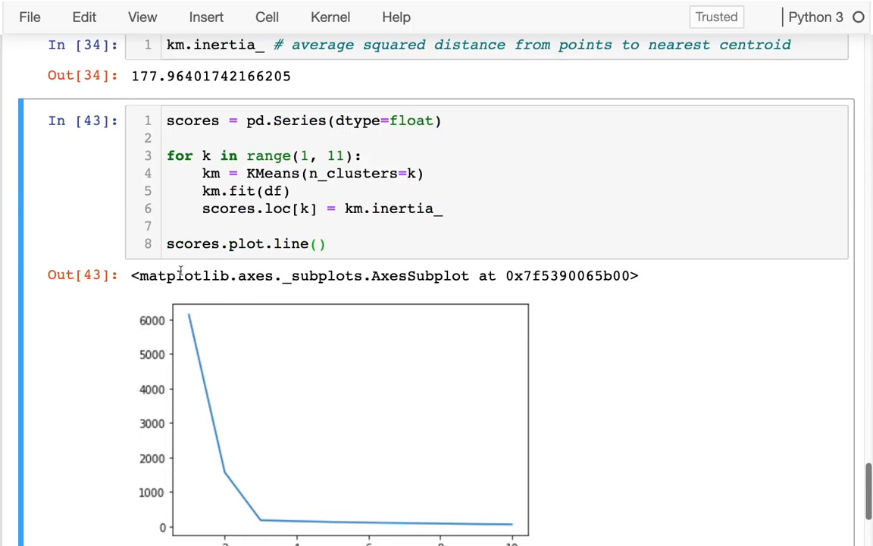
click(167, 242)
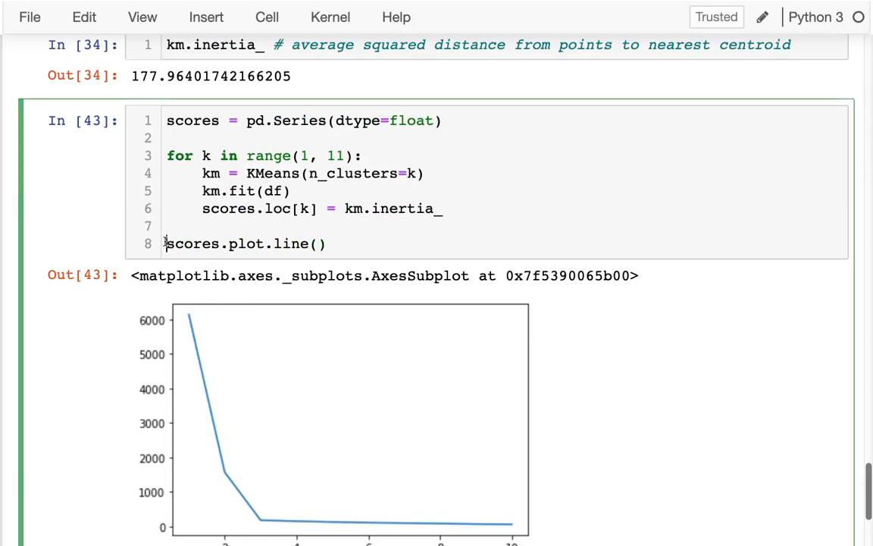
text(ax =)
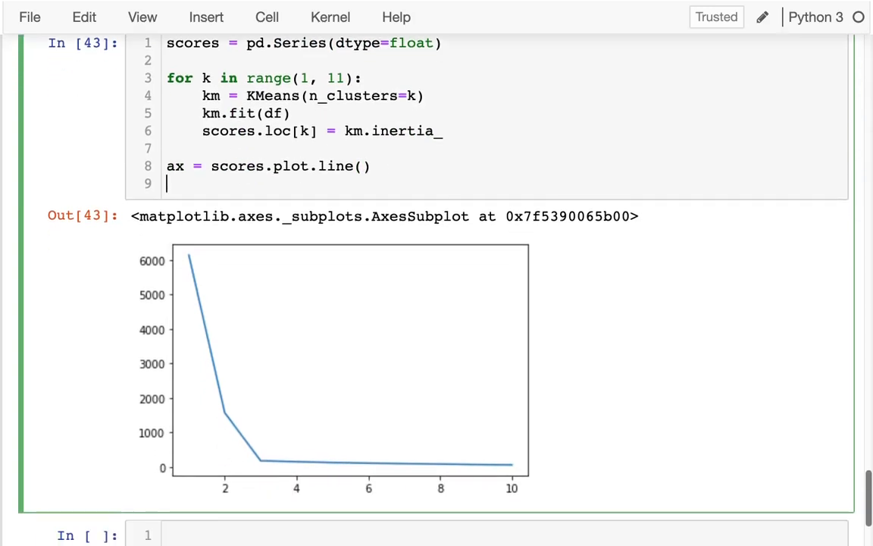
Step: Label the x-axis "k (# of clusters)" with ax.set_xlabel
text(ax.set_xla)
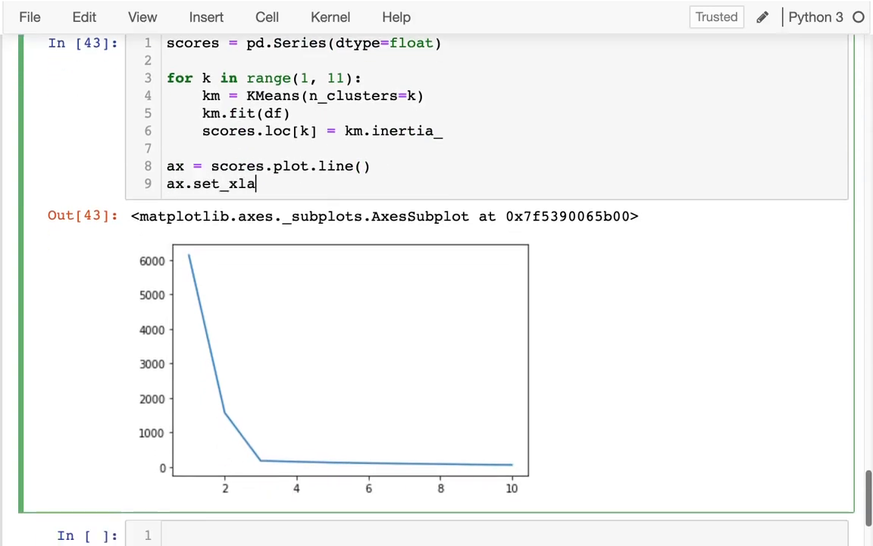
text(bel(""))
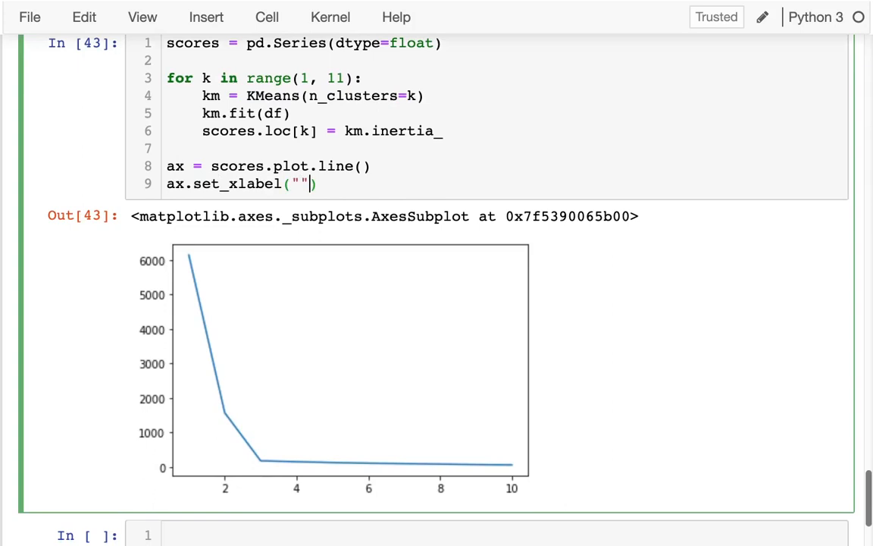
text(k ())
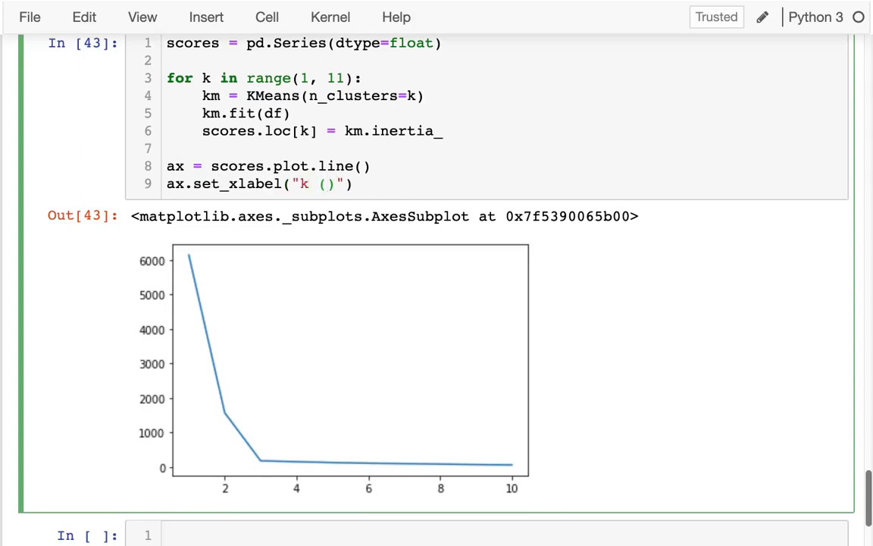
text(# of clusters)
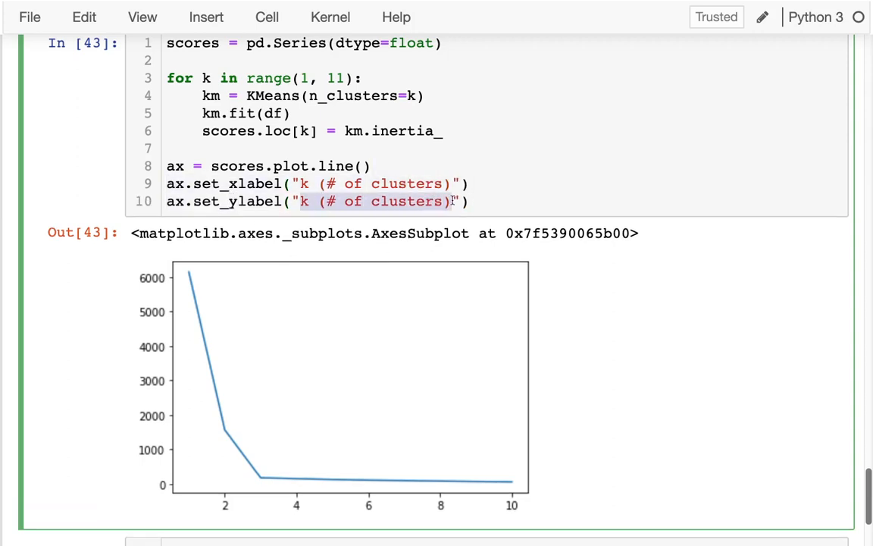
Step: Label the y-axis "avg squared dist to centroid" with ax.set_ylabel
text(avg)
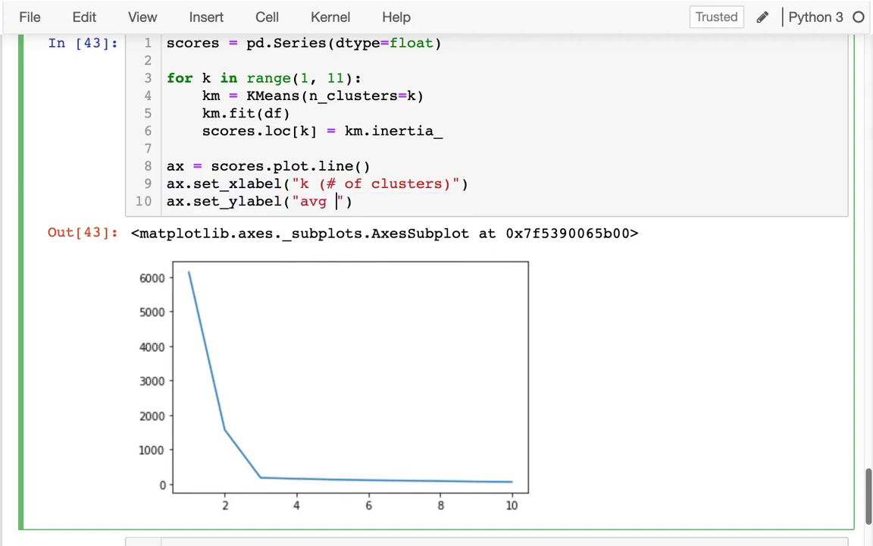
text(squ)
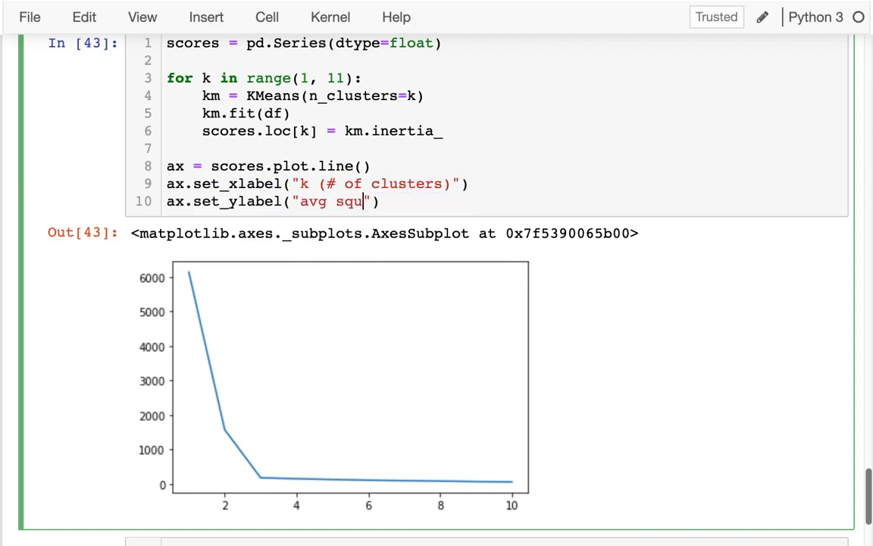
text(ared dist to)
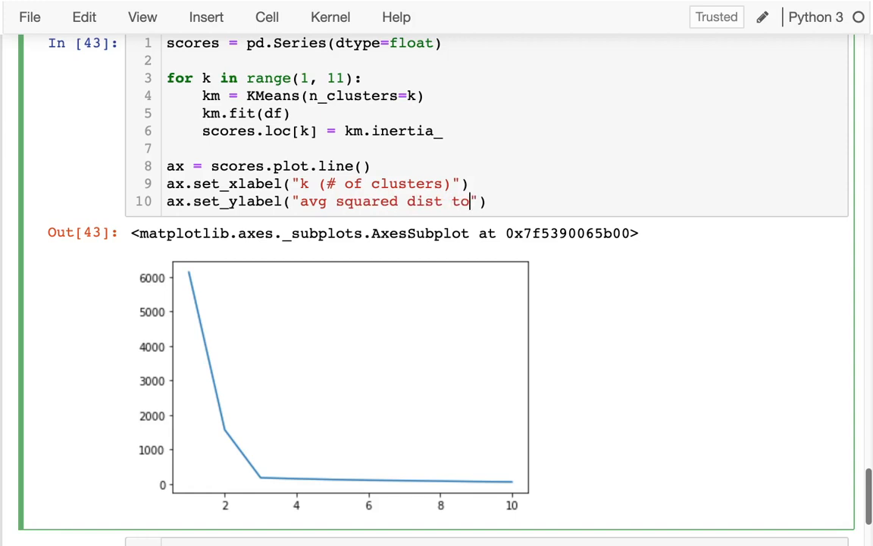
text(" ")
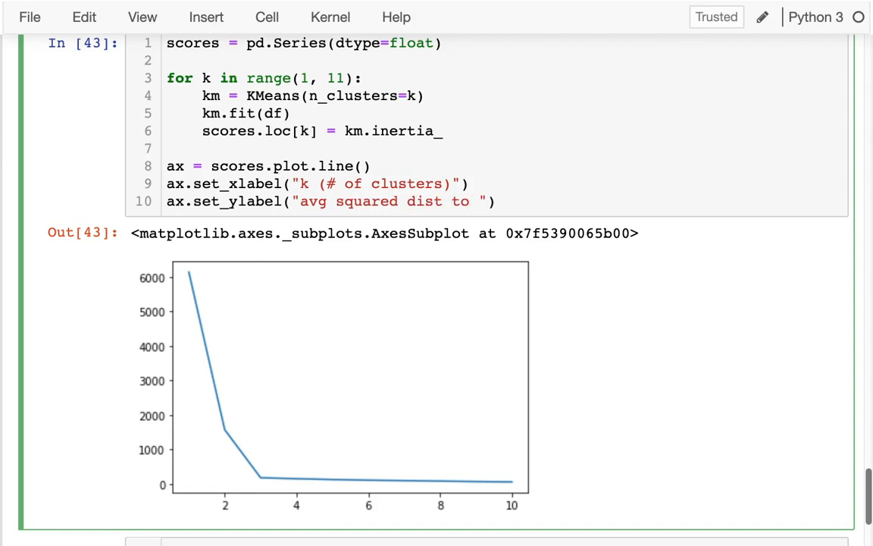
text(centroid)
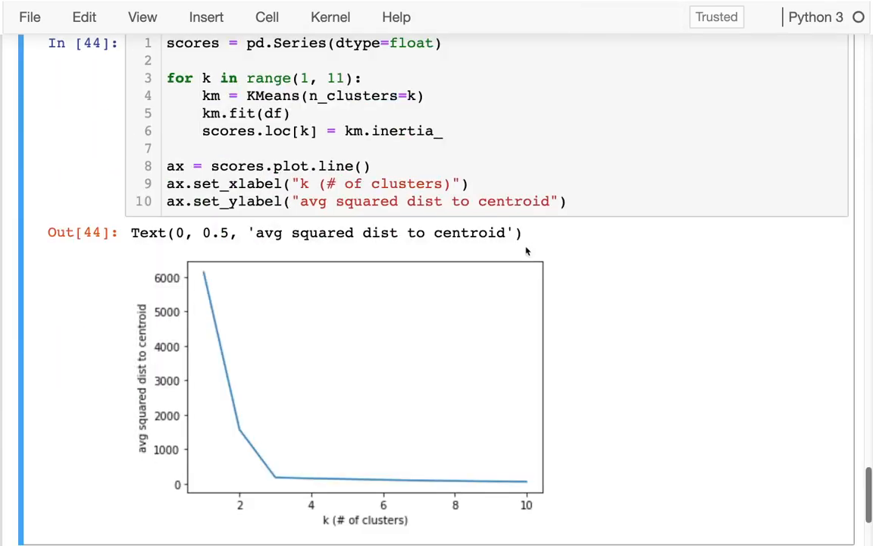
mouse_move(249, 415)
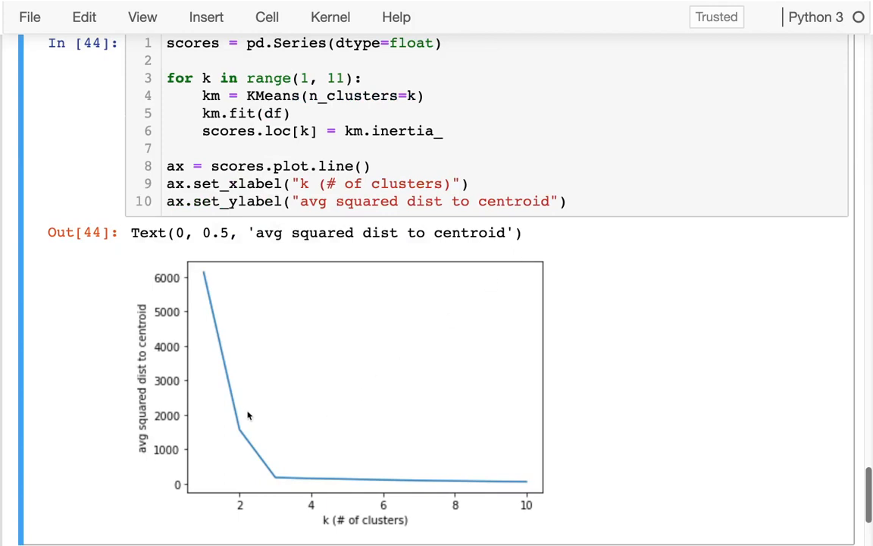
mouse_move(236, 437)
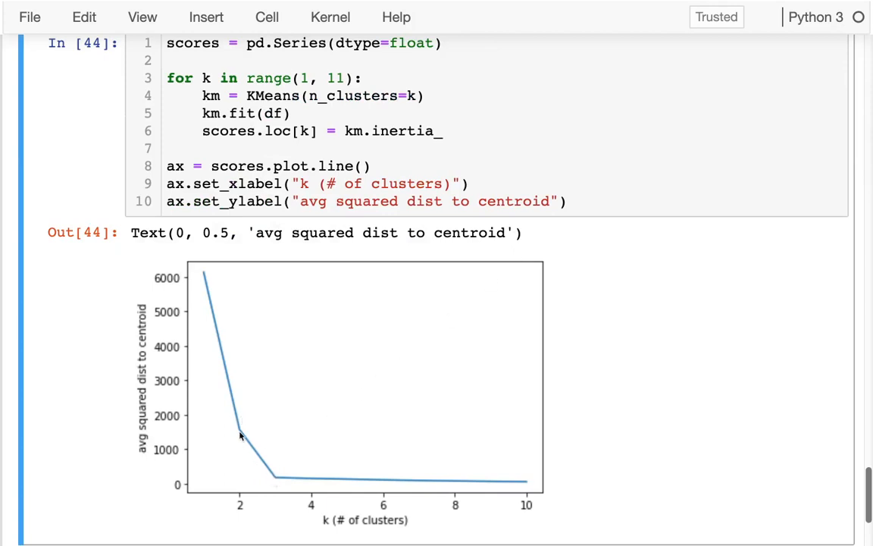
mouse_move(241, 427)
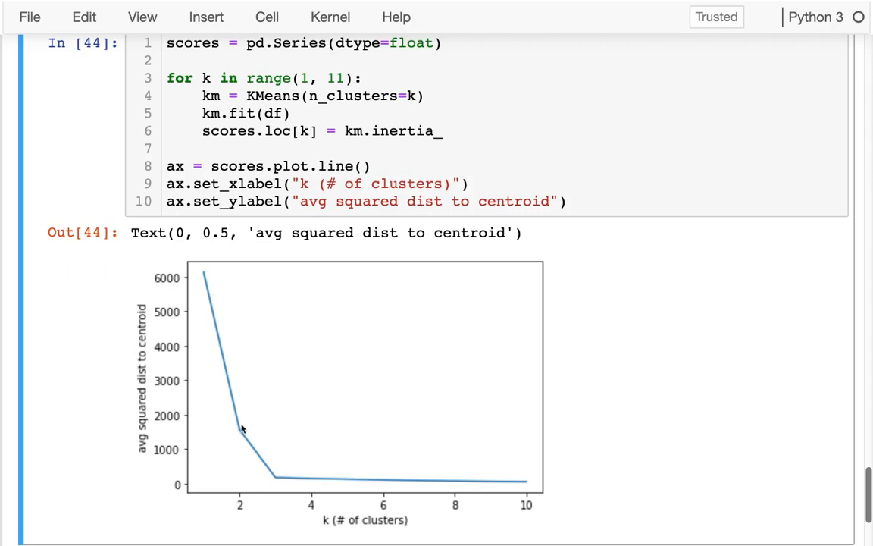
mouse_move(264, 478)
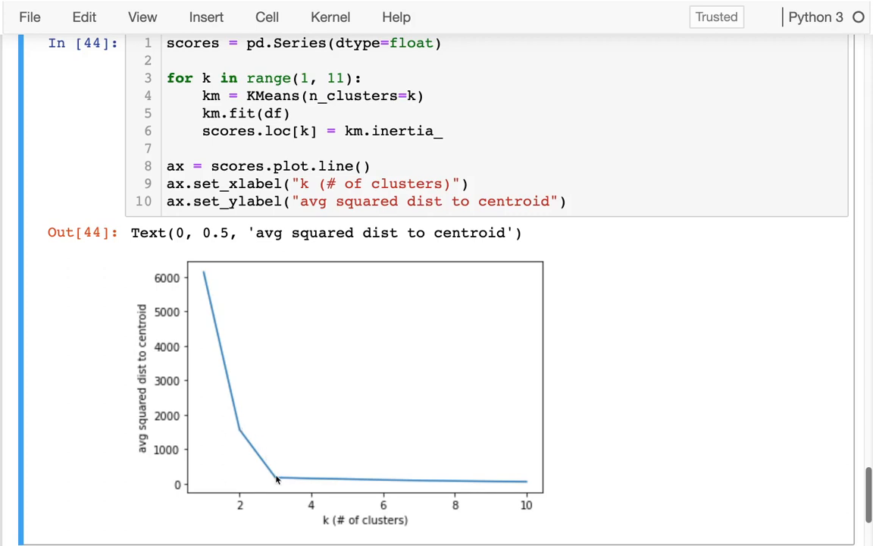
mouse_move(315, 477)
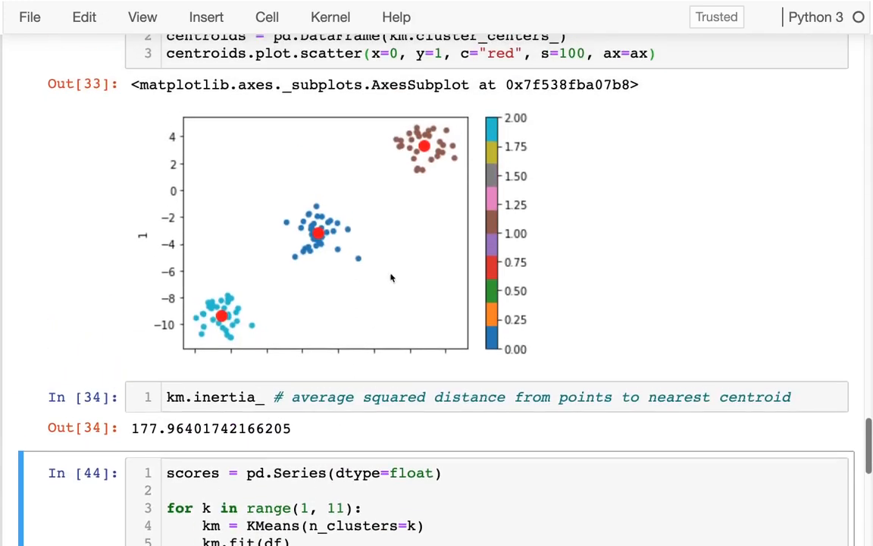
mouse_move(427, 366)
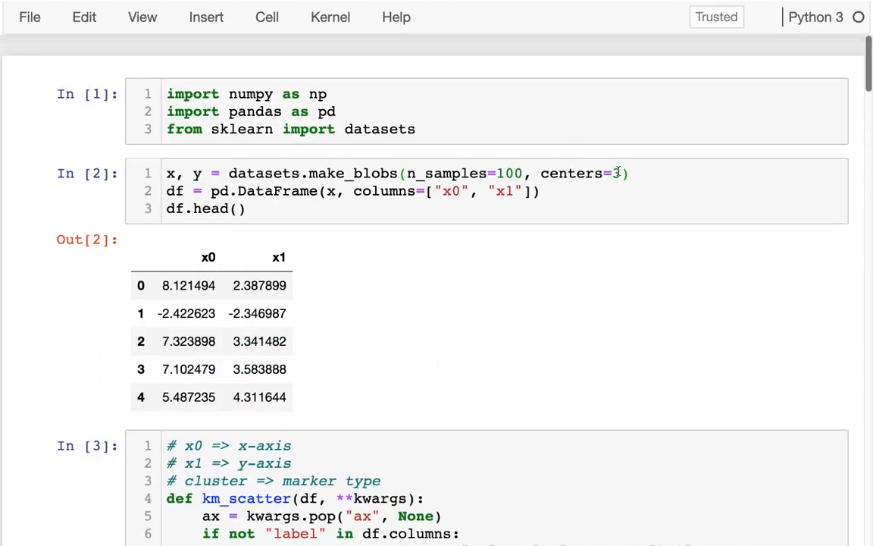
Step: Scroll down through the rerun notebook to the new cluster scatter and the inertia elbow plot
scroll(down, 3)
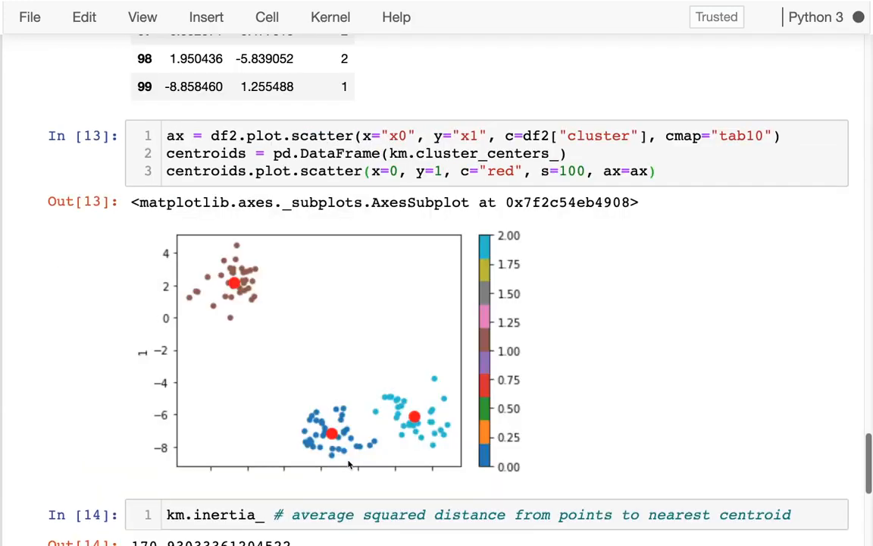
scroll(down, 3)
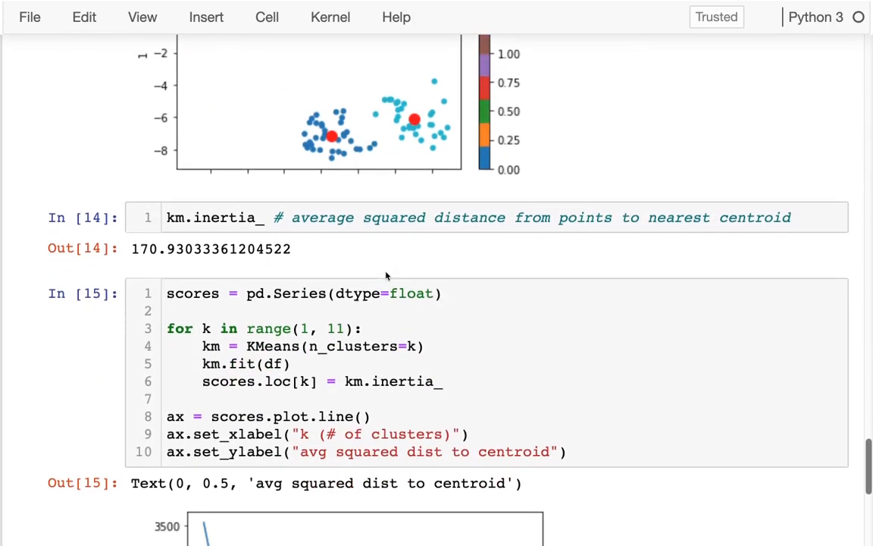
scroll(down, 3)
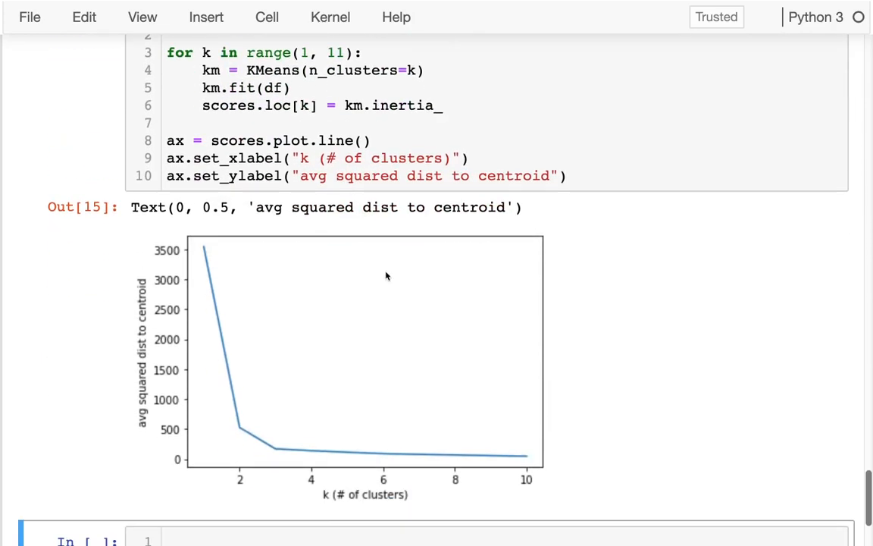
mouse_move(244, 419)
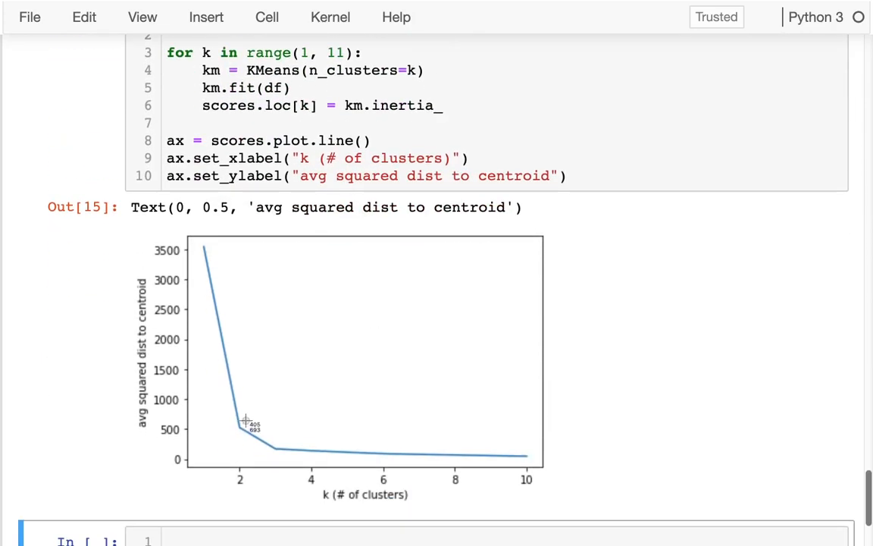
drag(241, 422, 286, 462)
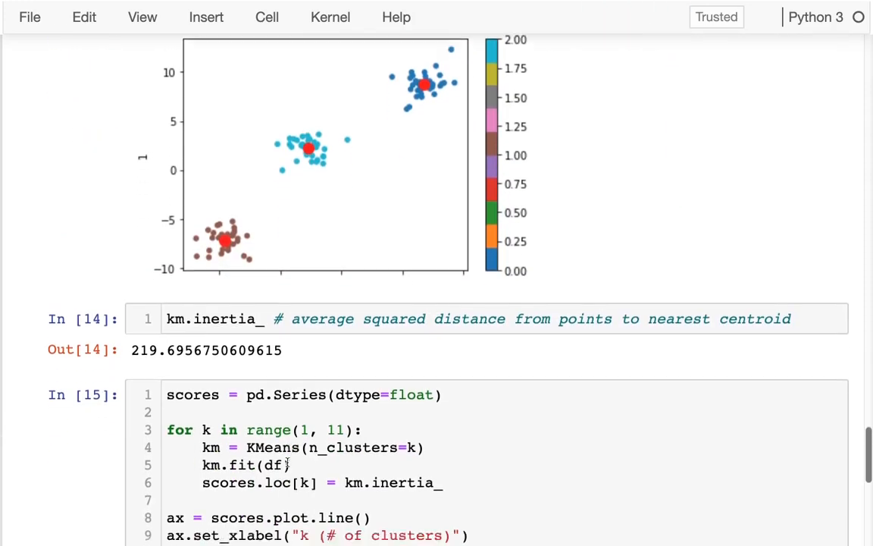
Step: Rerun the whole notebook on fresh random blobs and scroll to the new scatter and elbow plots
key(shift+enter)
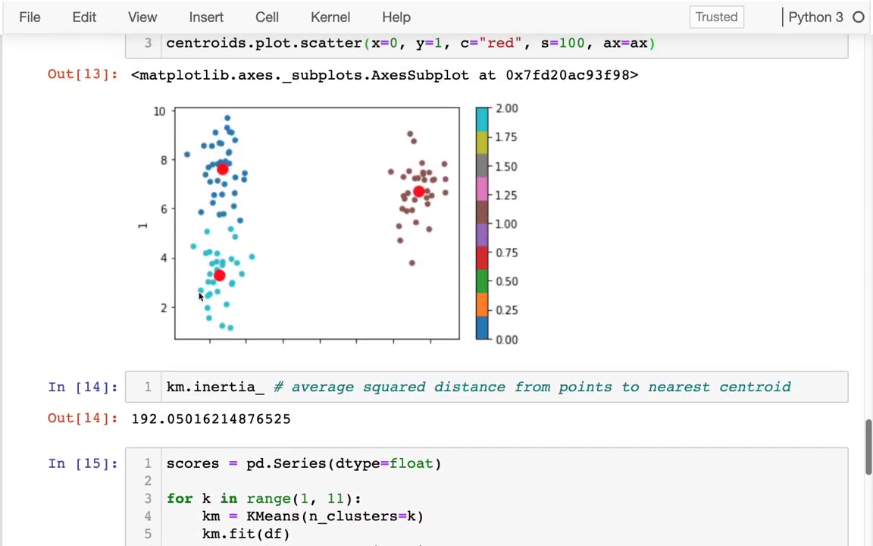
mouse_move(270, 163)
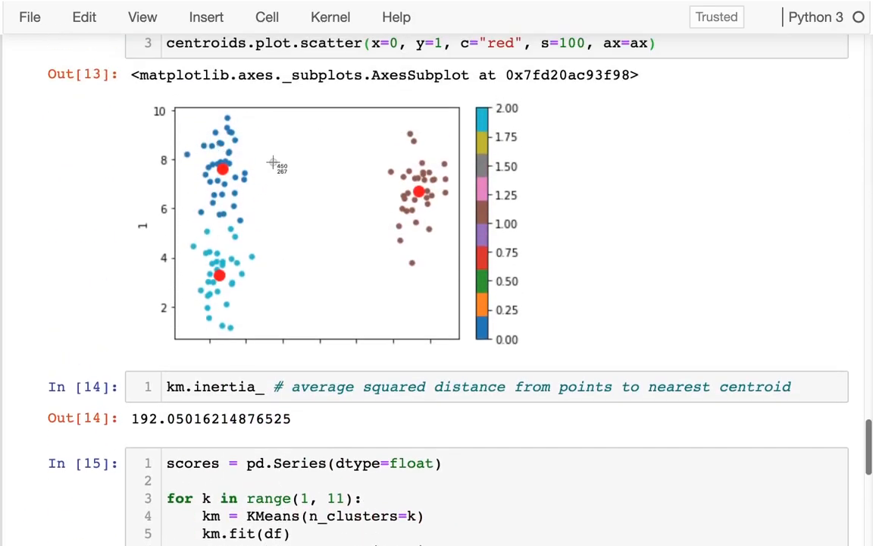
mouse_move(184, 360)
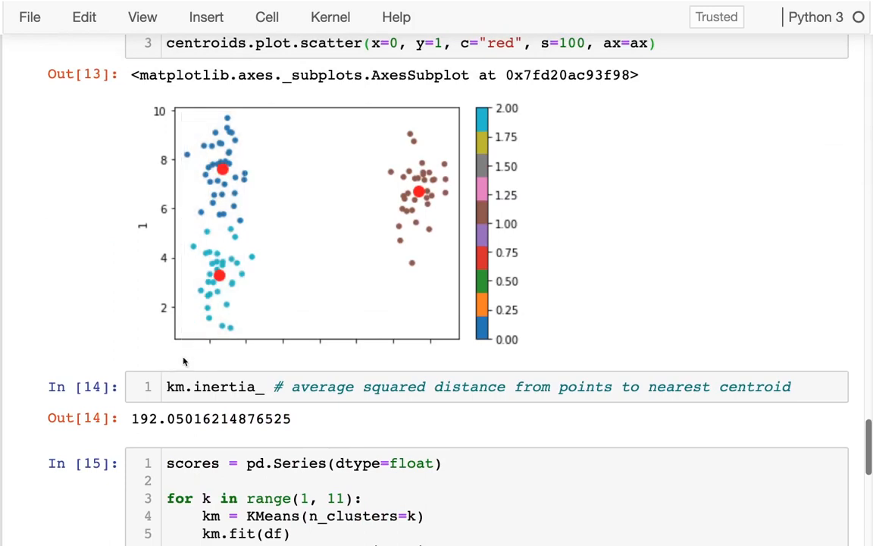
scroll(down, 3)
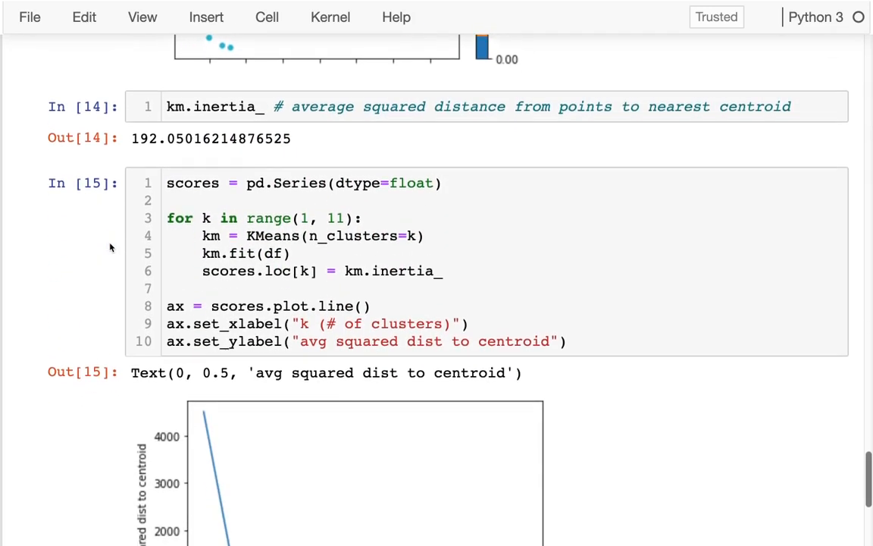
scroll(down, 3)
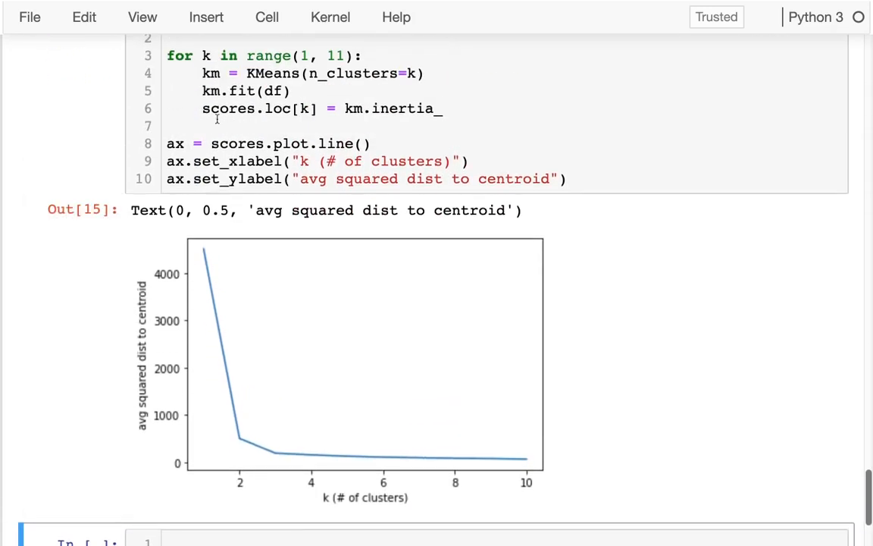
mouse_move(231, 119)
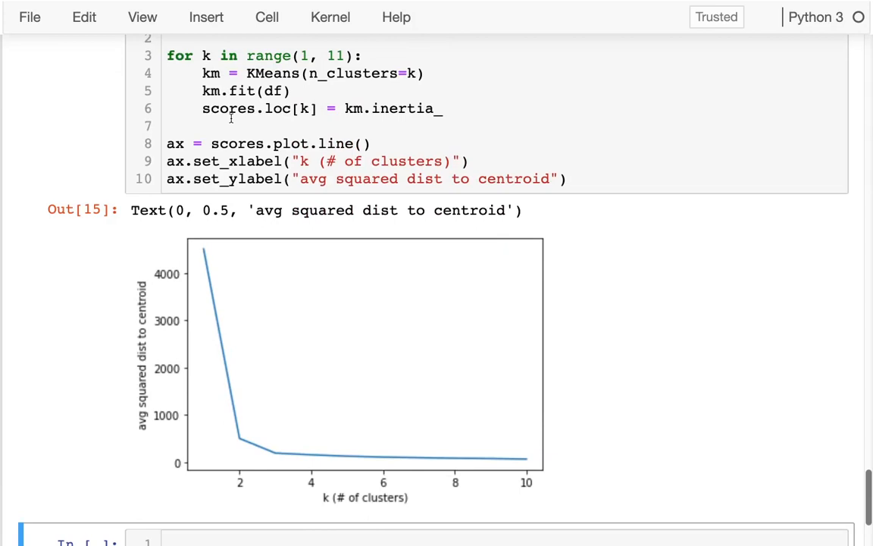
mouse_move(311, 326)
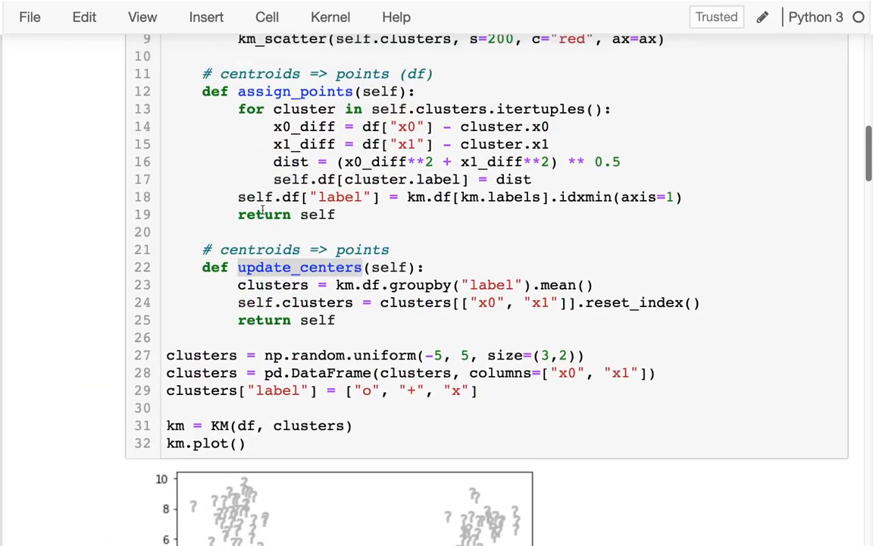
Step: Scroll the other notebook to the custom KM class, transform and predict cells
scroll(down, 3)
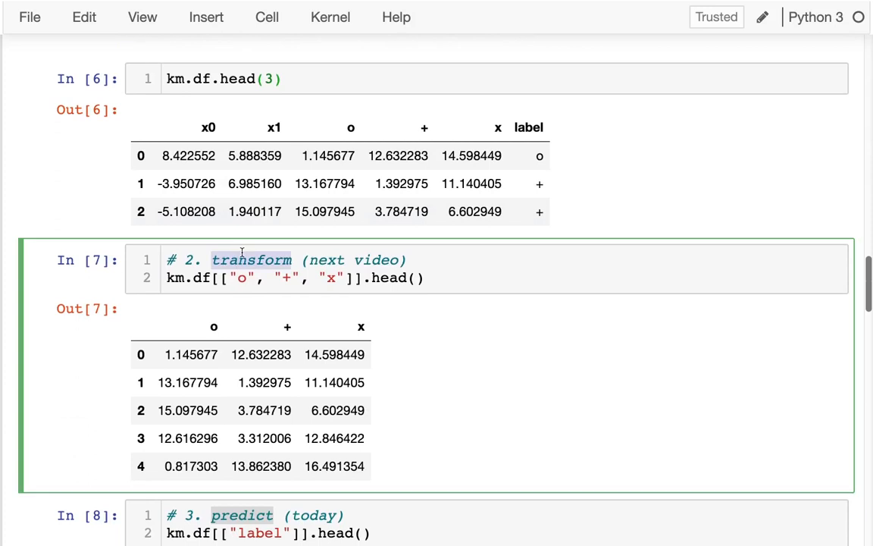
mouse_move(360, 52)
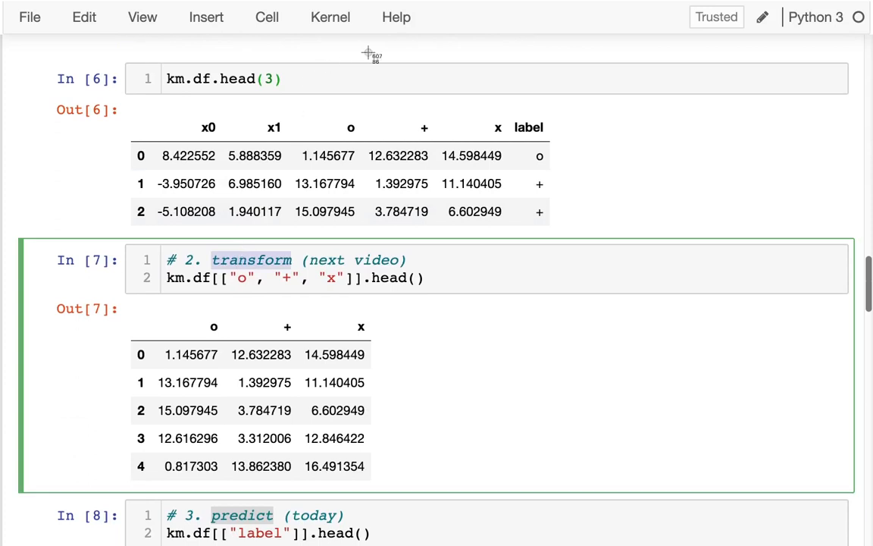